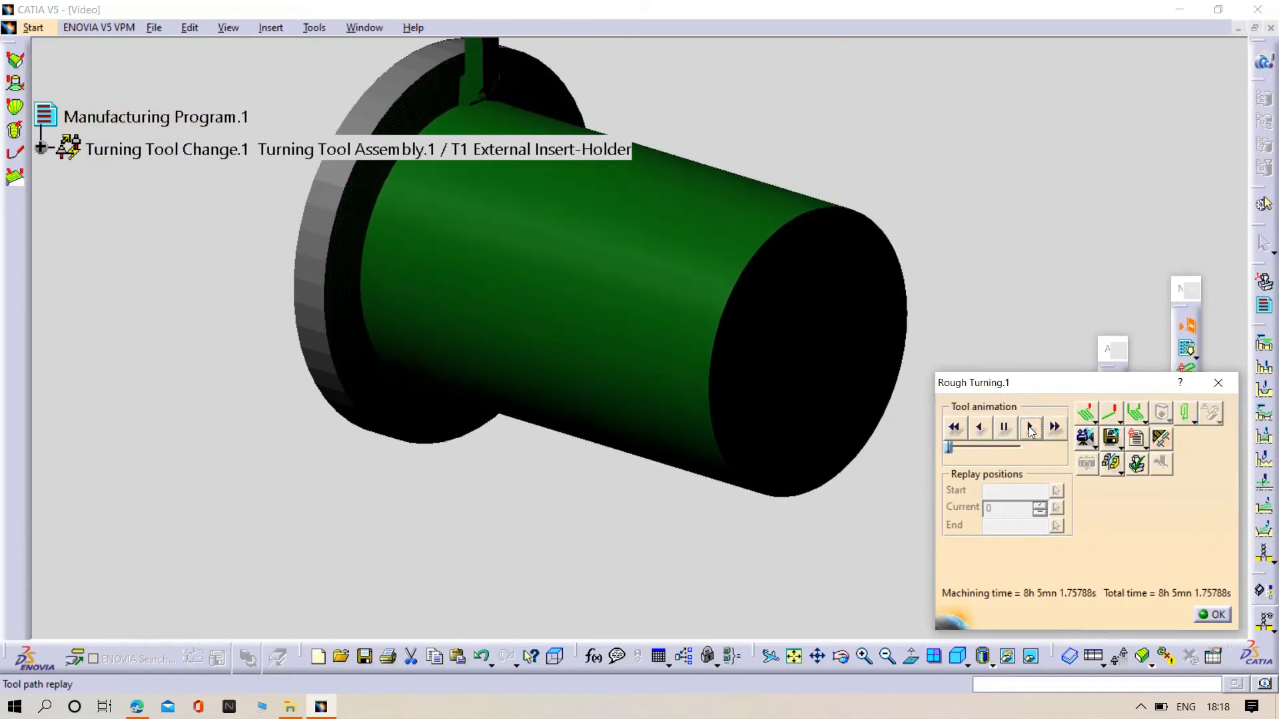
# Step: Play the Rough Turning.1 tool animation to cut the cylinder into the stepped shaft
pyautogui.click(1052, 426)
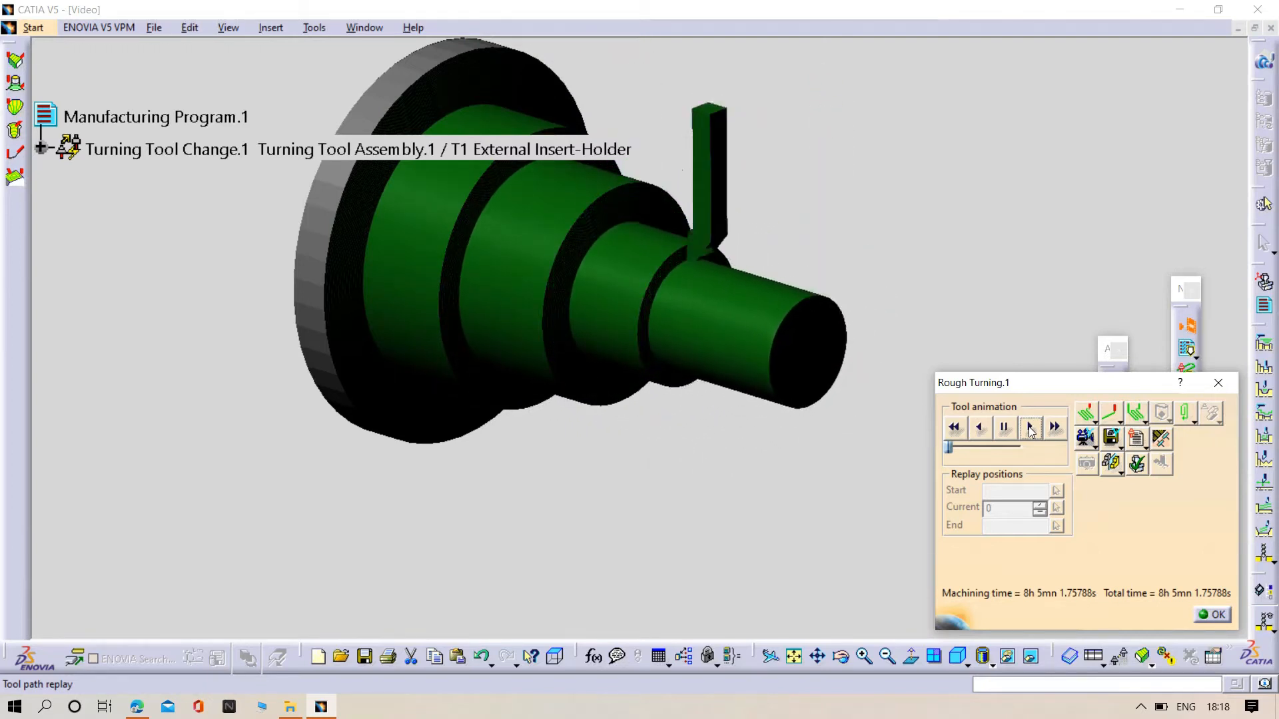
pyautogui.click(1030, 426)
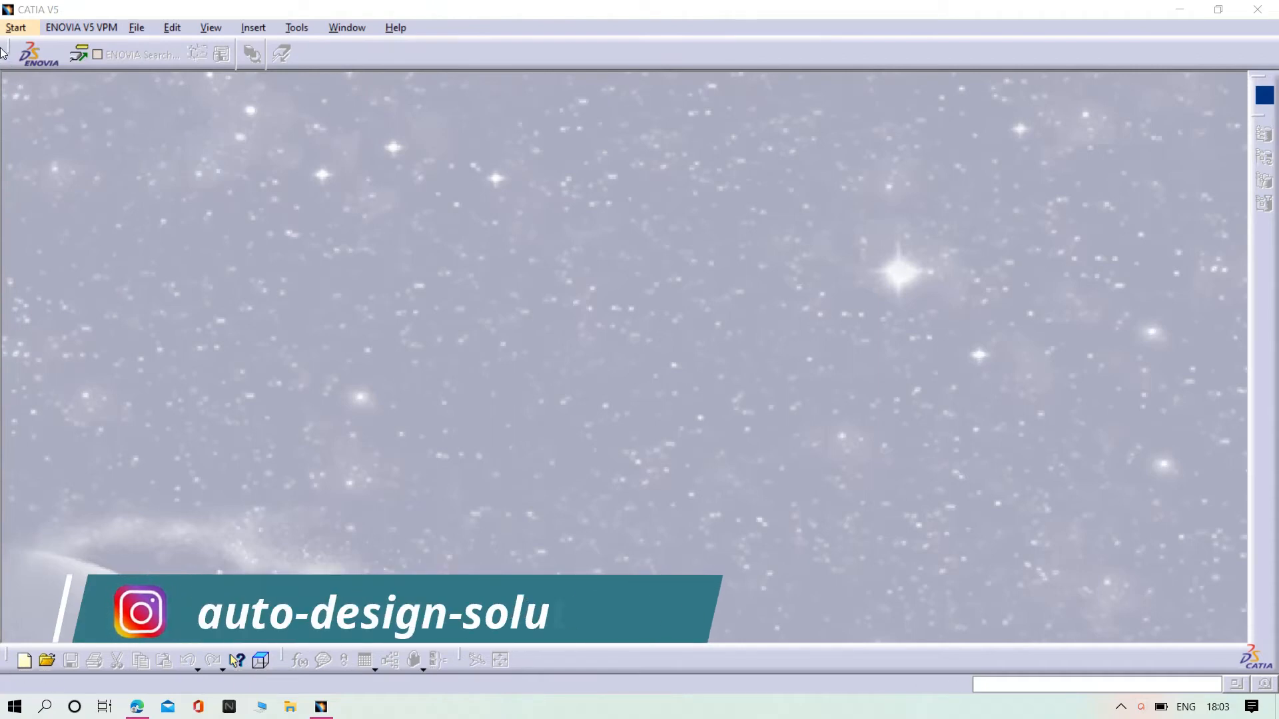
# Step: Create a new empty part named Part1 in the Part Design workbench
pyautogui.click(15, 27)
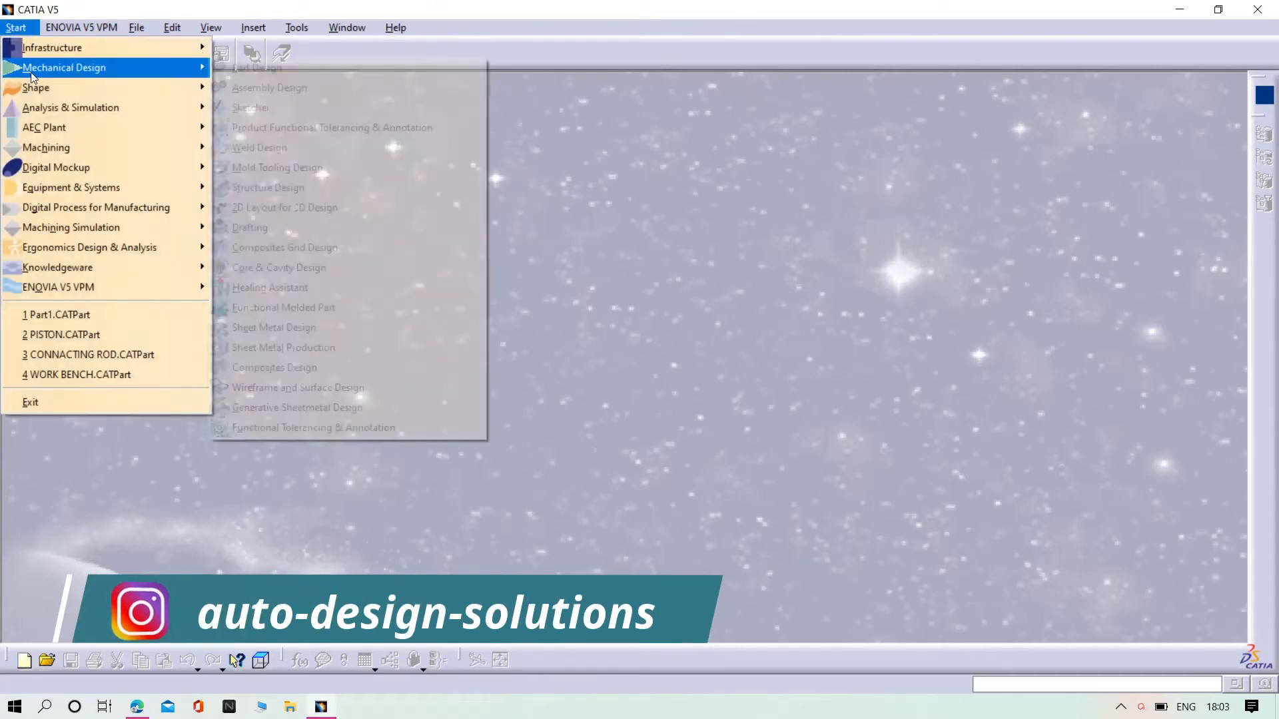
pyautogui.click(261, 67)
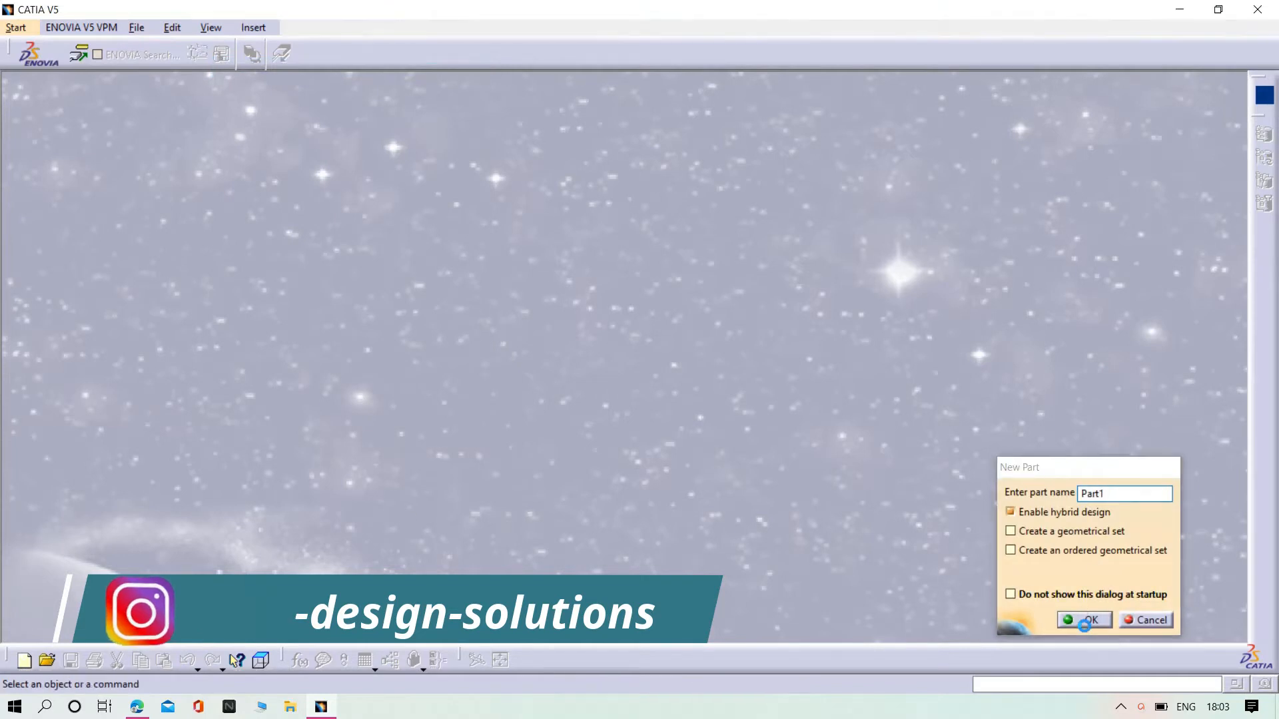
pyautogui.click(1089, 619)
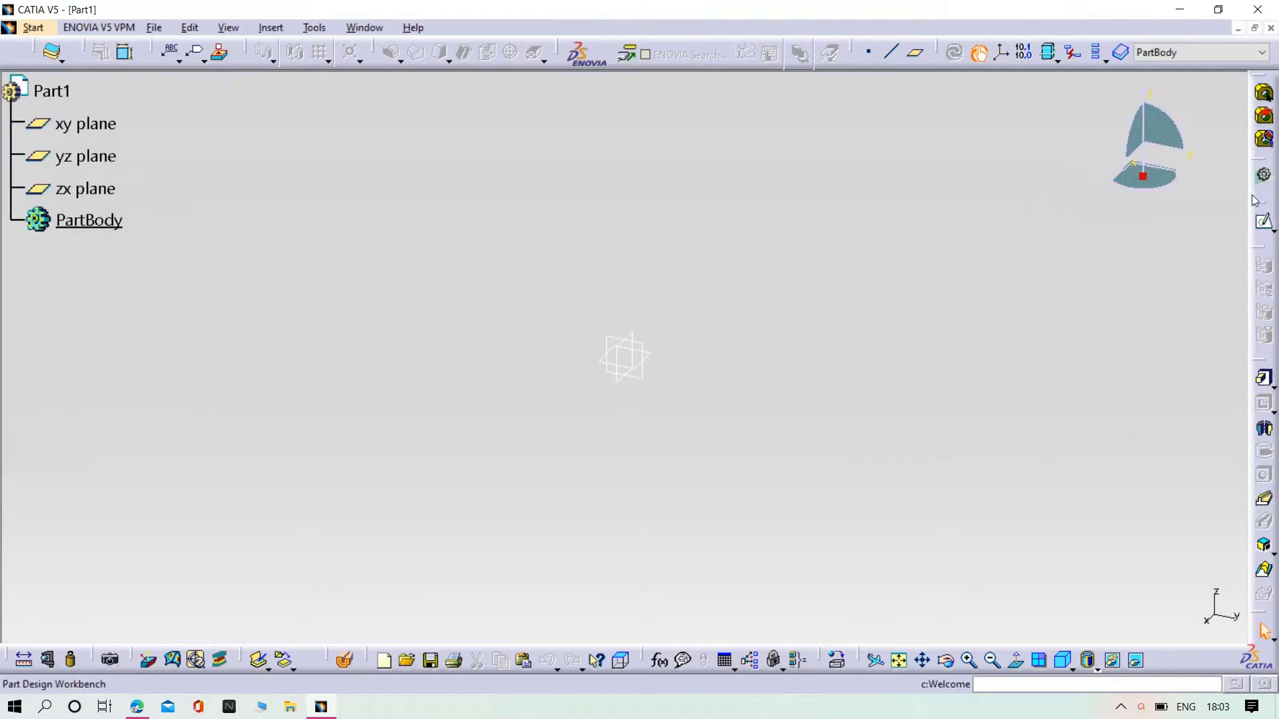
# Step: Start a positioned sketch supported on the yz plane
pyautogui.click(1263, 221)
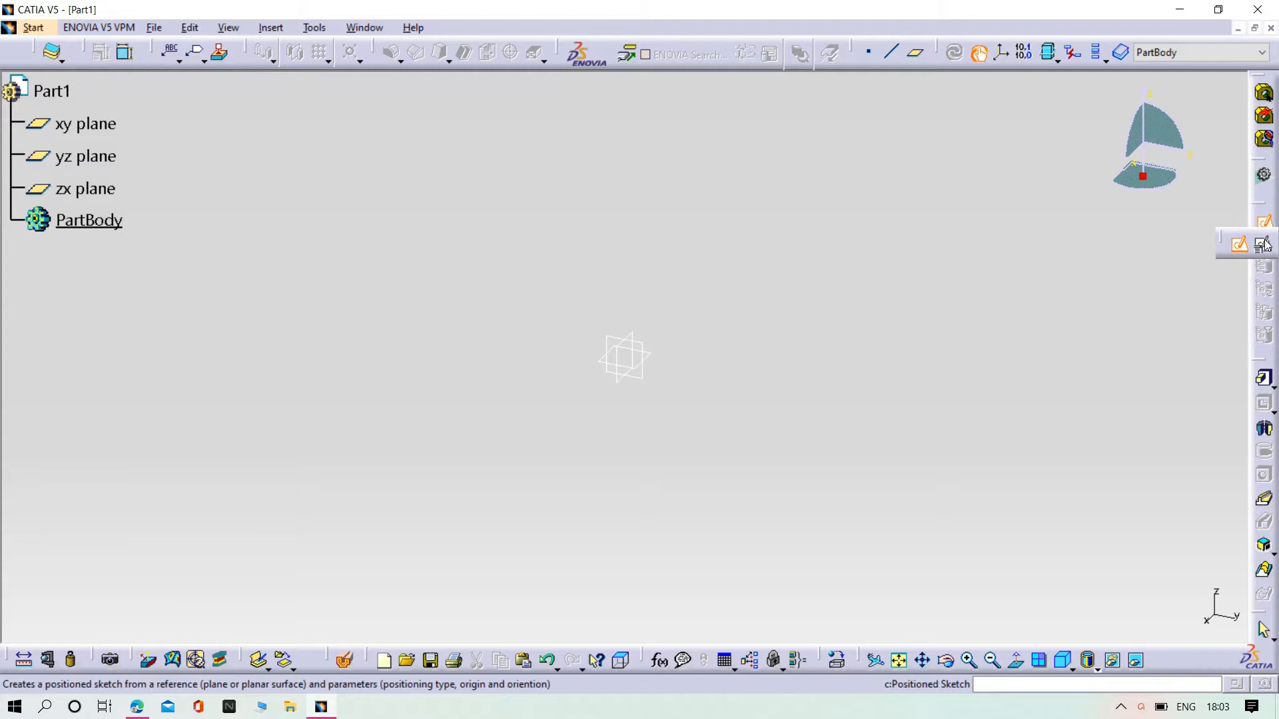
pyautogui.moveTo(1262, 245)
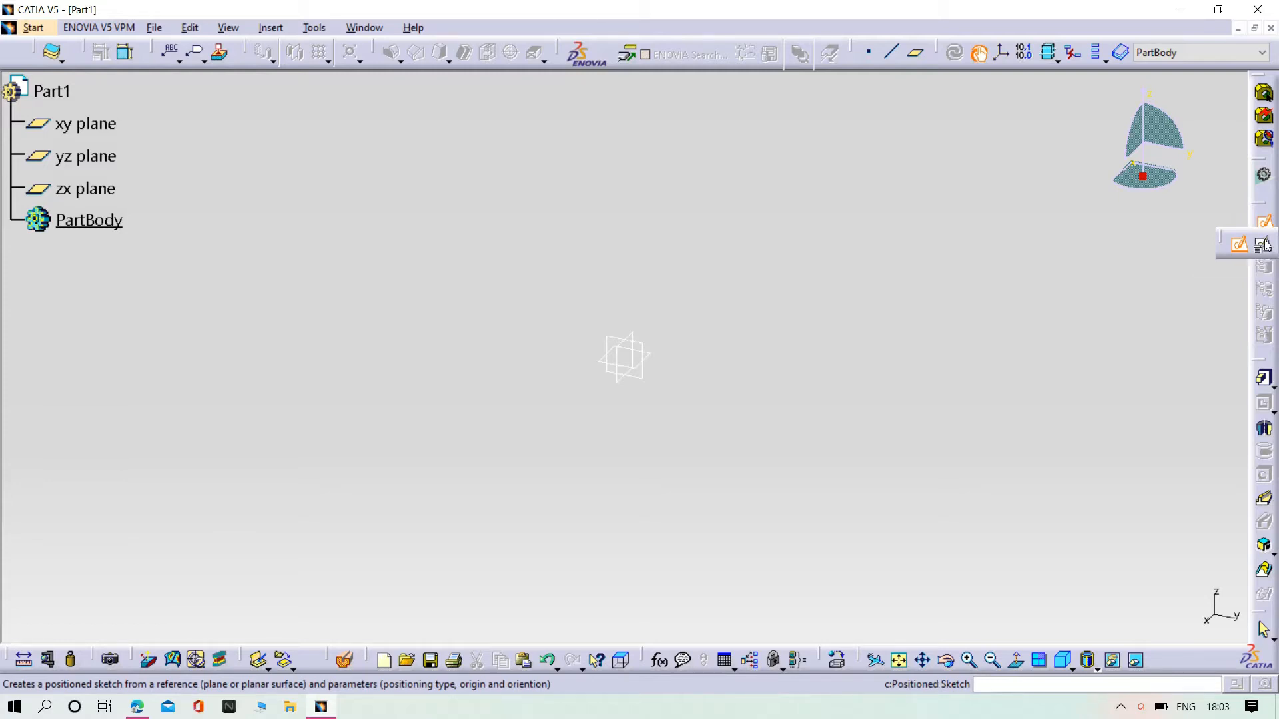
pyautogui.click(1238, 244)
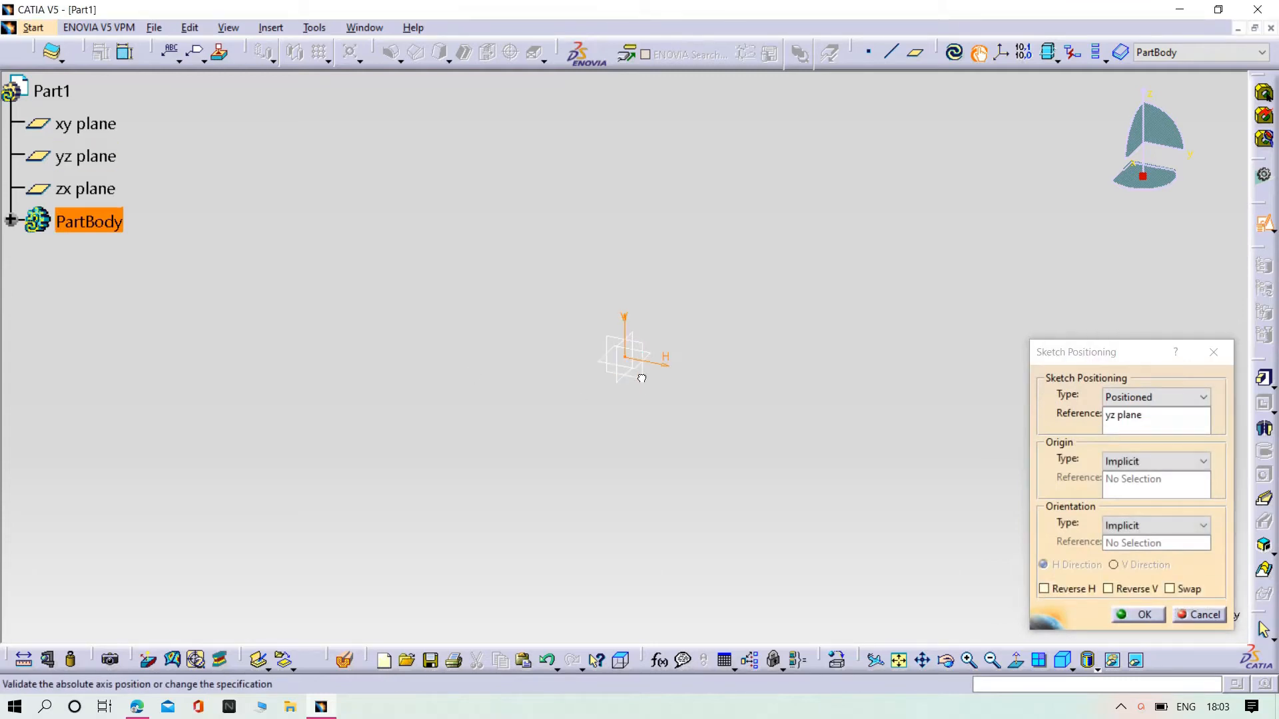
pyautogui.click(1141, 614)
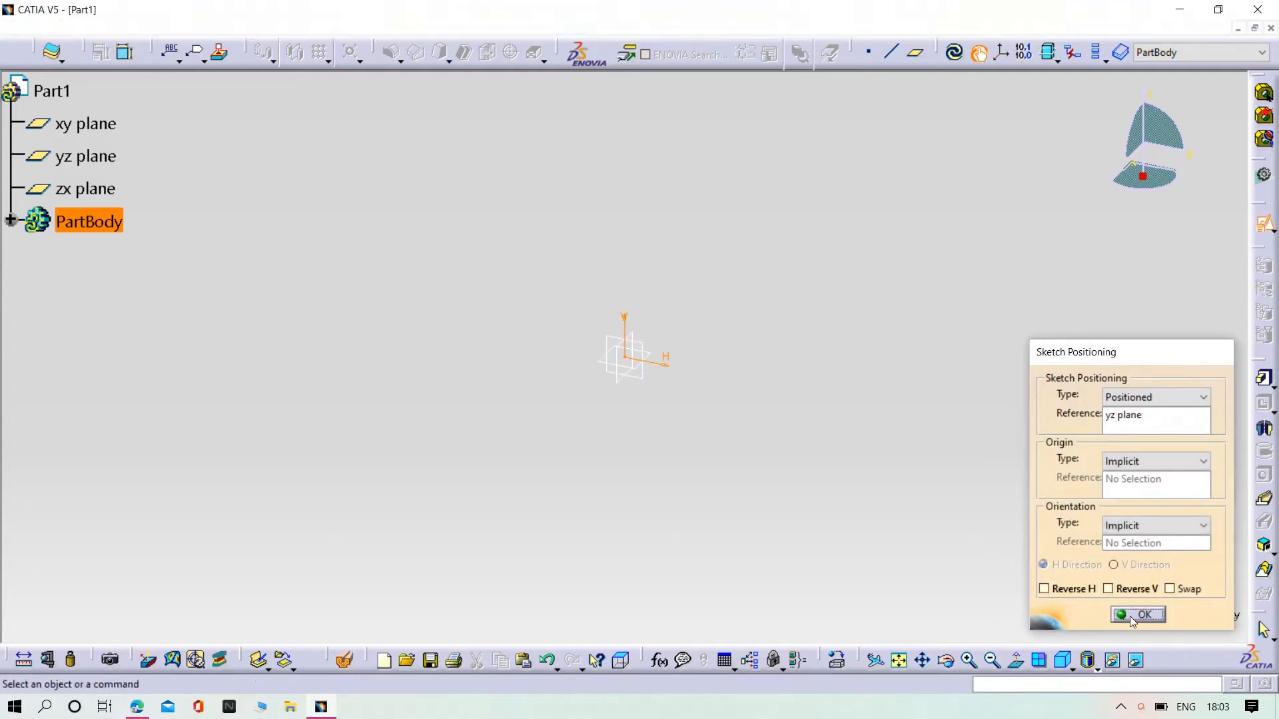
pyautogui.click(1143, 614)
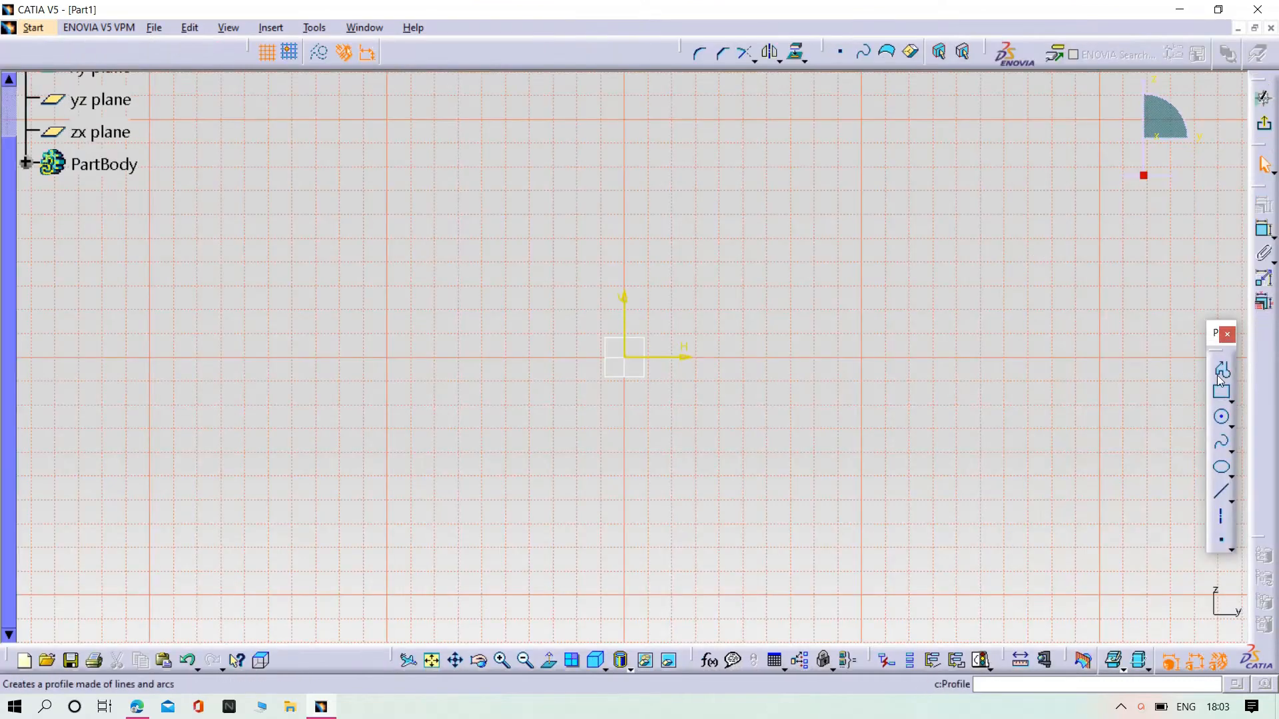
# Step: Draw the stepped profile of alternating horizontal and vertical lines with the Profile tool
pyautogui.click(1222, 369)
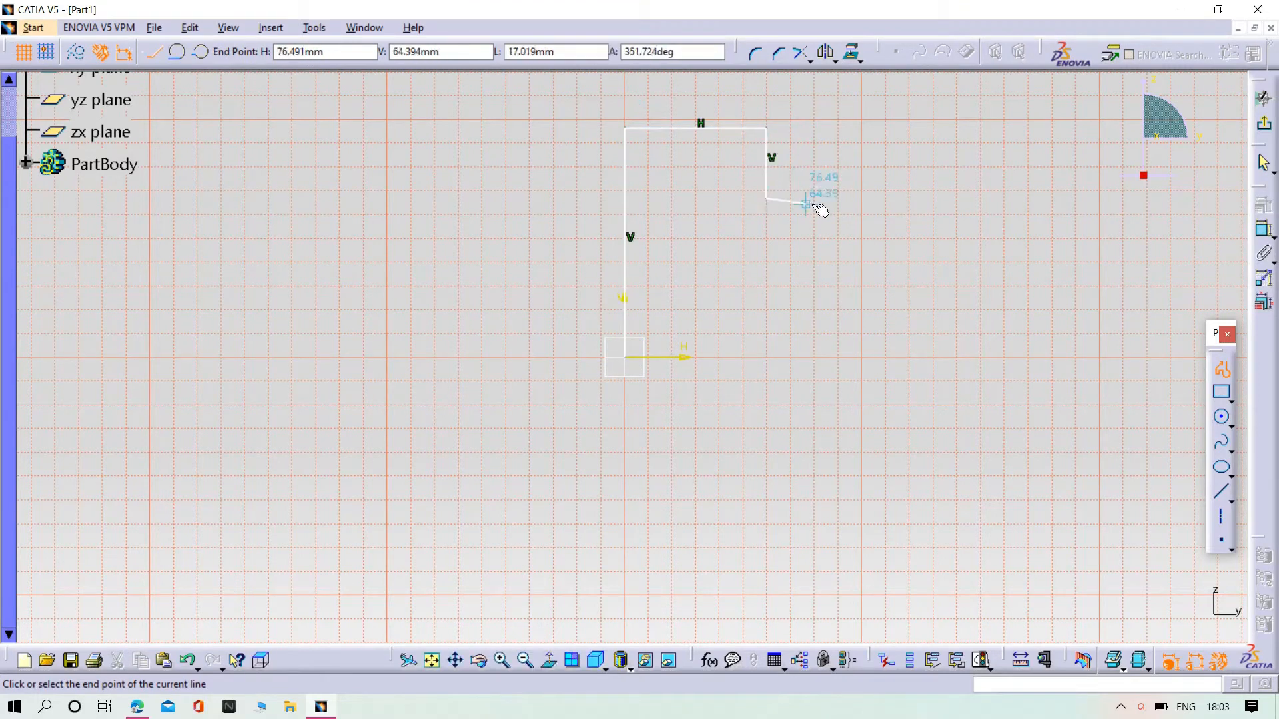
pyautogui.click(888, 237)
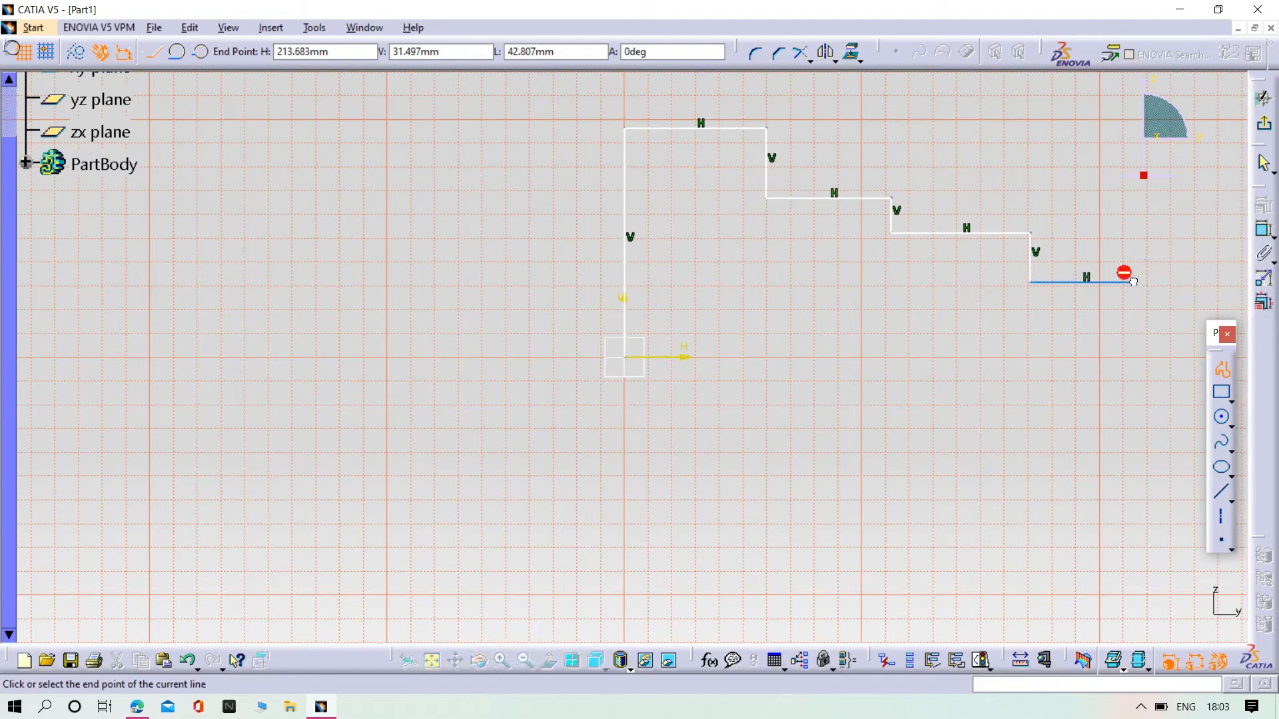
pyautogui.moveTo(1195, 325)
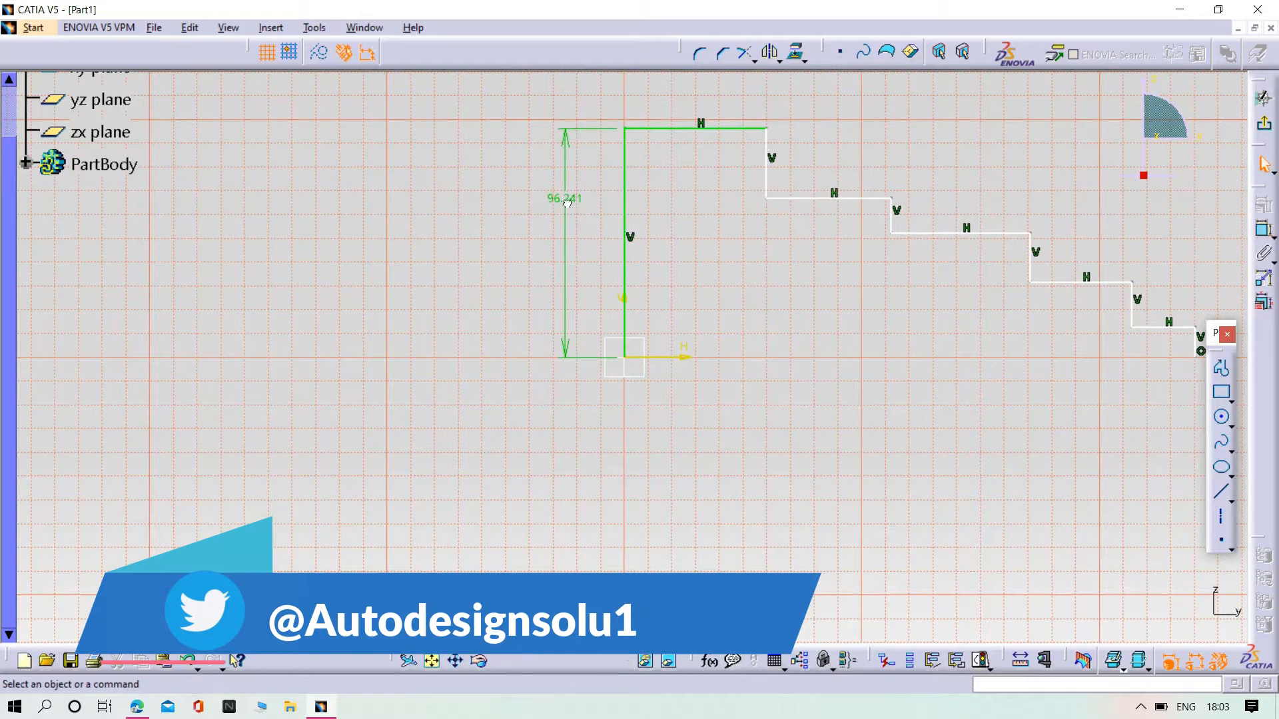
# Step: Dimension the top line, set the second step length to 50 and the step height to 20
pyautogui.doubleClick(565, 198)
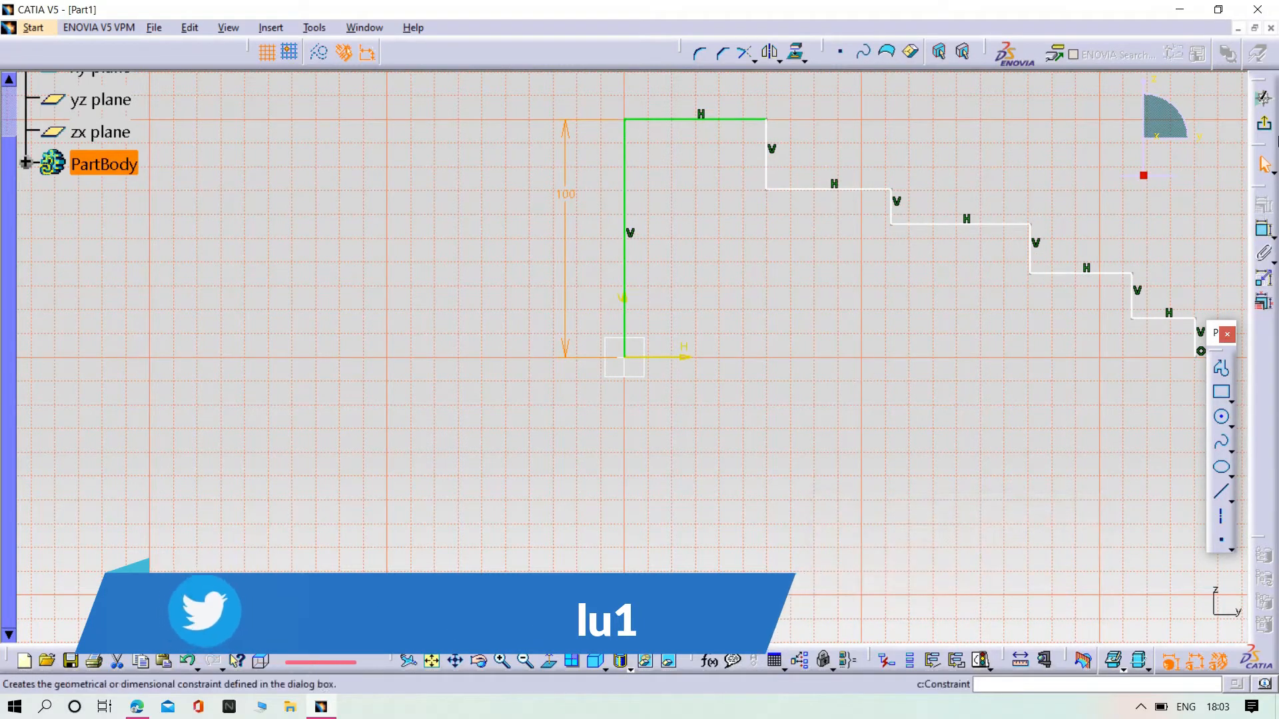
pyautogui.click(692, 120)
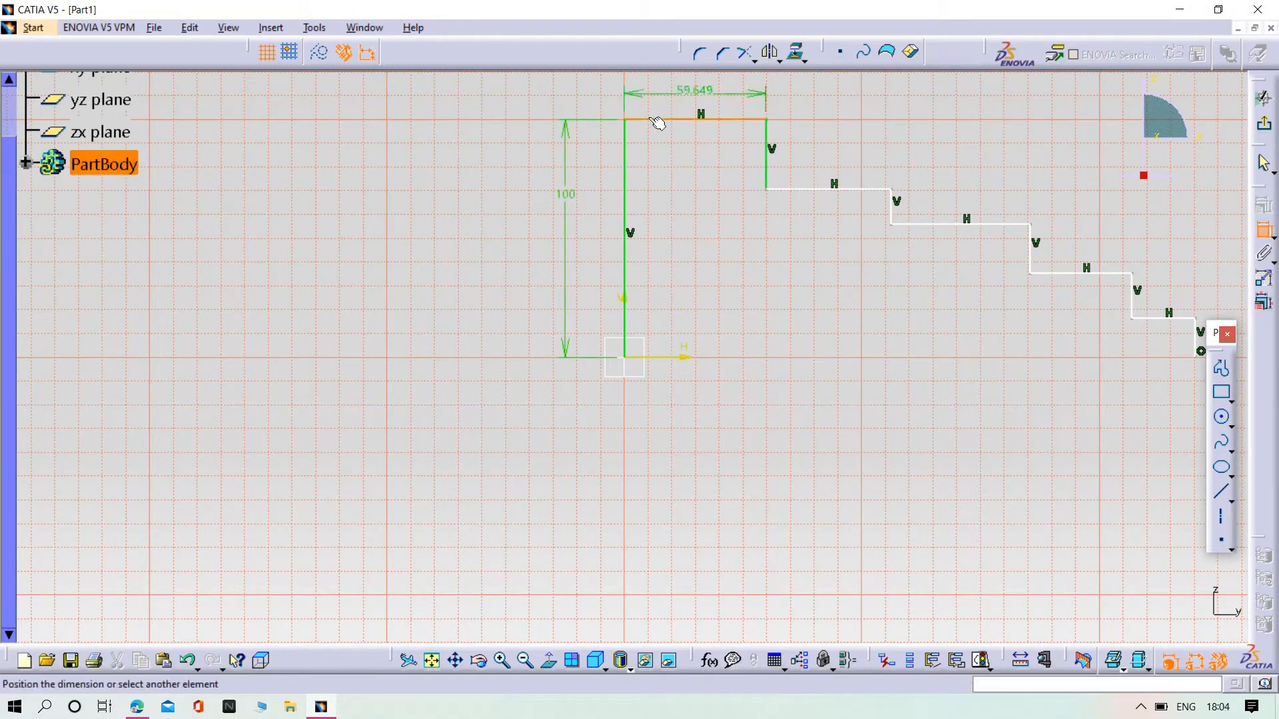
pyautogui.doubleClick(700, 112)
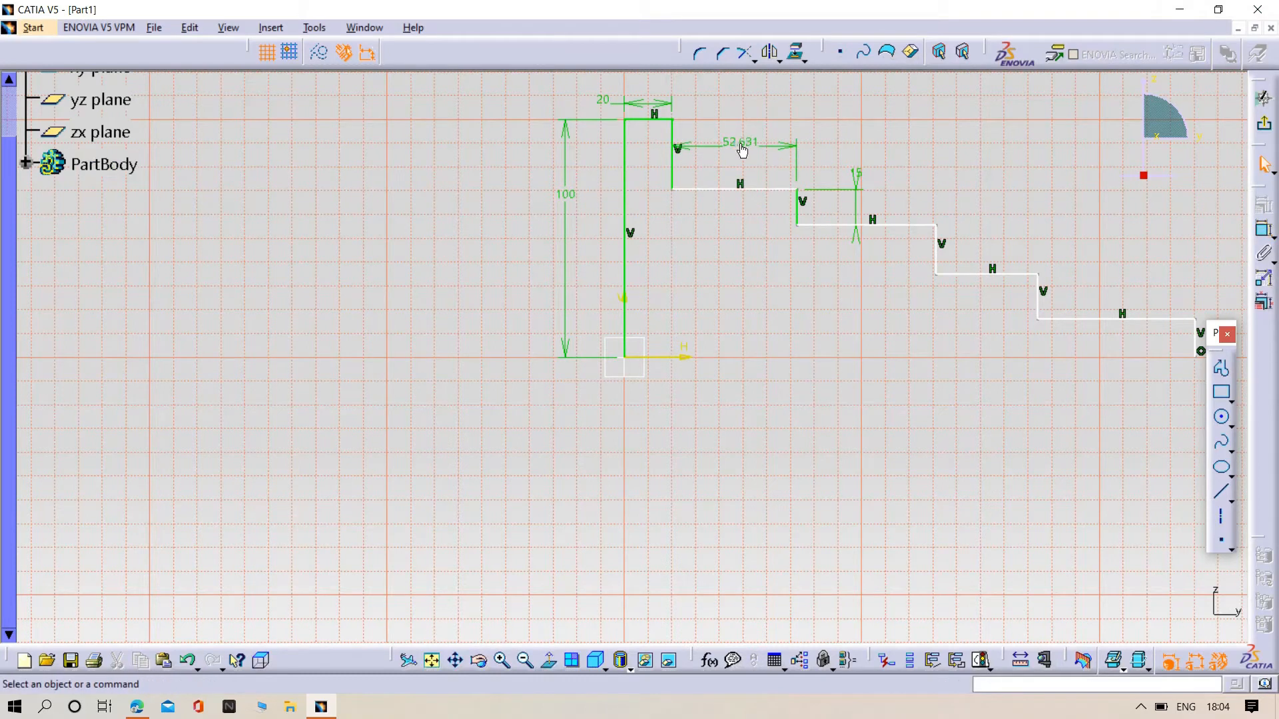
pyautogui.doubleClick(738, 141)
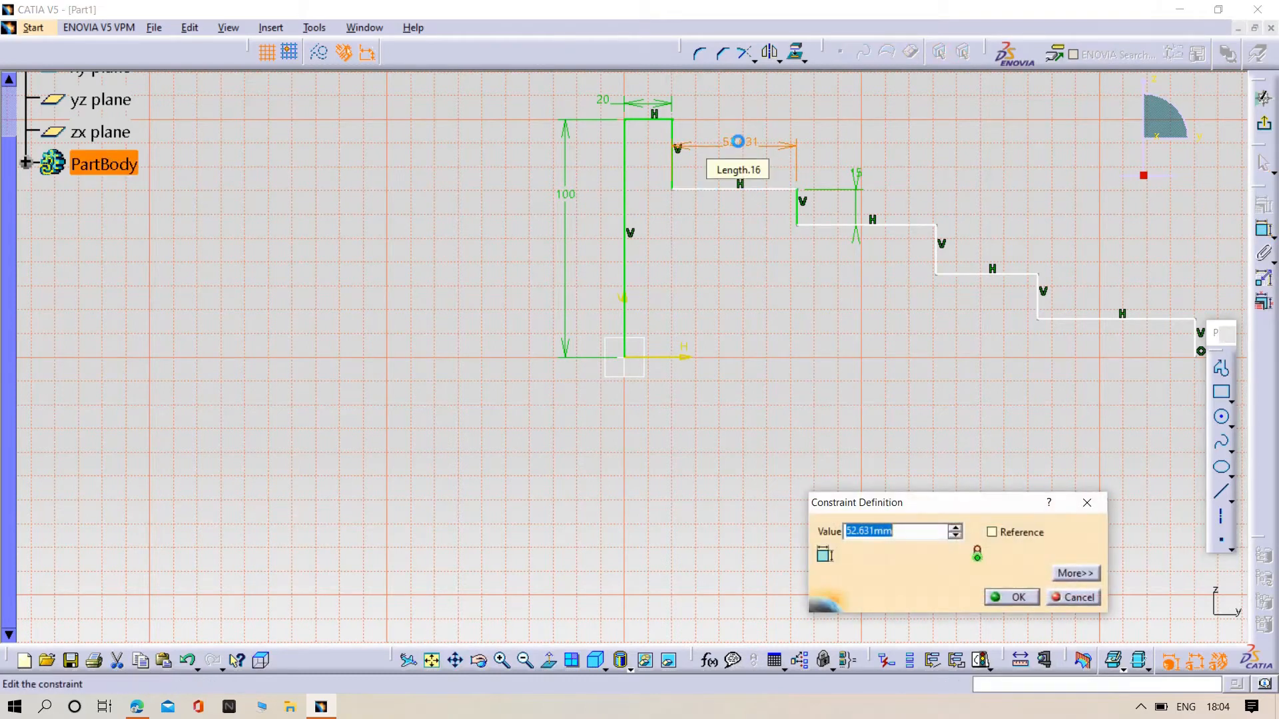
pyautogui.click(1017, 597)
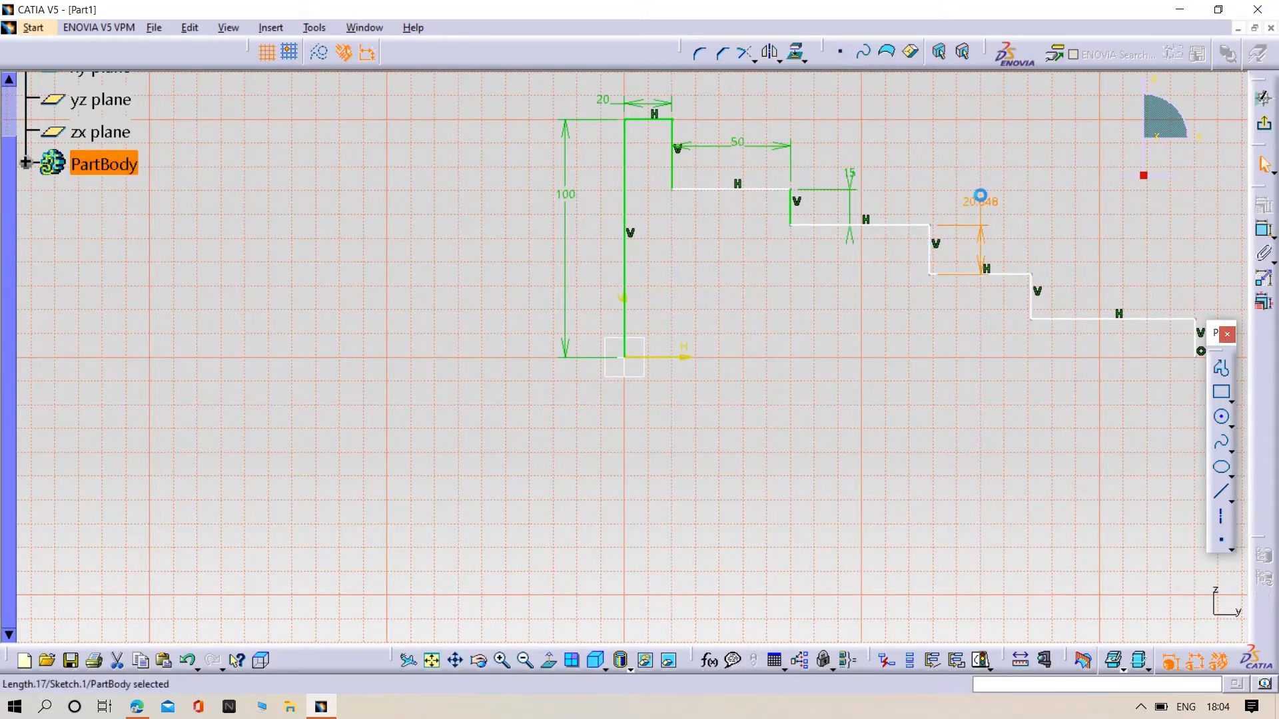
pyautogui.doubleClick(979, 201)
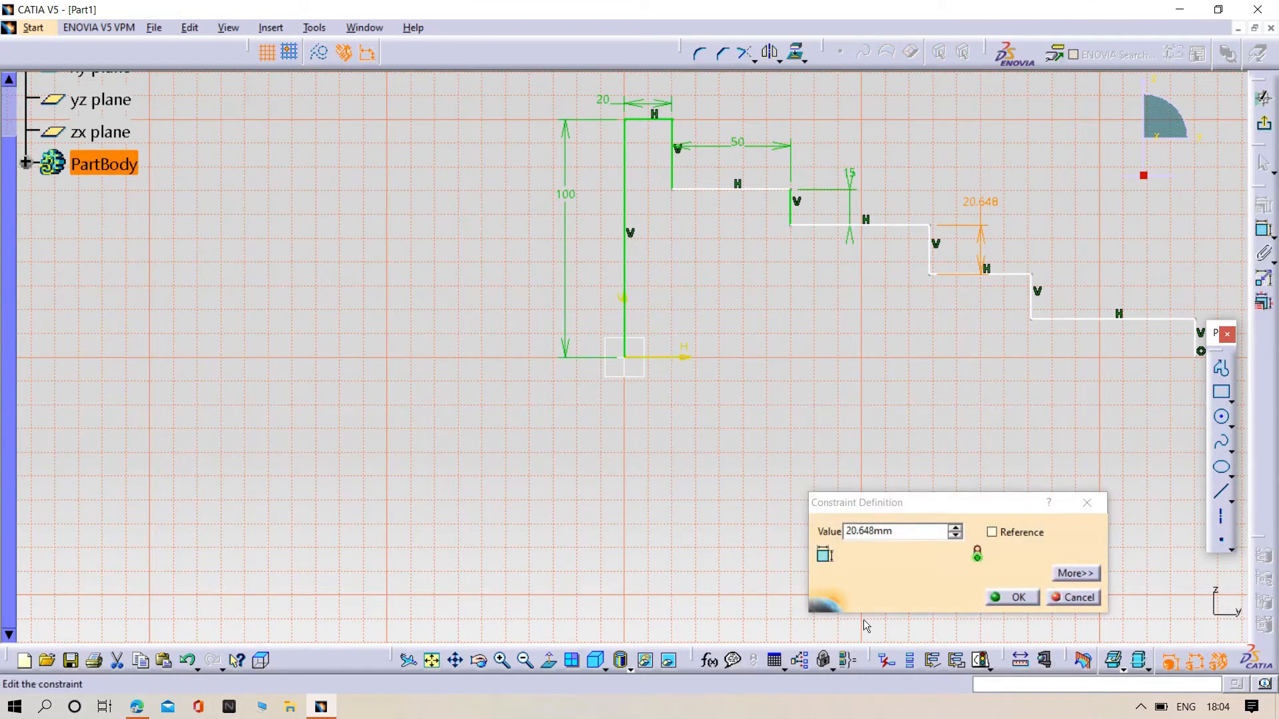
pyautogui.write('2')
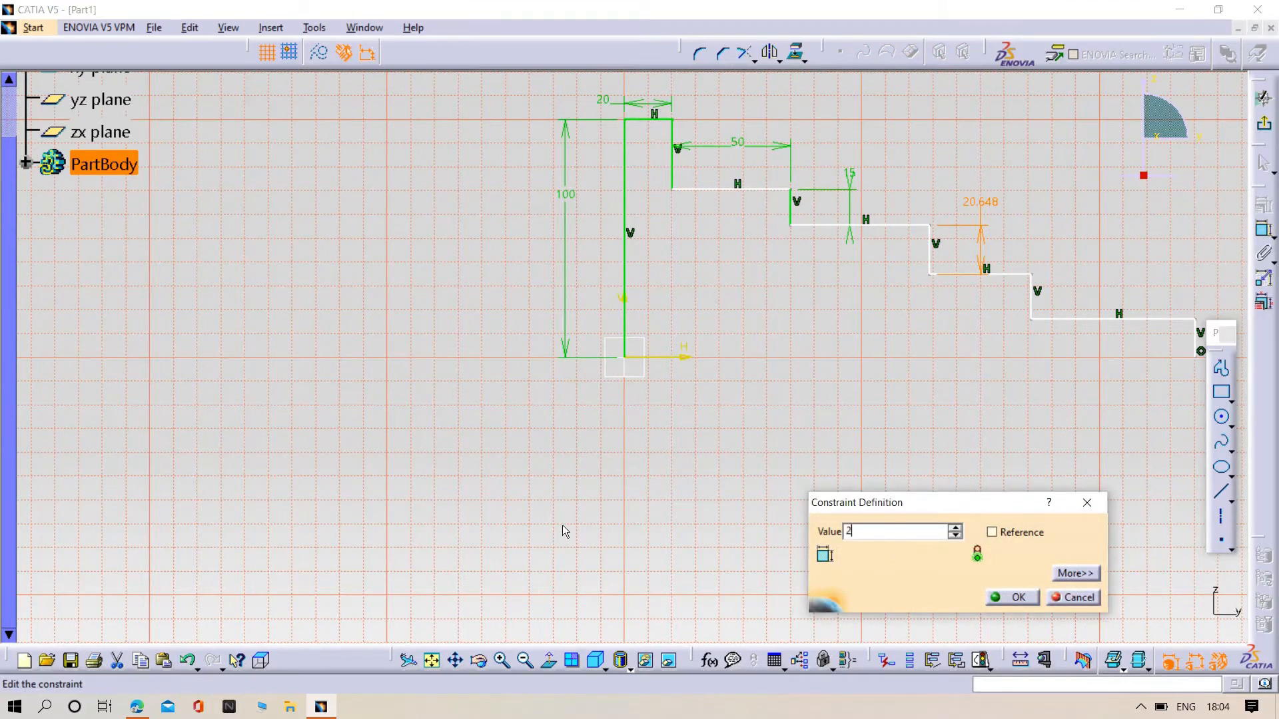
pyautogui.click(1016, 596)
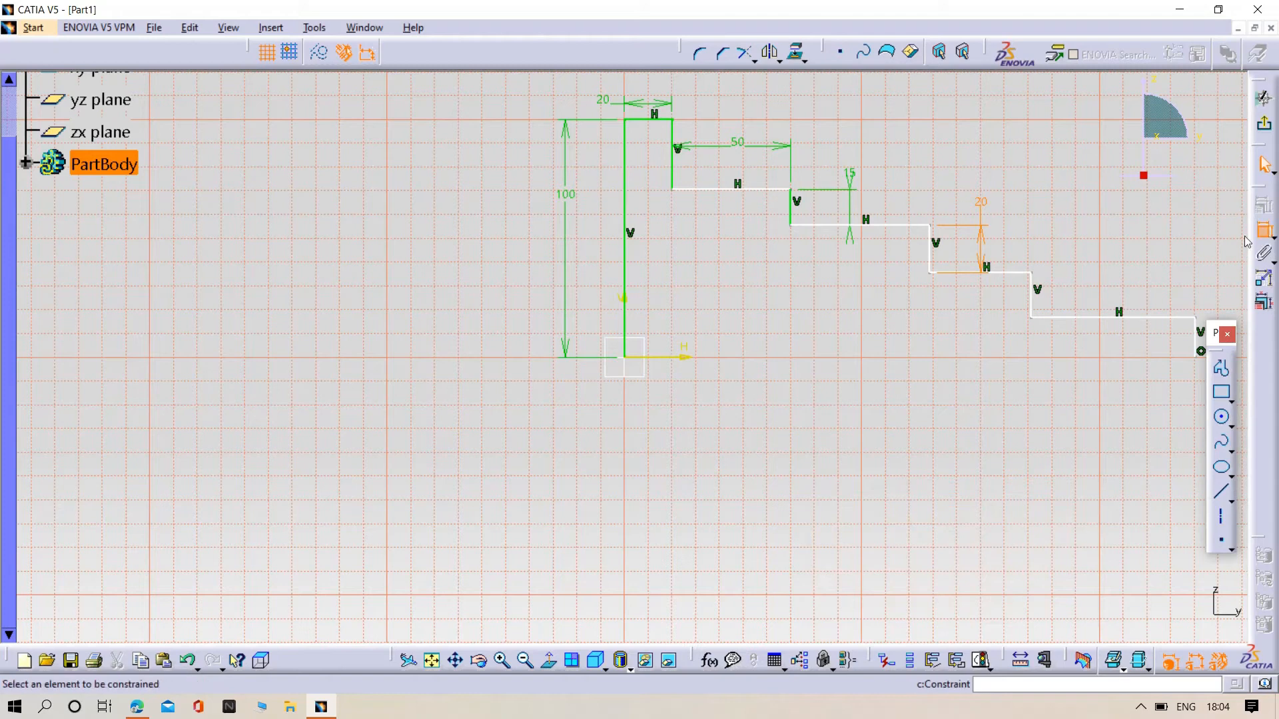
pyautogui.moveTo(865, 222)
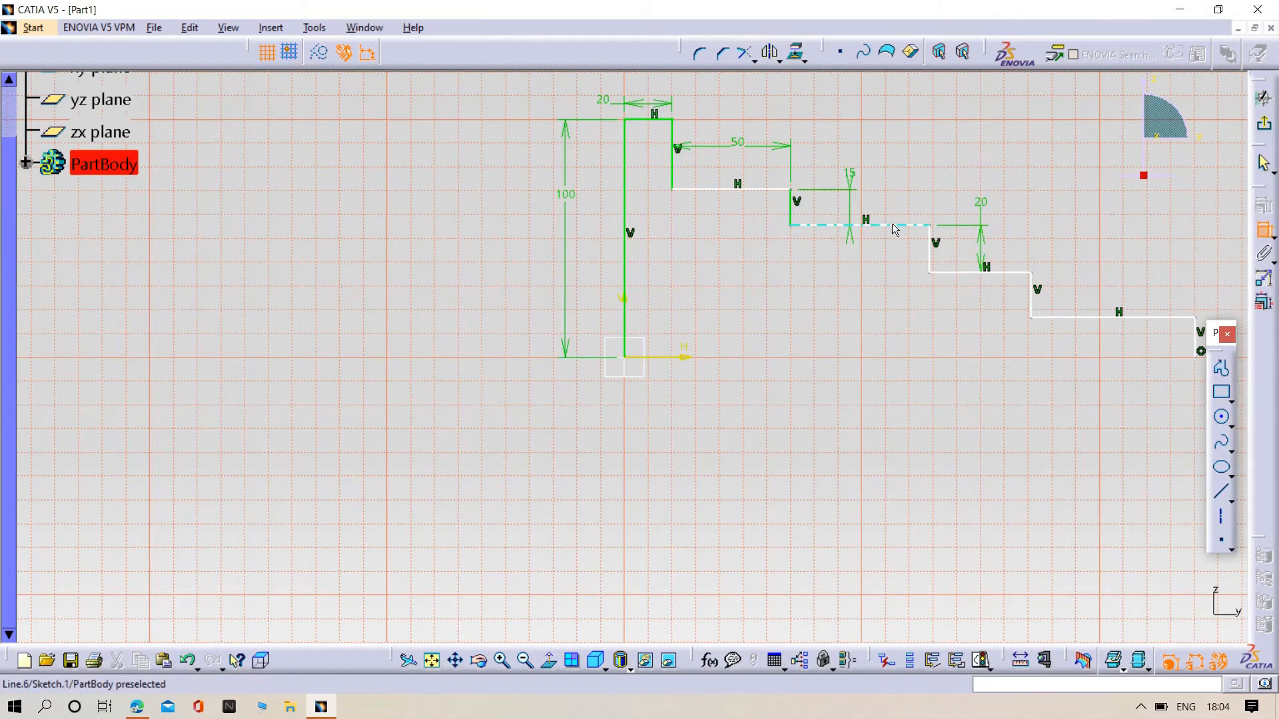
# Step: Set the remaining steps: length 55, height 15 mm, fourth step length, and last step 70 mm
pyautogui.doubleClick(885, 187)
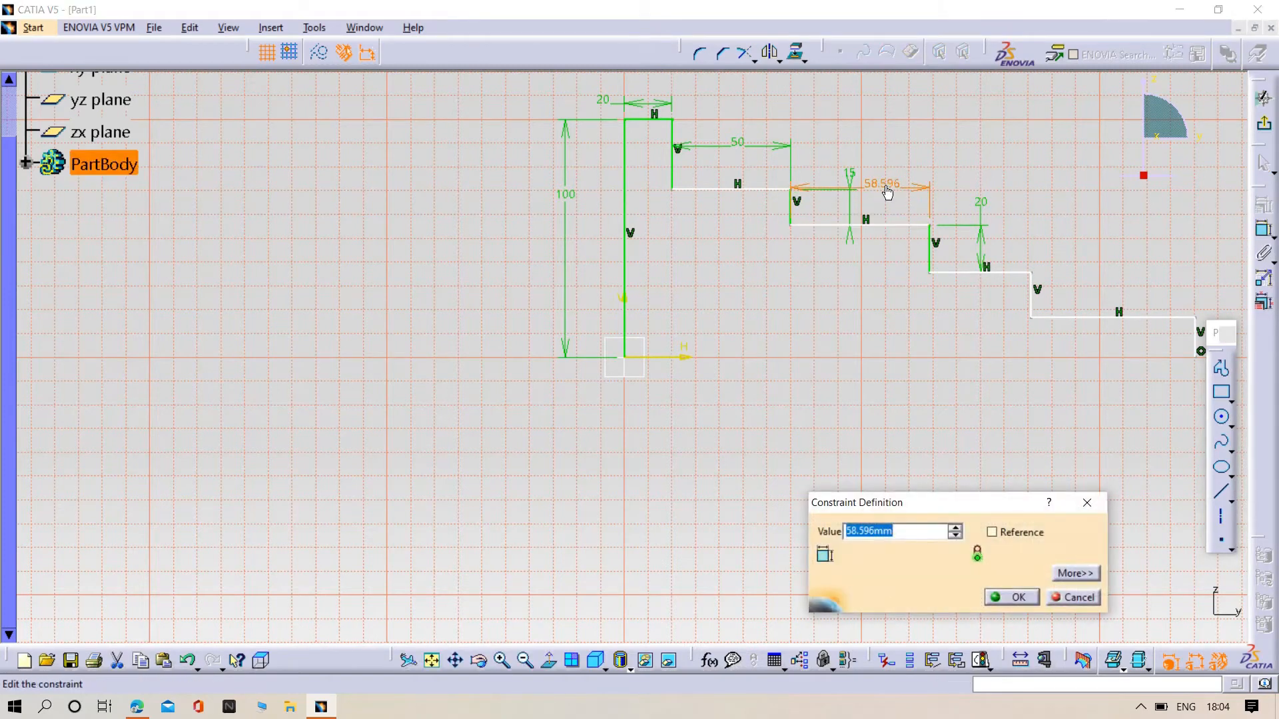
pyautogui.click(1016, 598)
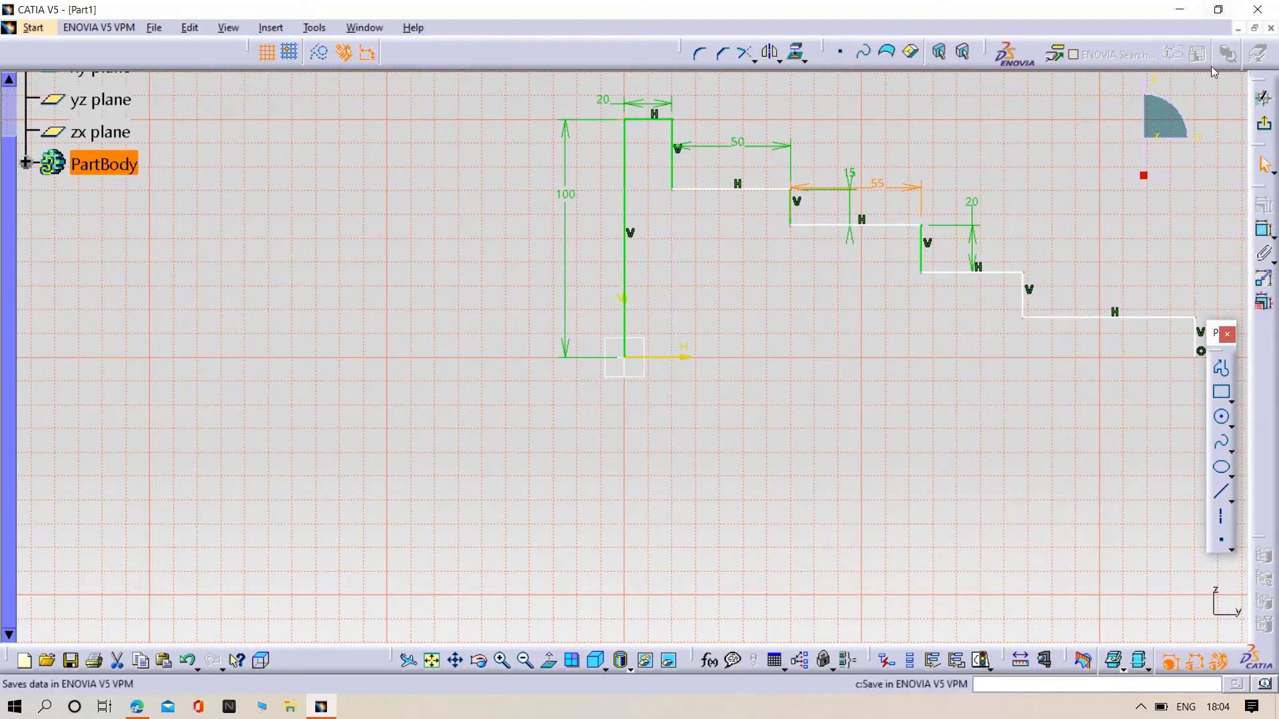
pyautogui.moveTo(1021, 303)
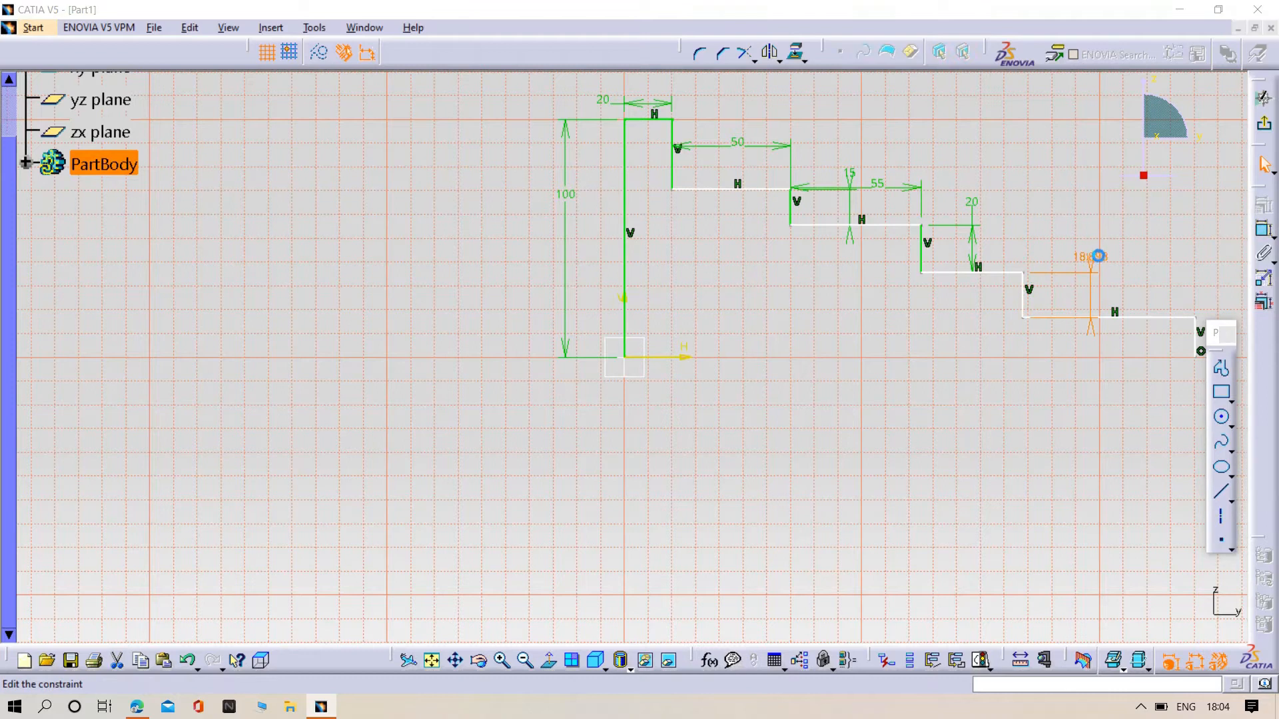
pyautogui.doubleClick(1088, 256)
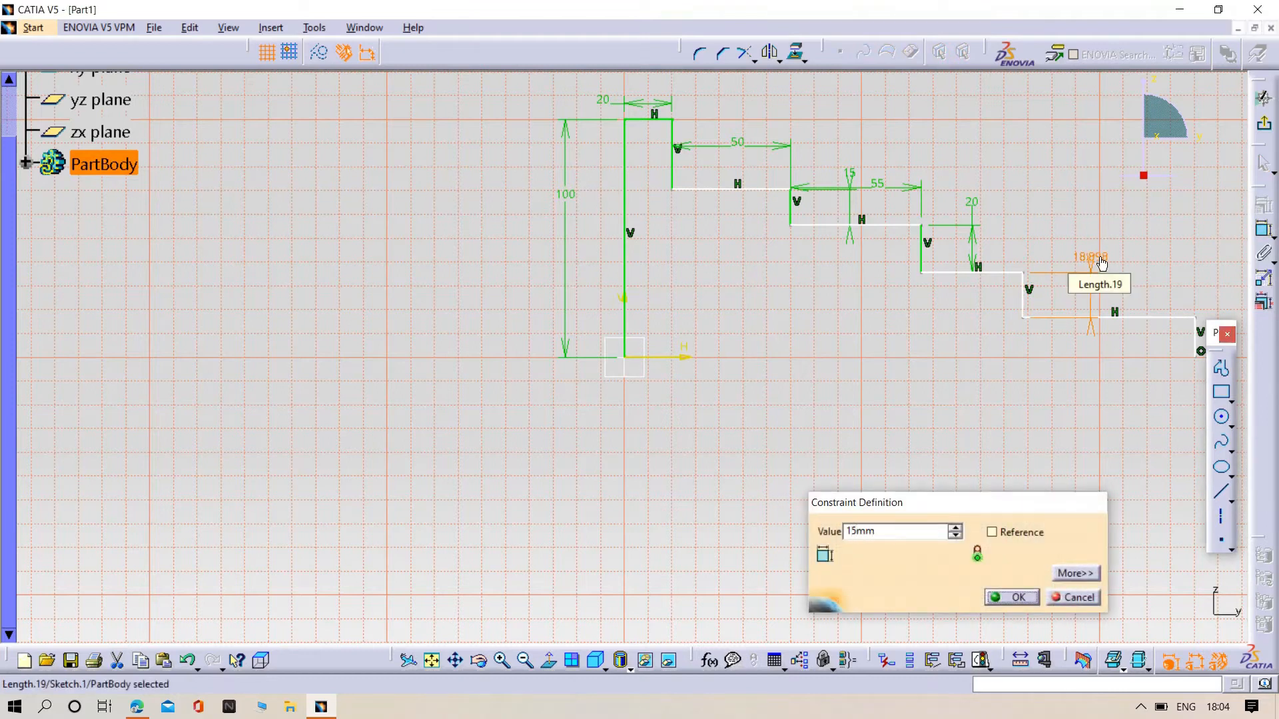
pyautogui.click(1018, 597)
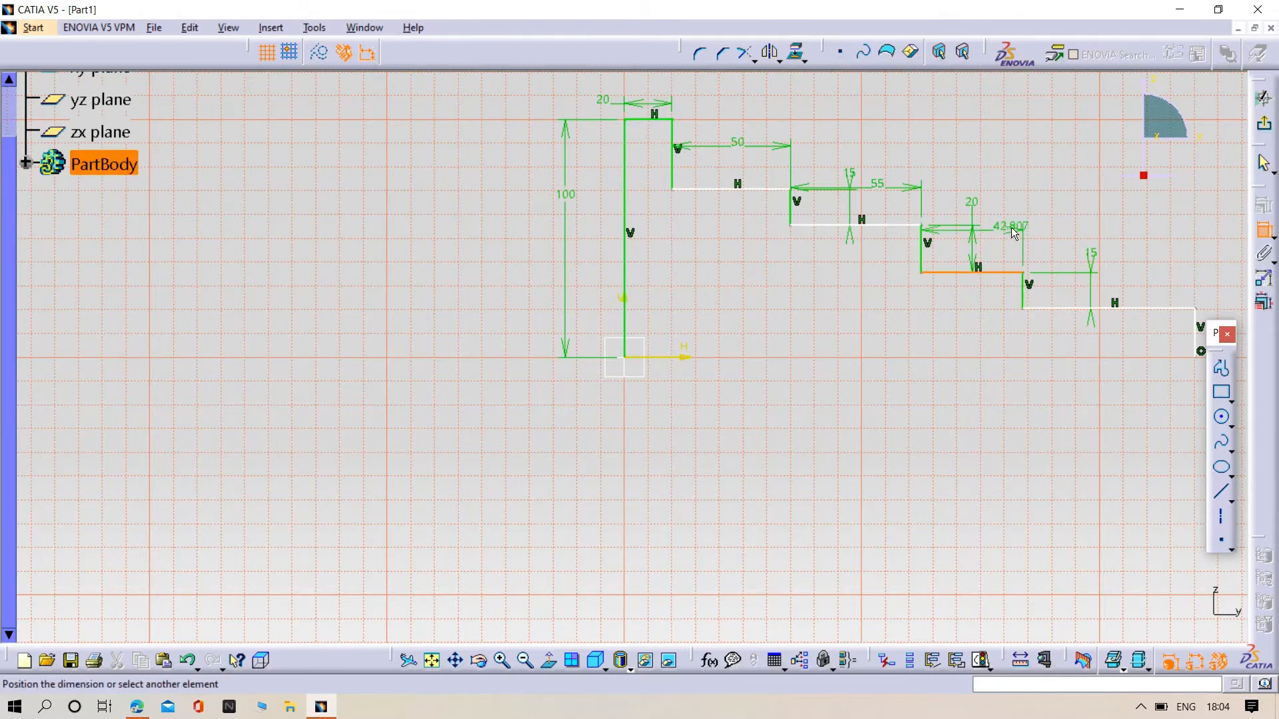
pyautogui.doubleClick(1010, 226)
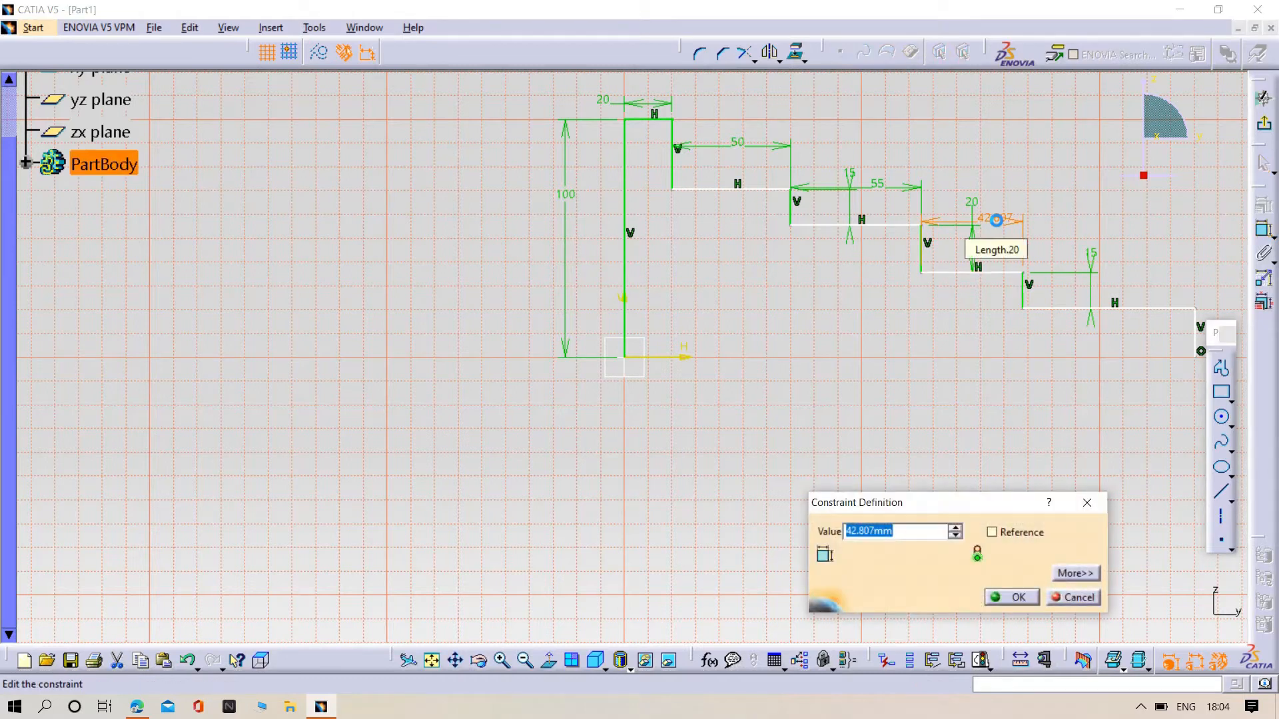
pyautogui.click(1013, 597)
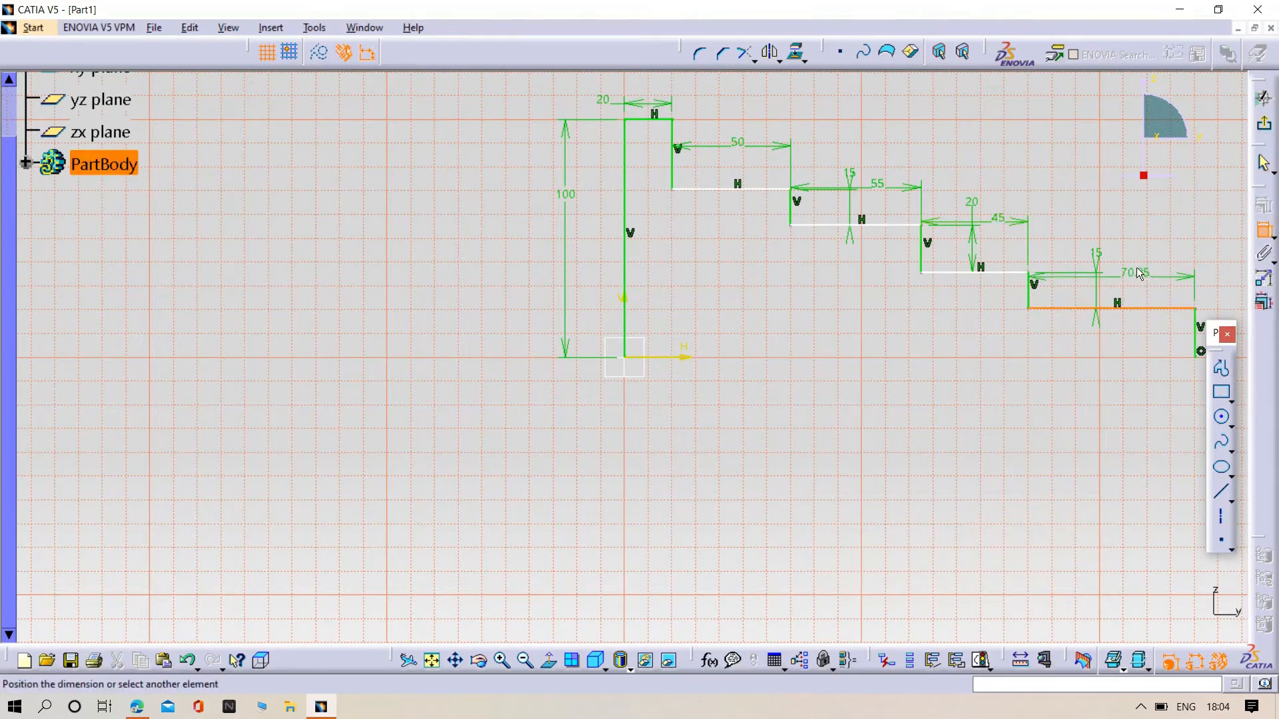
pyautogui.doubleClick(1136, 272)
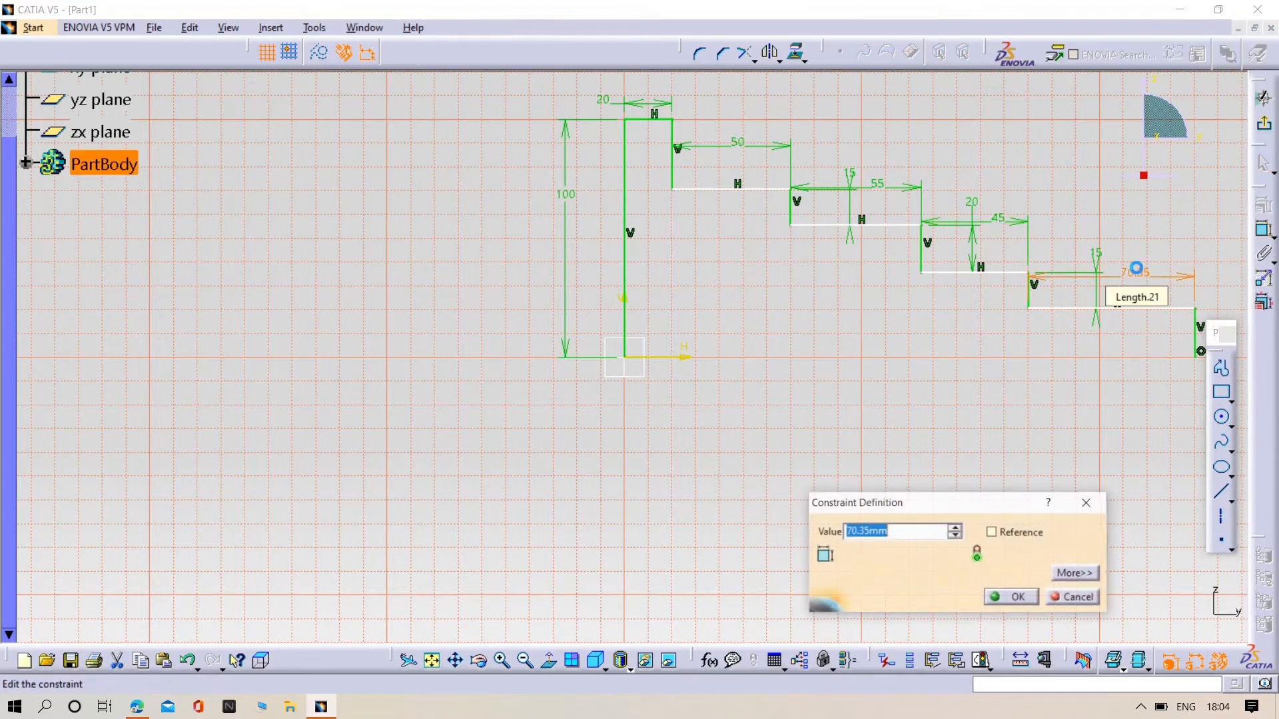
pyautogui.write('70mm')
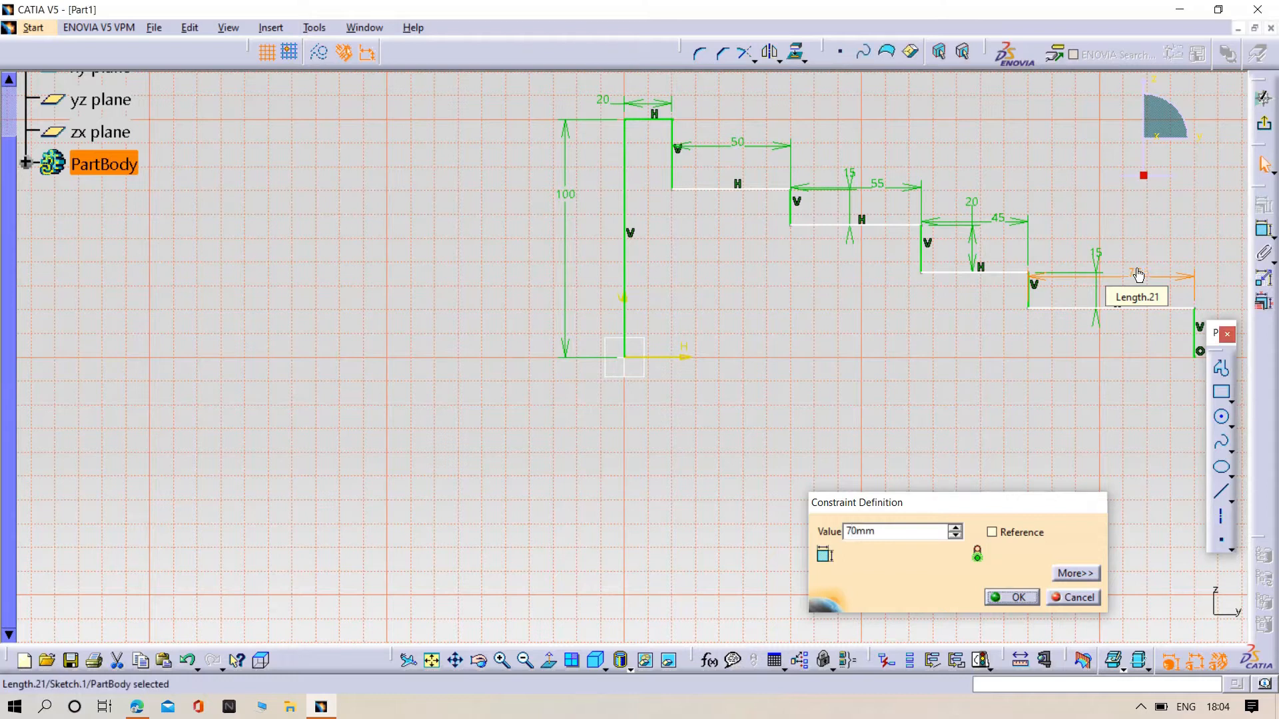
pyautogui.click(1017, 597)
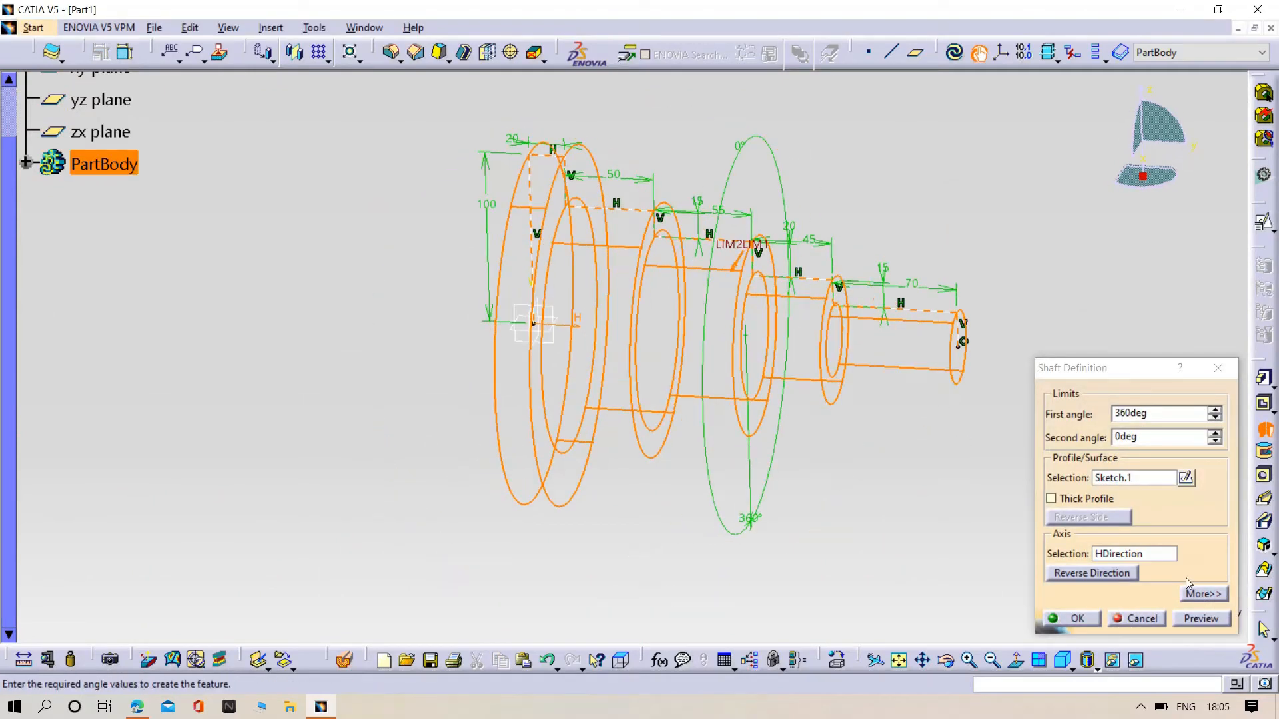
# Step: Revolve Sketch.1 360° about HDirection into the solid stepped shaft
pyautogui.click(1200, 618)
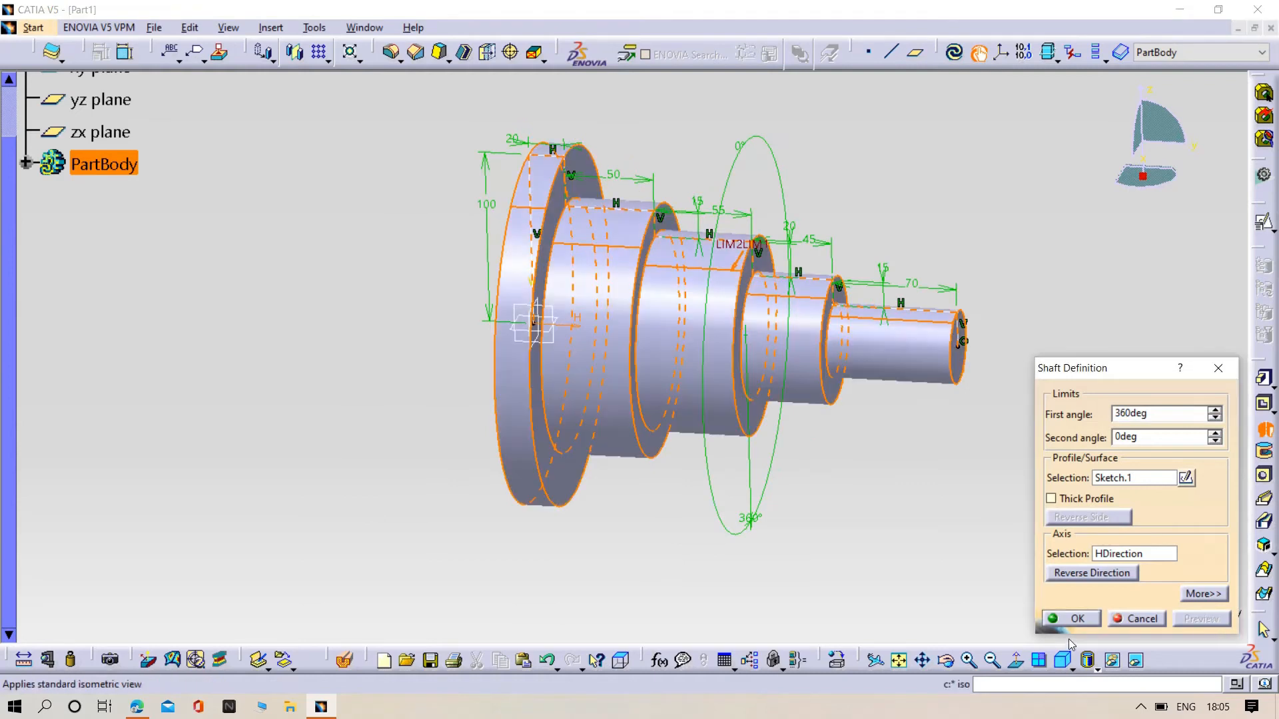
pyautogui.click(1071, 618)
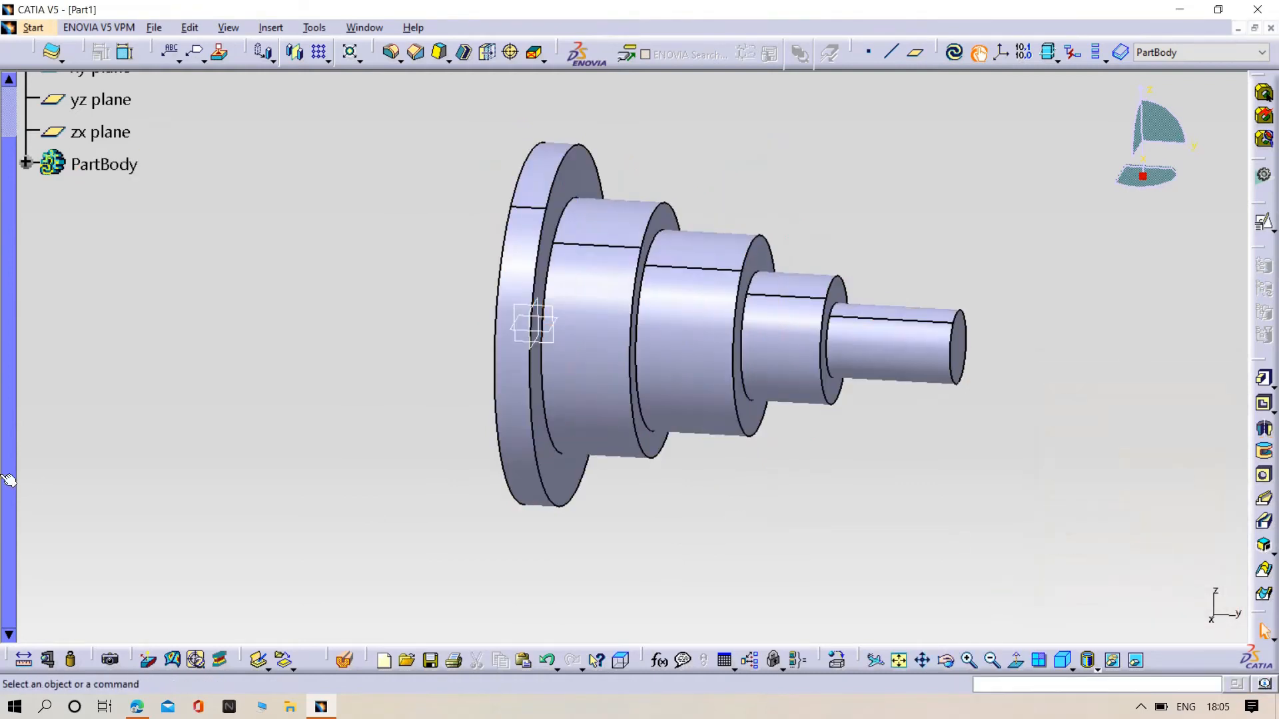
pyautogui.moveTo(506, 321)
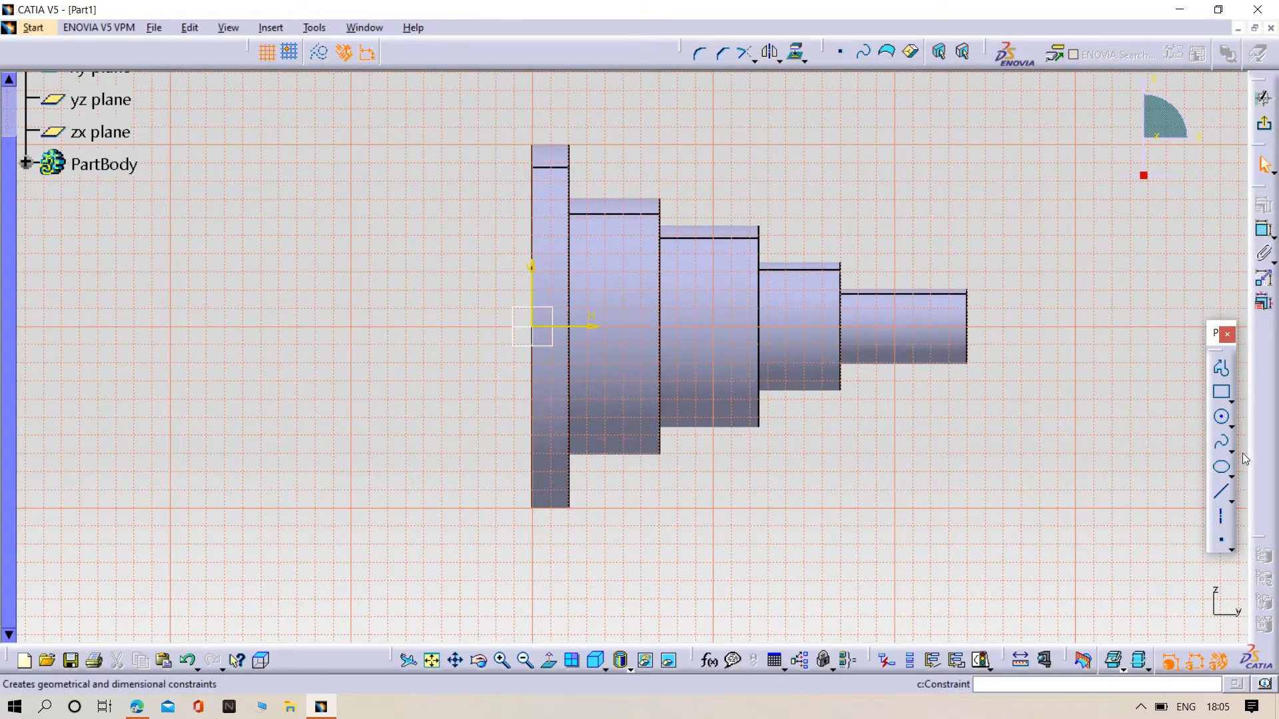
# Step: Draw a rectangle from the axis enclosing the upper half of the shaft
pyautogui.click(1221, 393)
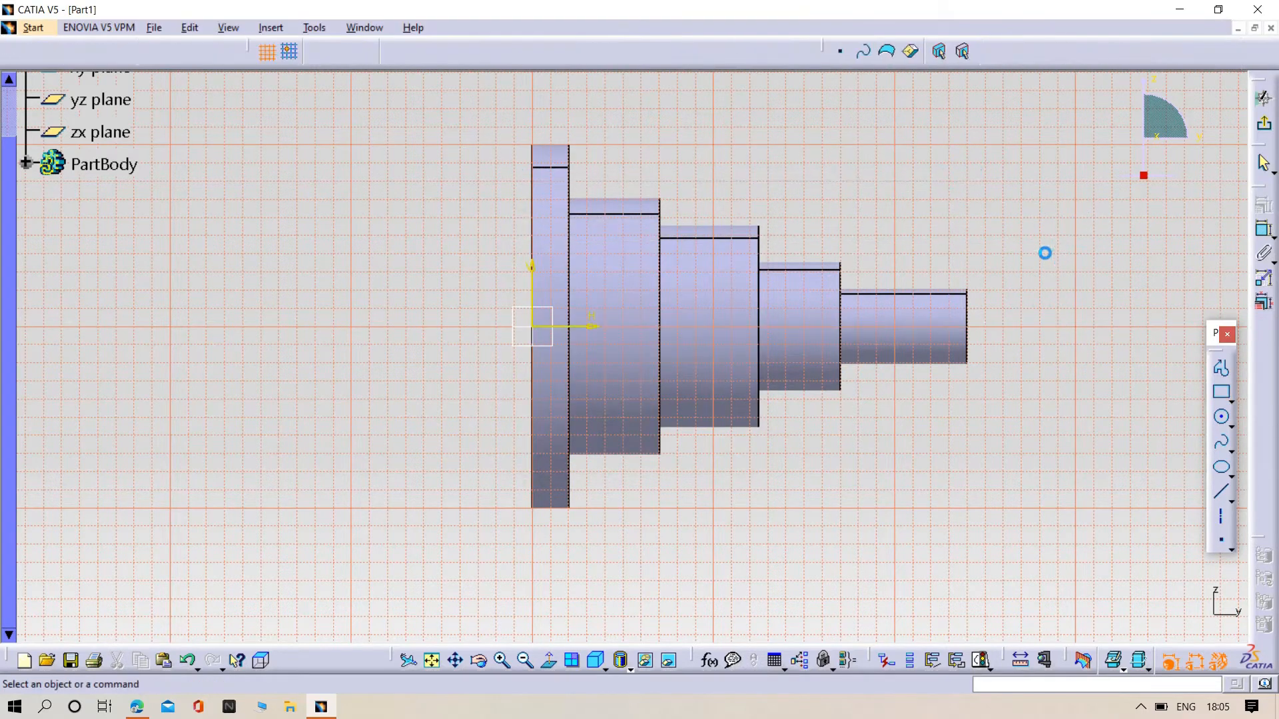
pyautogui.click(1221, 395)
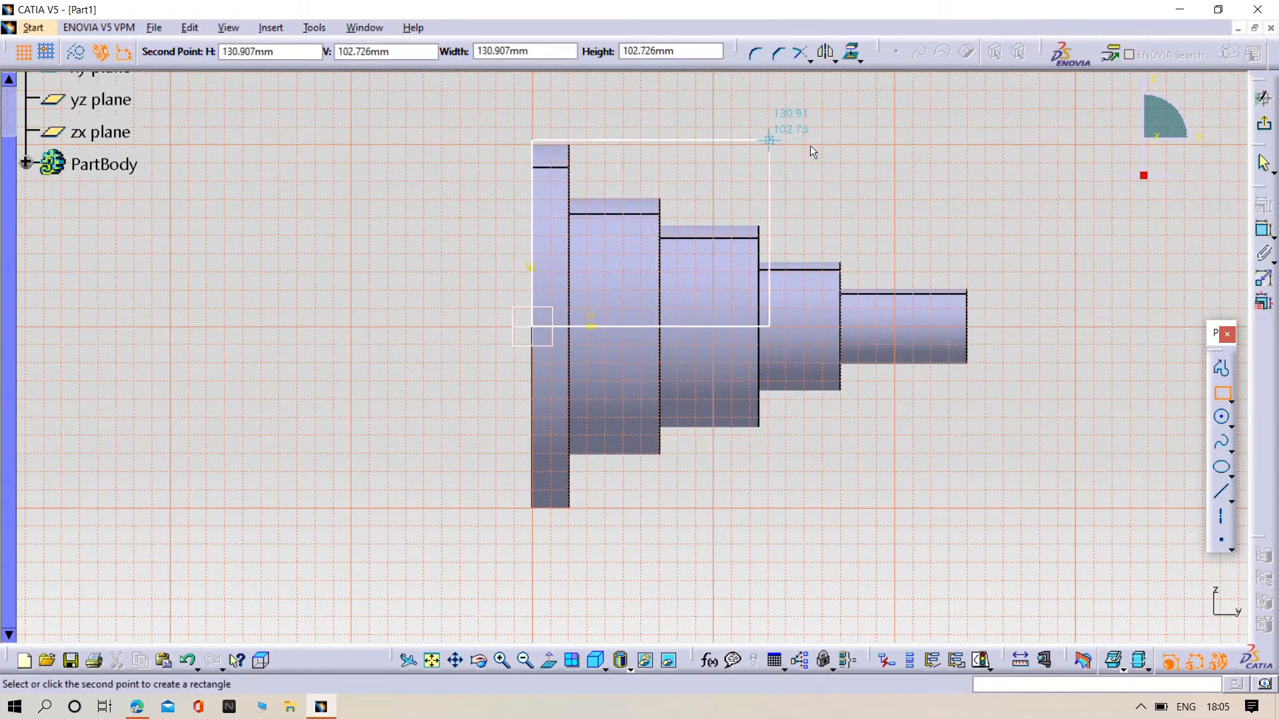
pyautogui.click(994, 104)
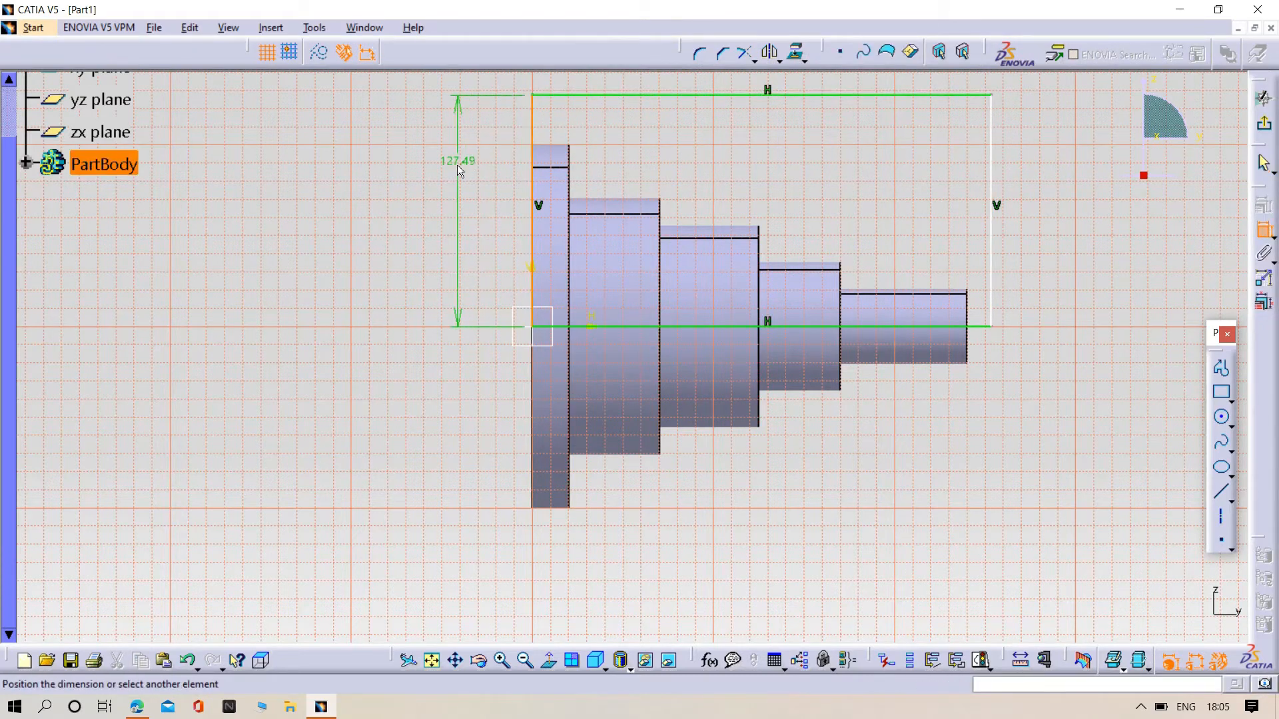
# Step: Dimension the stock rectangle 100 mm high by 250 mm long and return to 3D
pyautogui.doubleClick(457, 162)
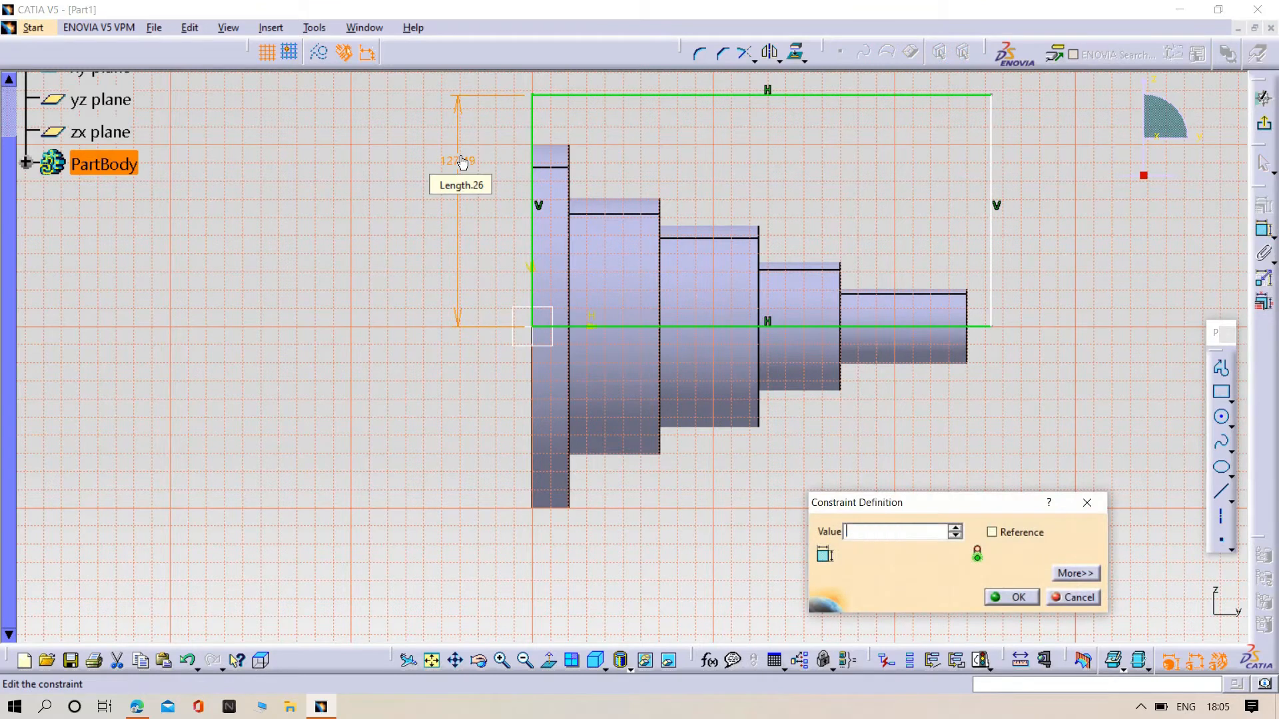
pyautogui.click(1017, 596)
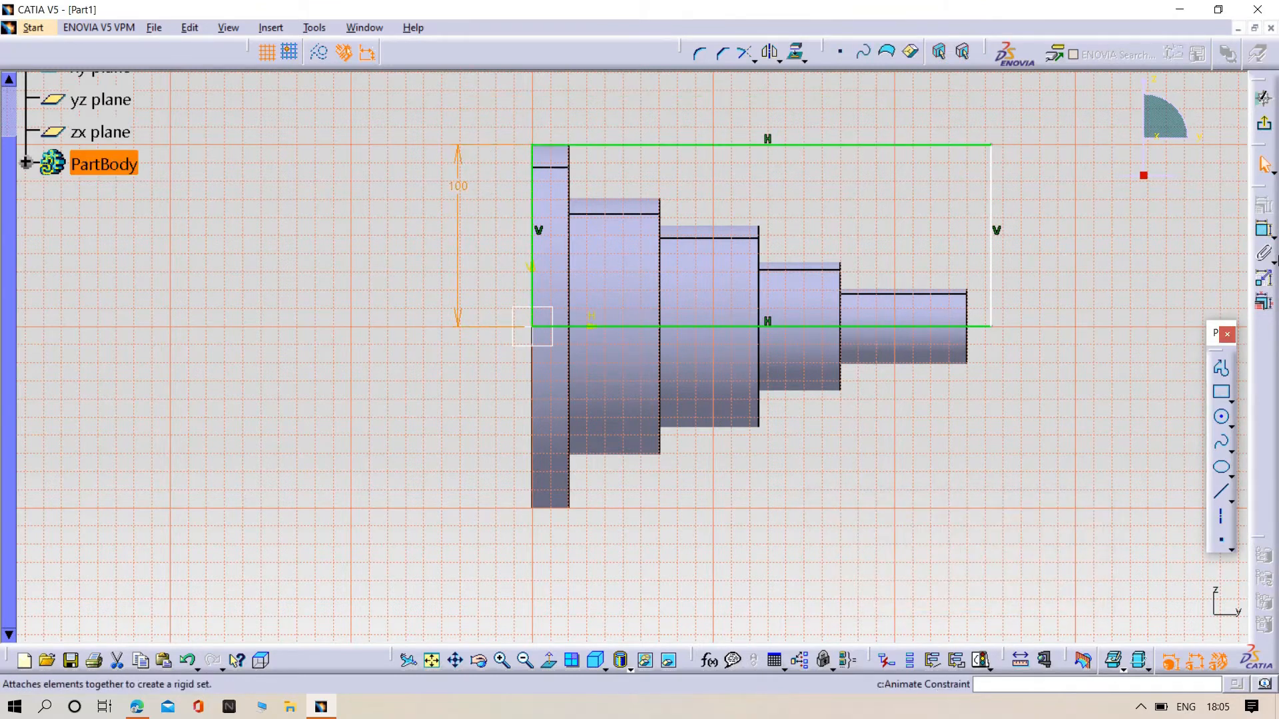
pyautogui.click(734, 121)
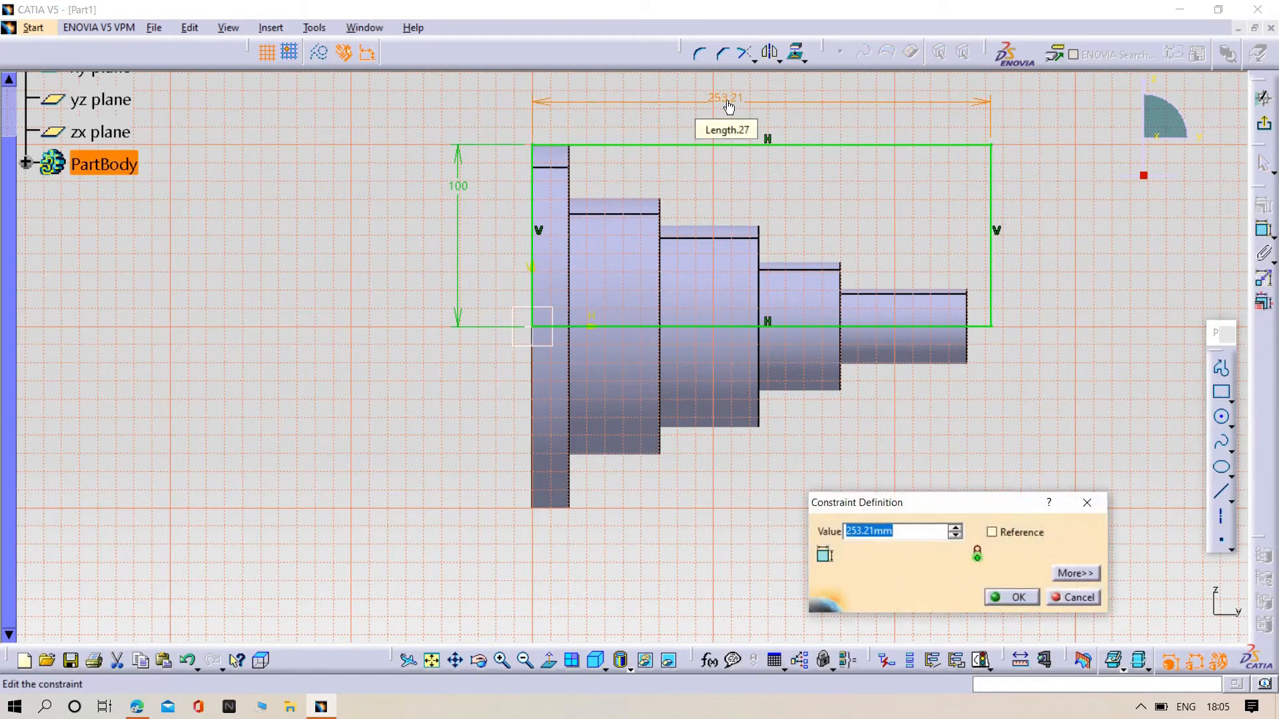
pyautogui.write('250mm')
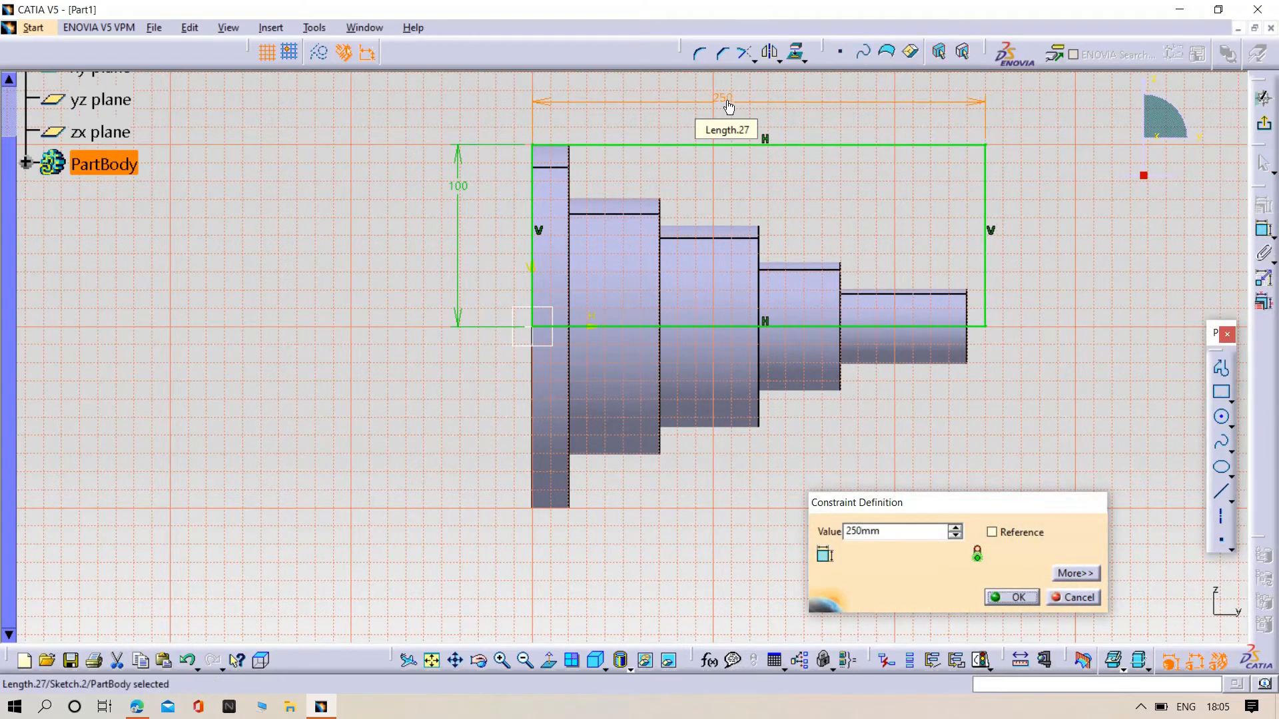
pyautogui.click(1011, 597)
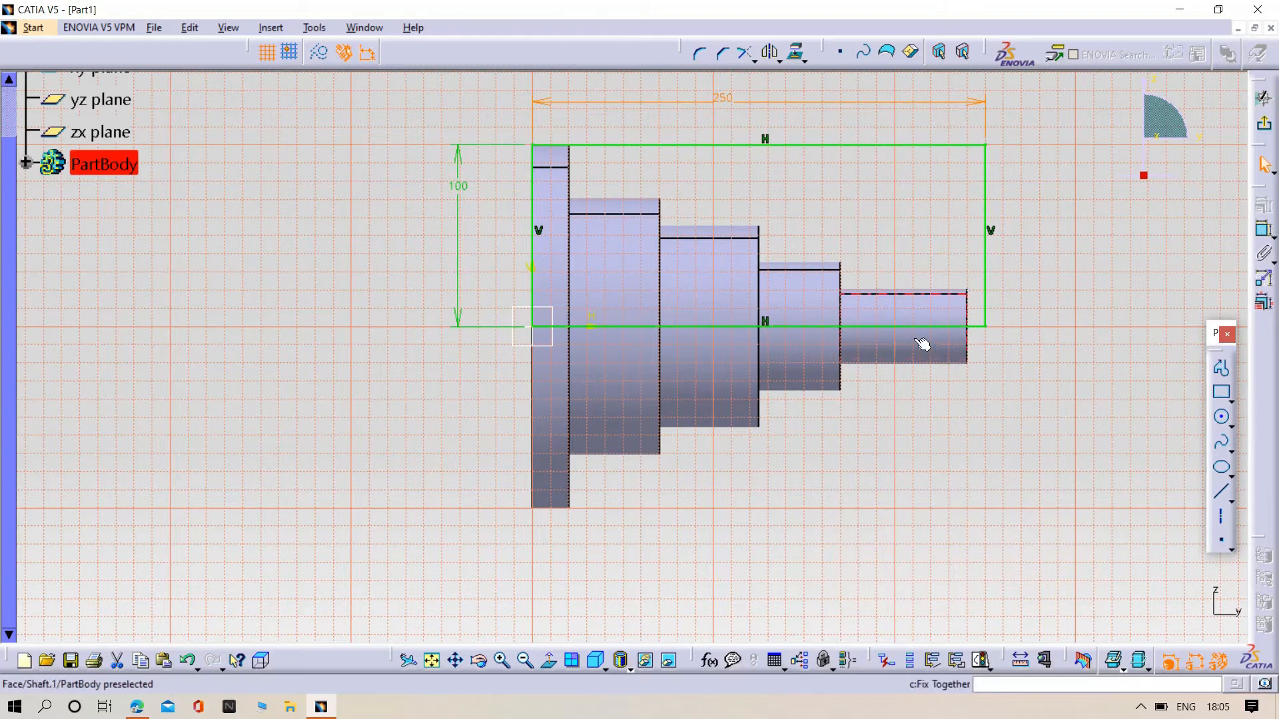
pyautogui.click(934, 335)
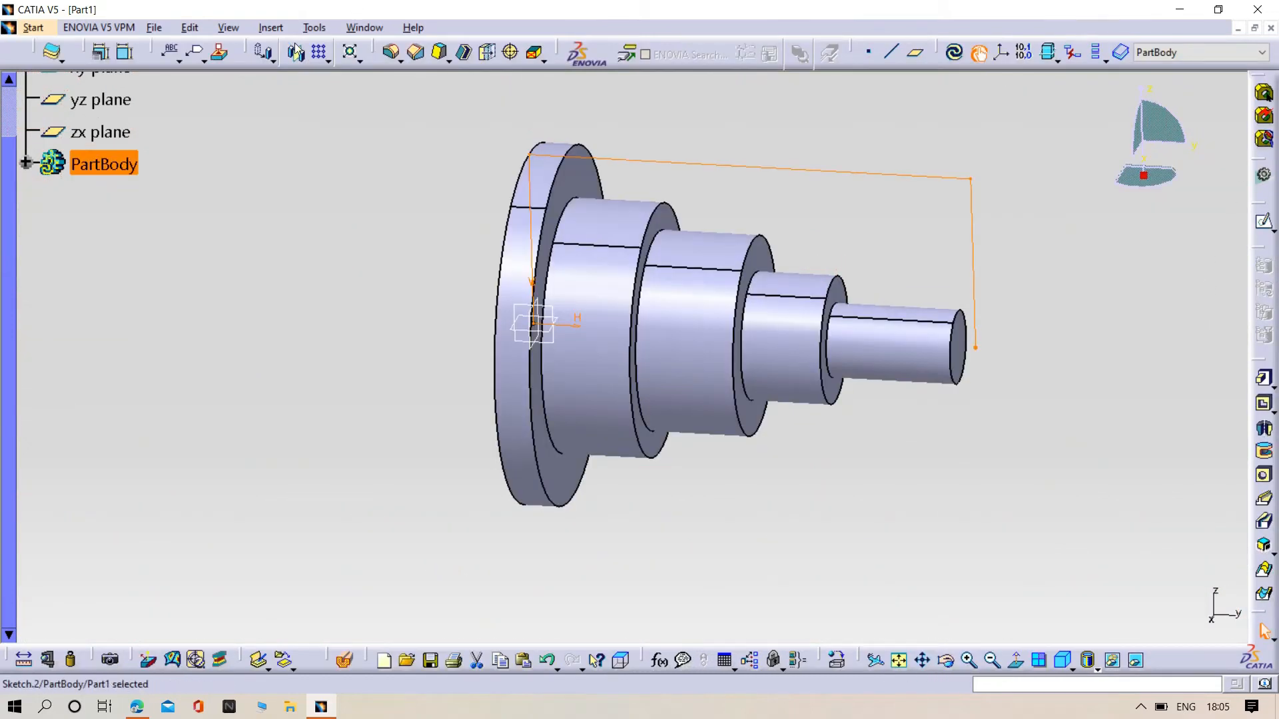
# Step: Insert Body.2 and revolve Sketch.2 into a solid cylindrical stock around the shaft
pyautogui.click(296, 52)
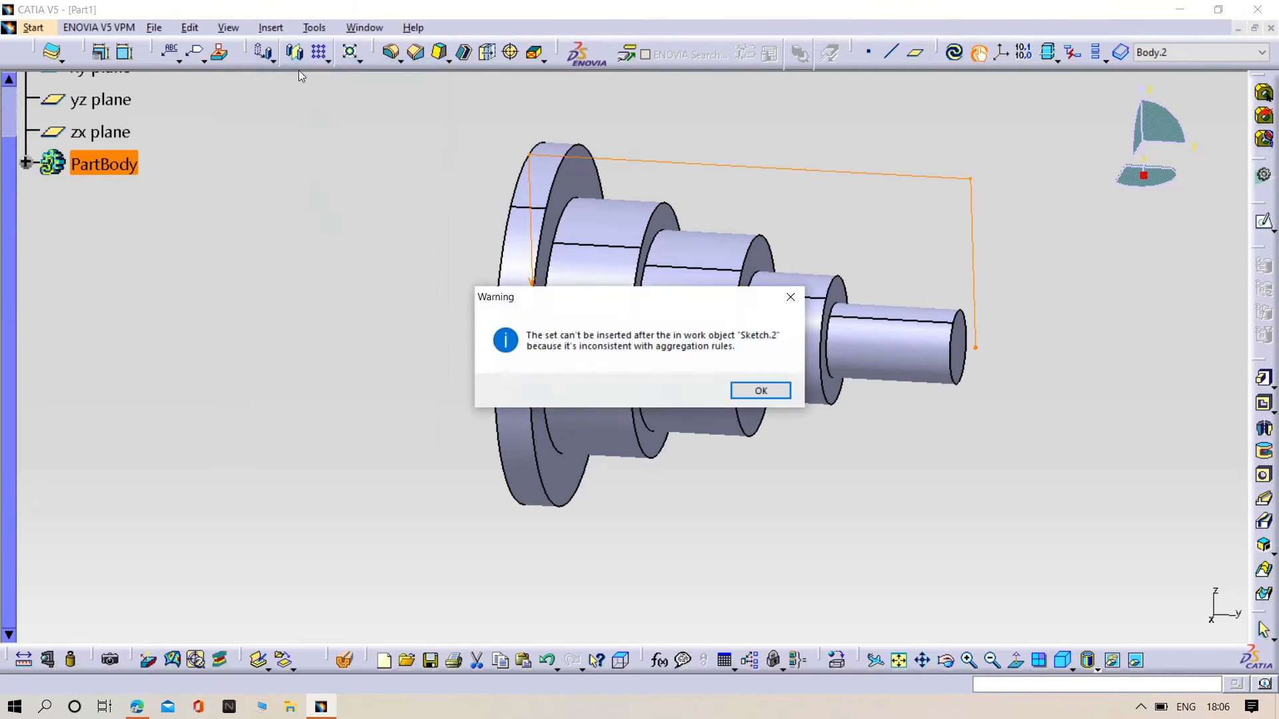
pyautogui.click(759, 391)
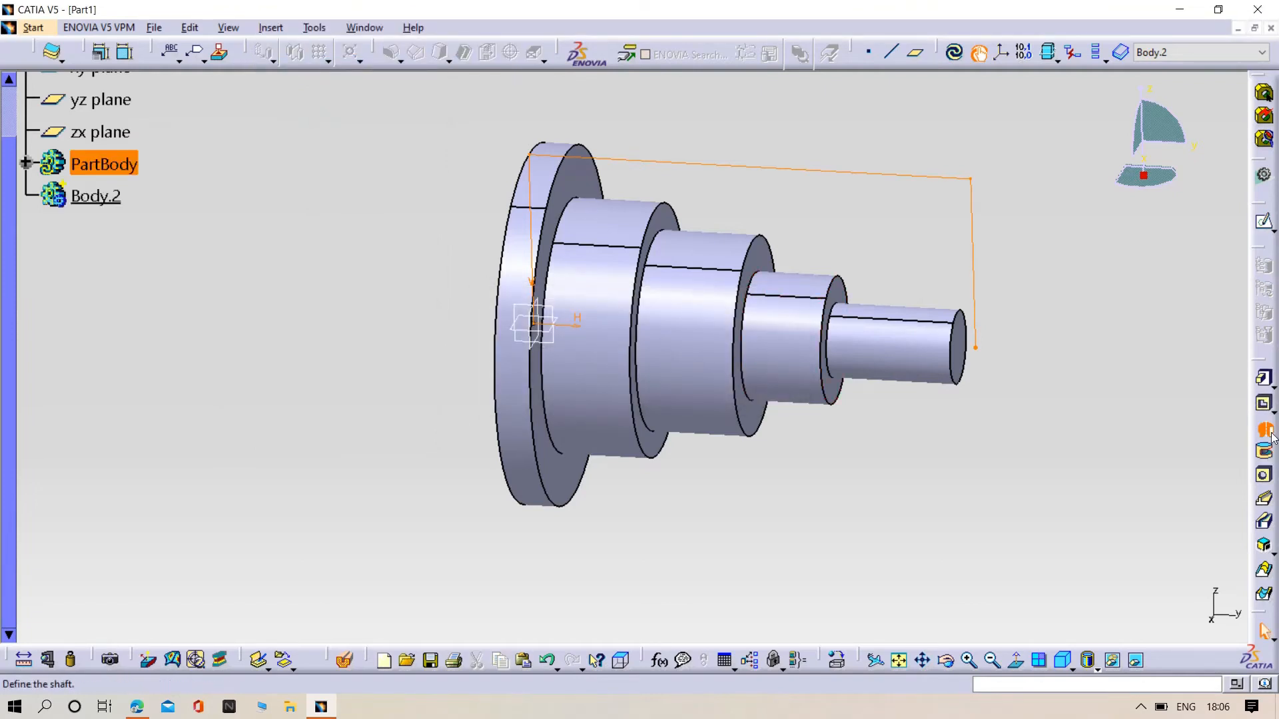
pyautogui.click(1263, 430)
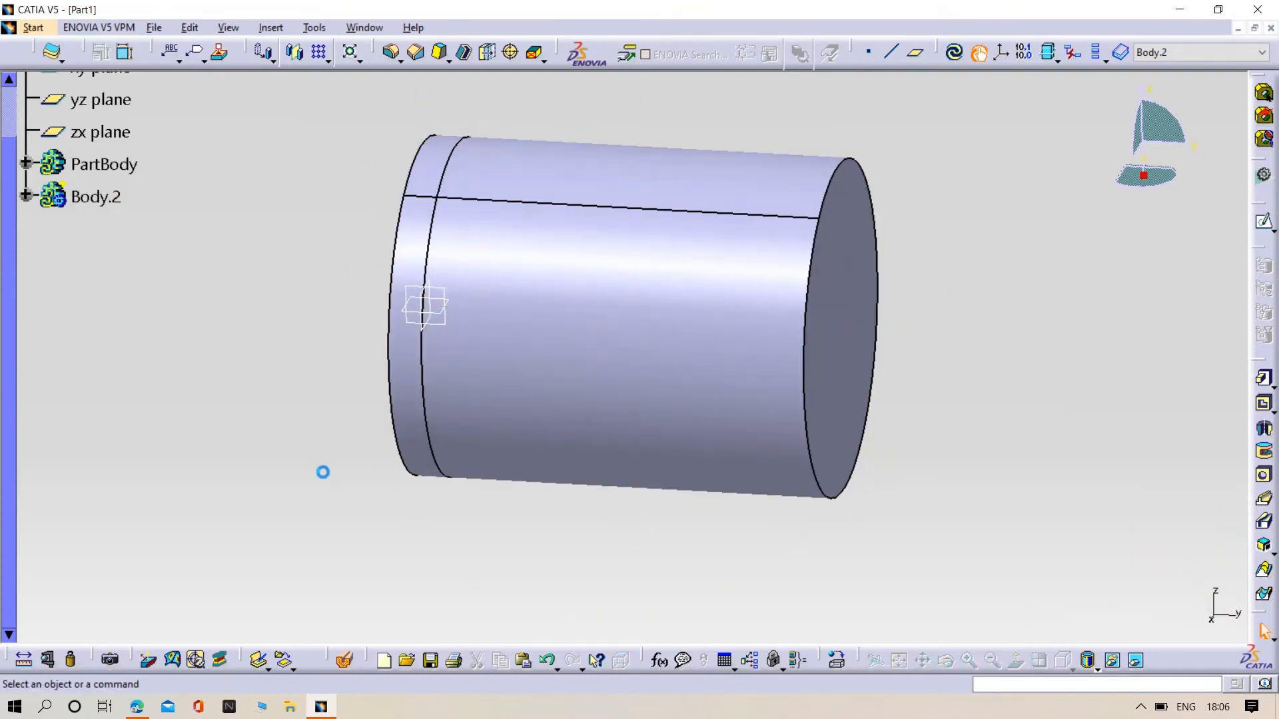
# Step: Set Body.2's fill transparency to about 127 so the shaft shows through the stock
pyautogui.rightClick(96, 197)
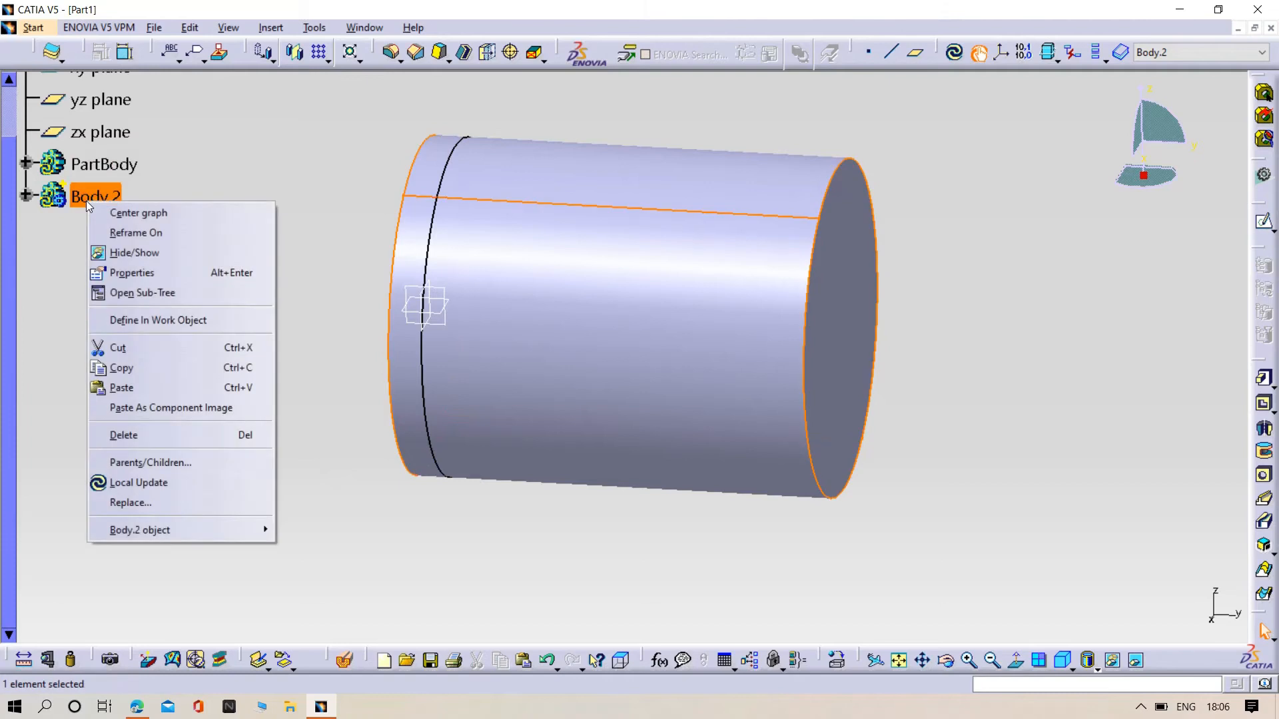
pyautogui.moveTo(130, 271)
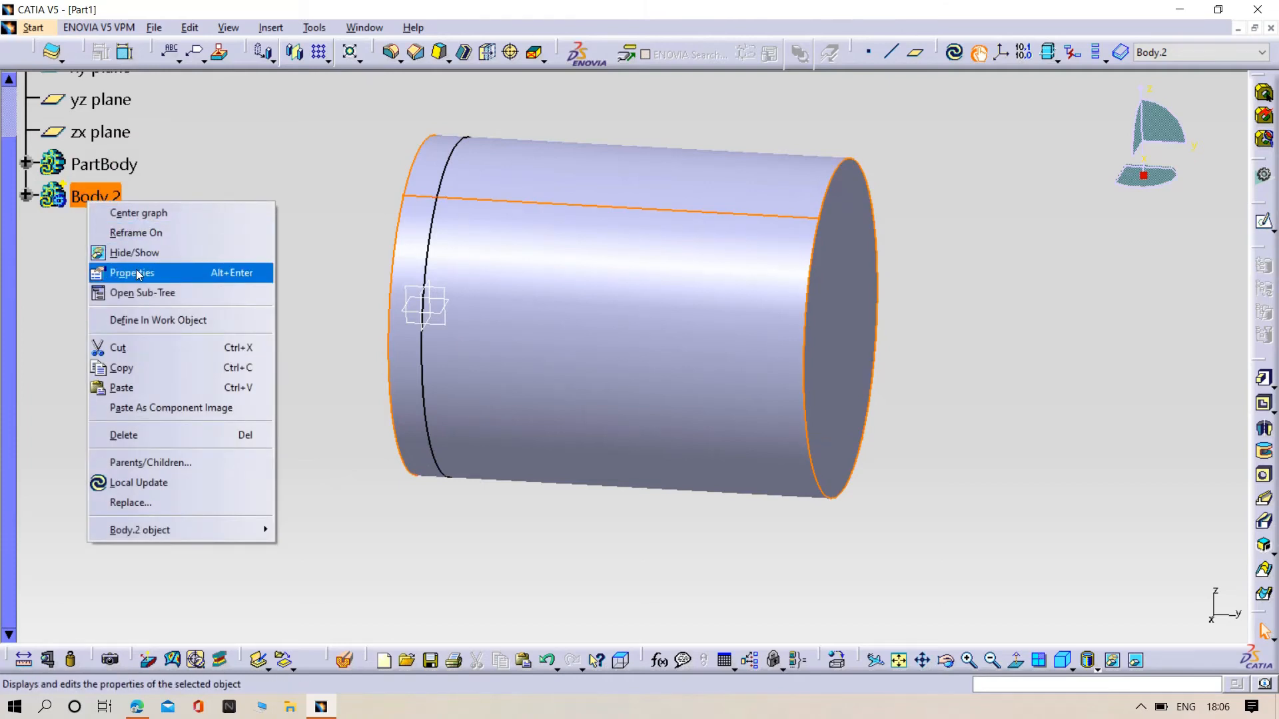
pyautogui.click(132, 273)
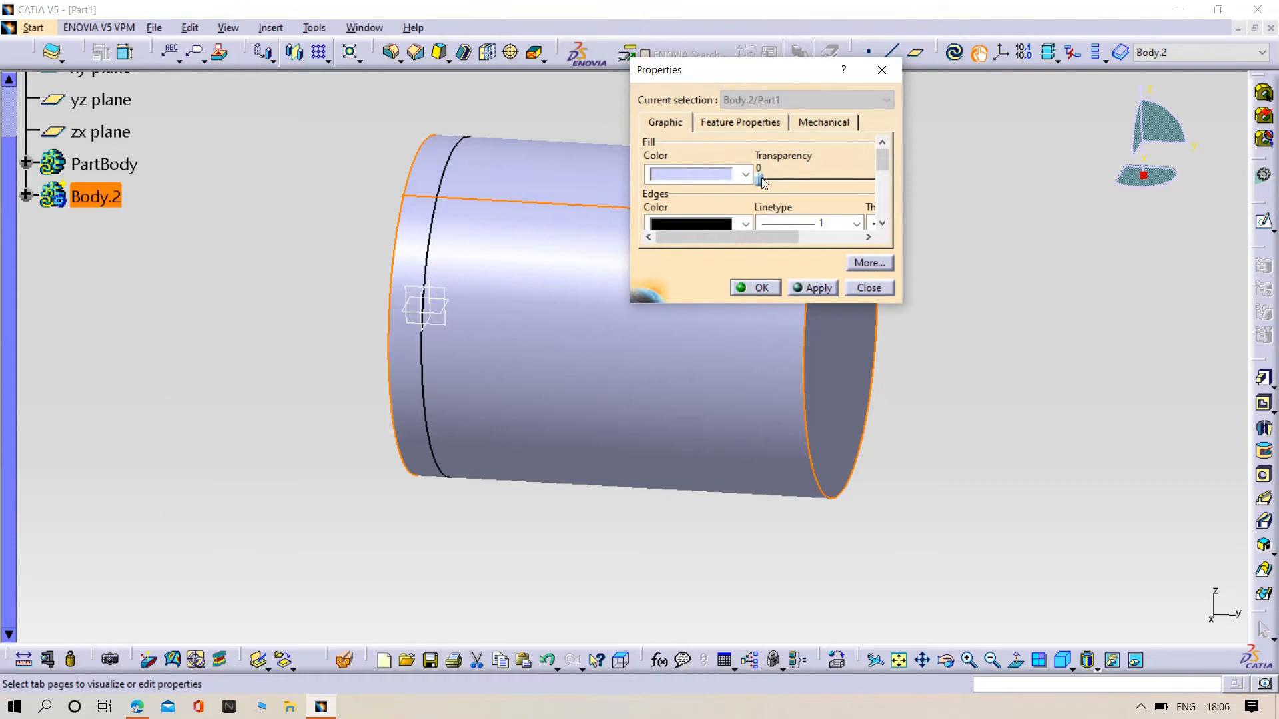
pyautogui.moveTo(762, 182); pyautogui.dragTo(852, 163)
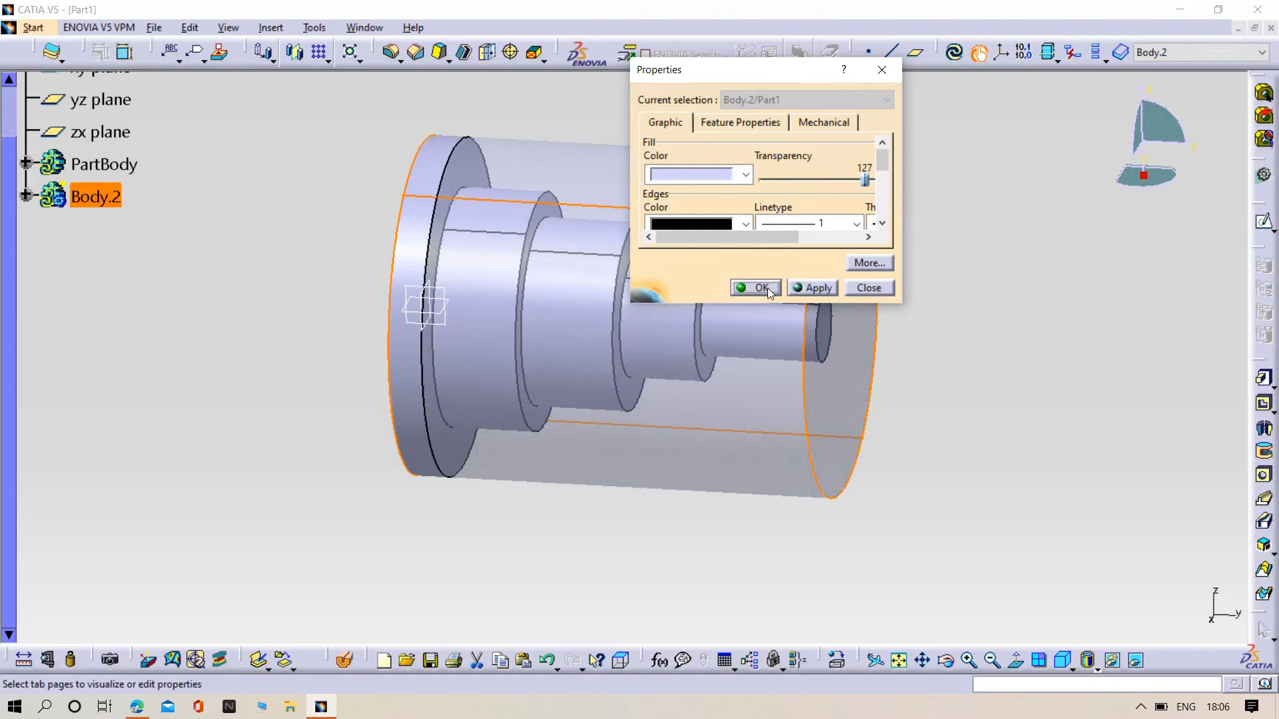
pyautogui.click(756, 287)
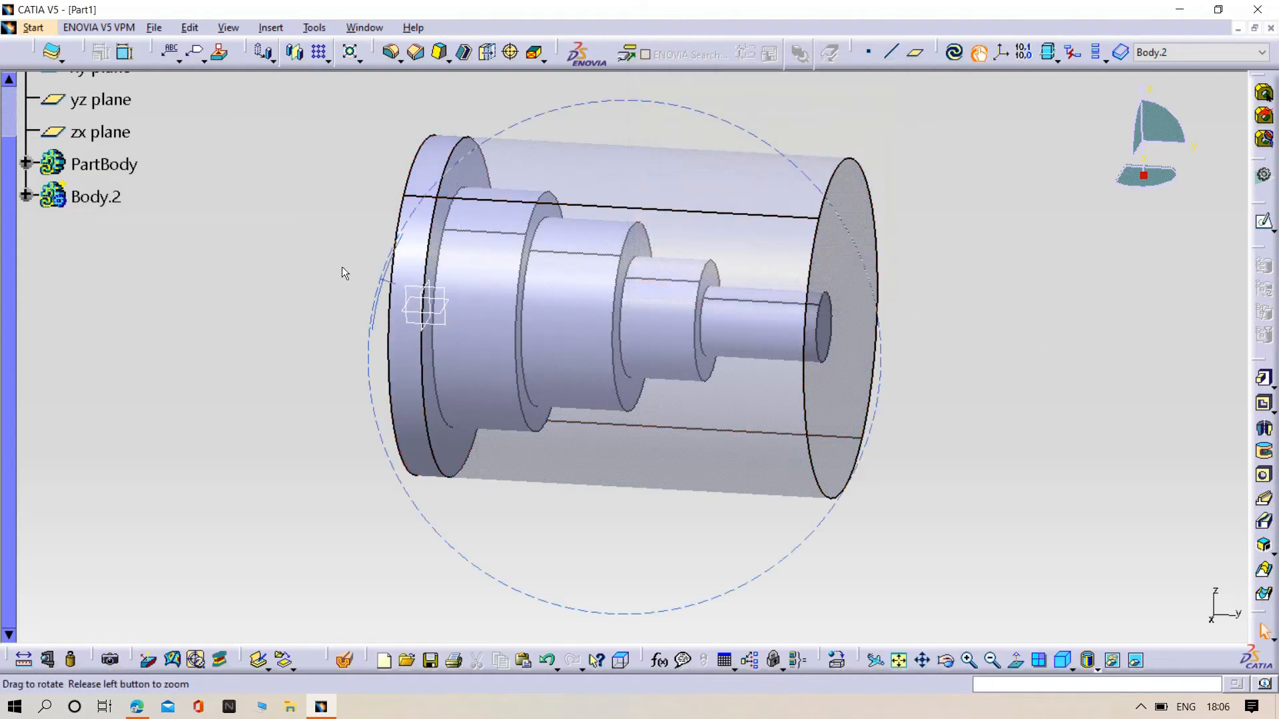
pyautogui.moveTo(342, 271); pyautogui.dragTo(331, 374)
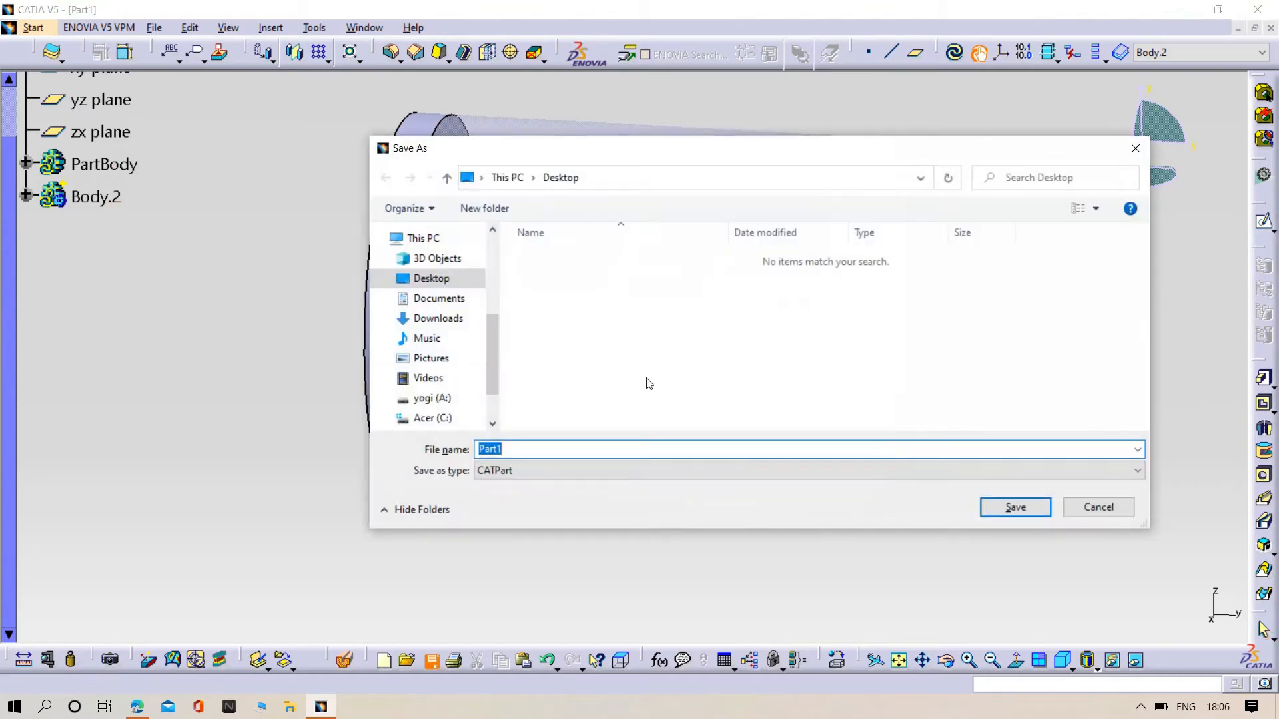
# Step: Save the part to the Desktop as 'nc part'
pyautogui.press('Delete')
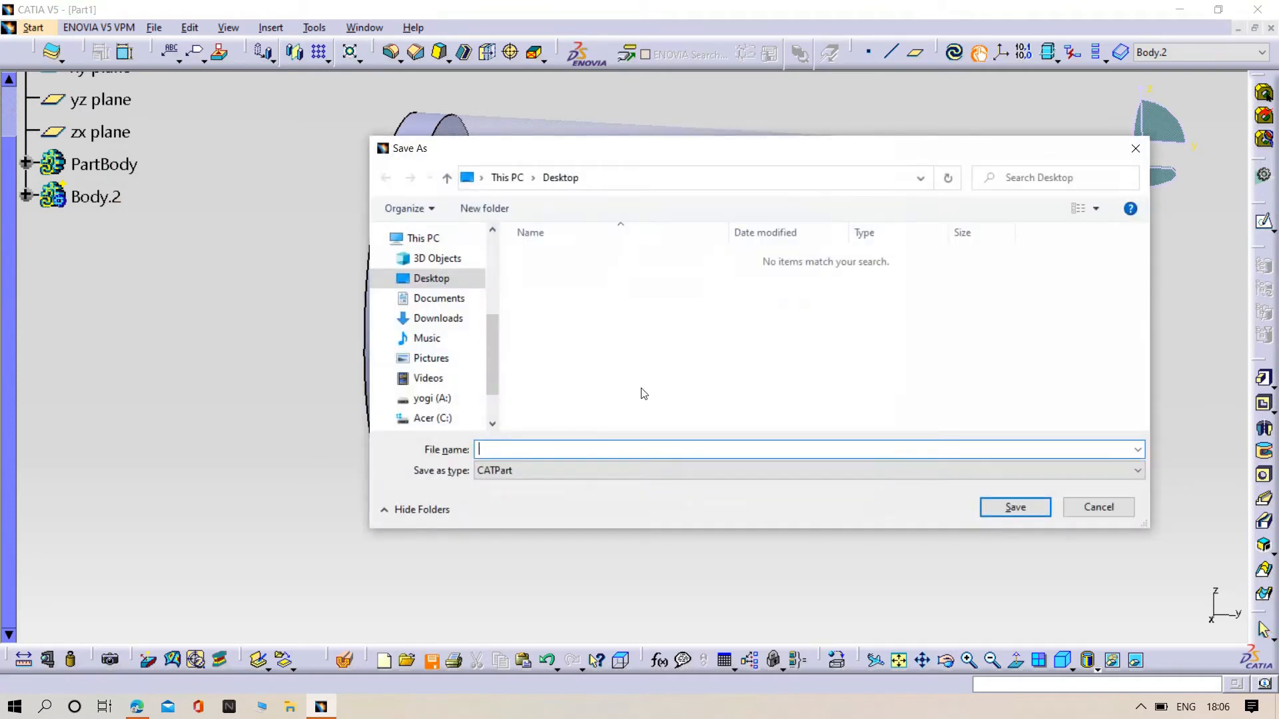
pyautogui.write('nc pa')
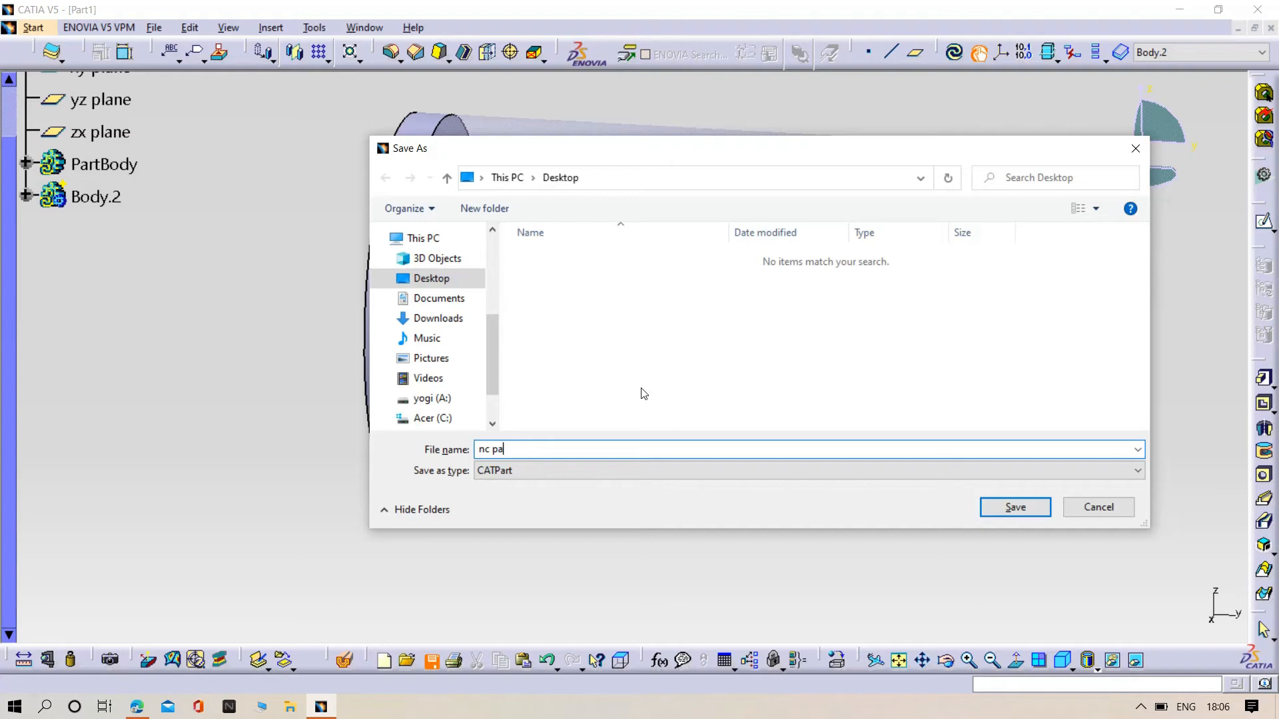
pyautogui.write('rt')
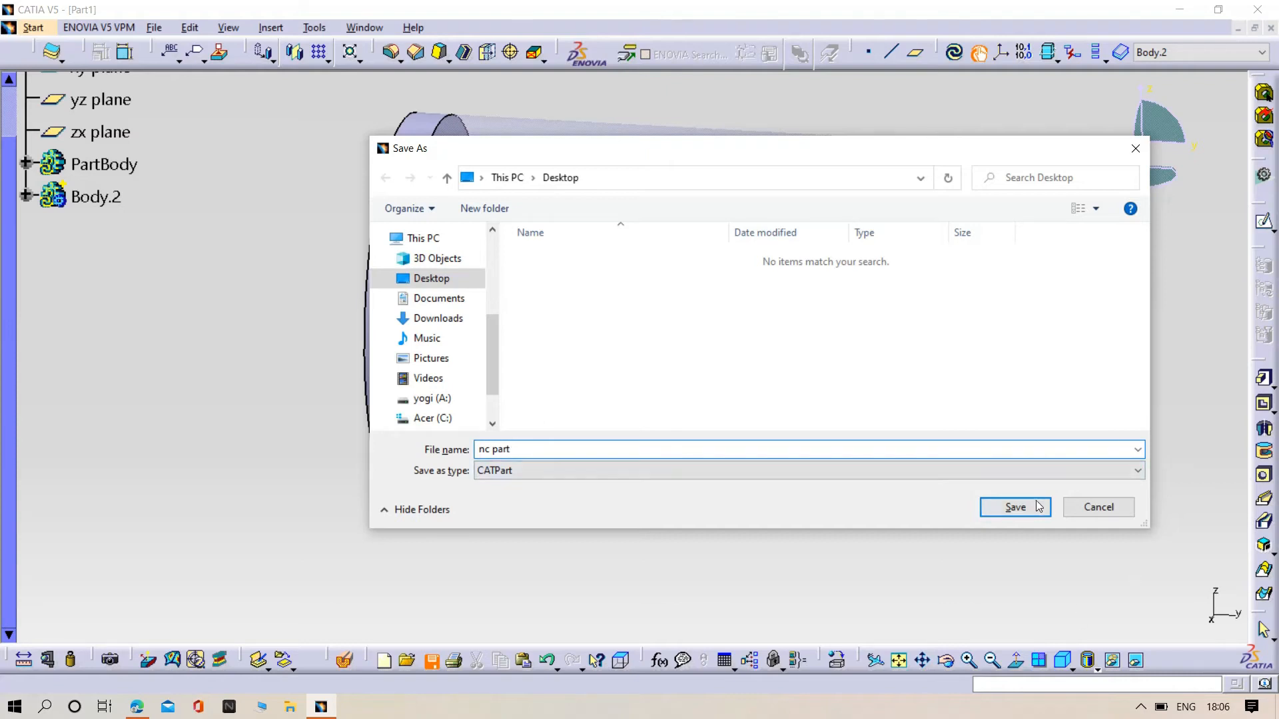
pyautogui.click(1015, 507)
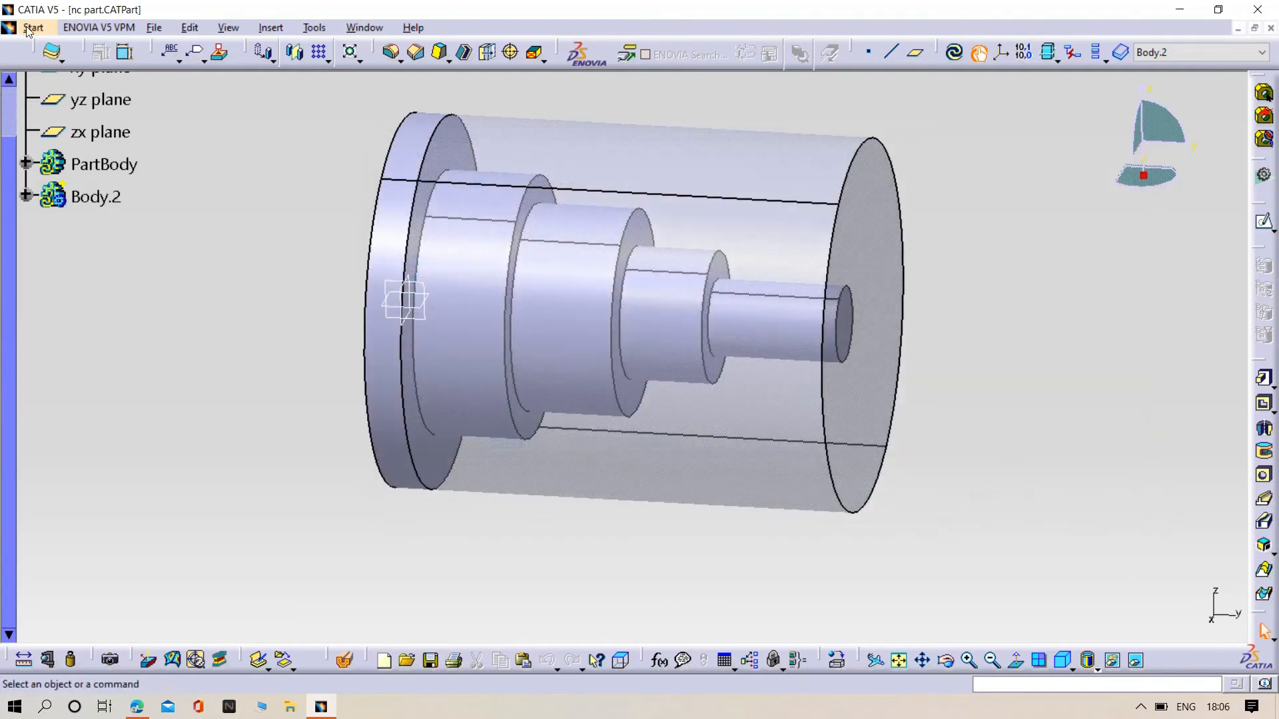
# Step: Switch to the Lathe Machining workbench and edit Part Operation.1 from the process tree
pyautogui.click(34, 26)
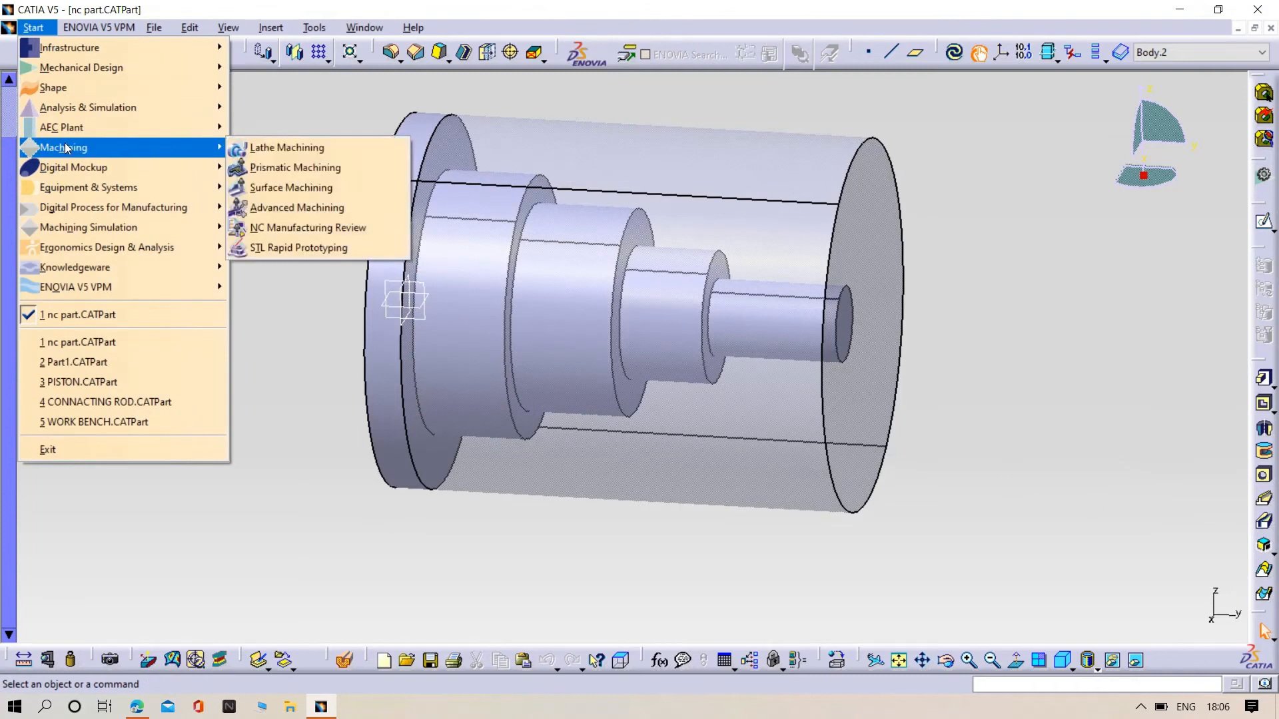
pyautogui.moveTo(287, 148)
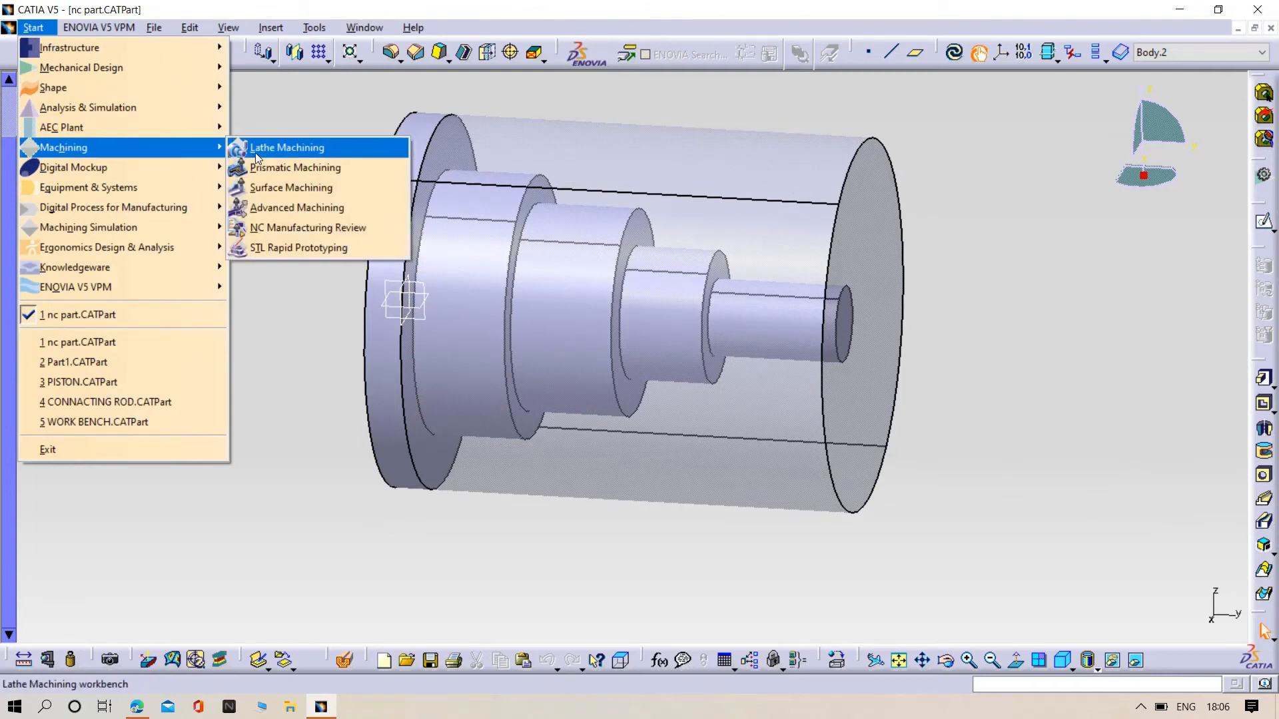
pyautogui.click(287, 148)
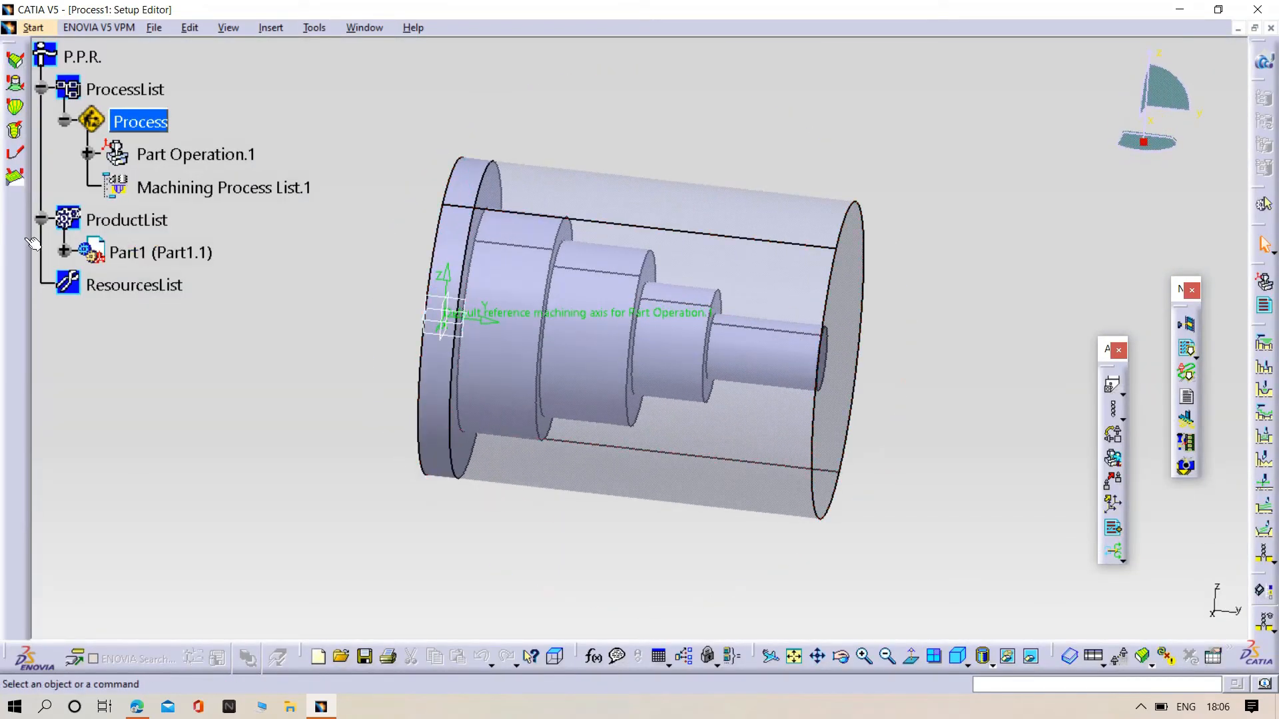
pyautogui.click(125, 148)
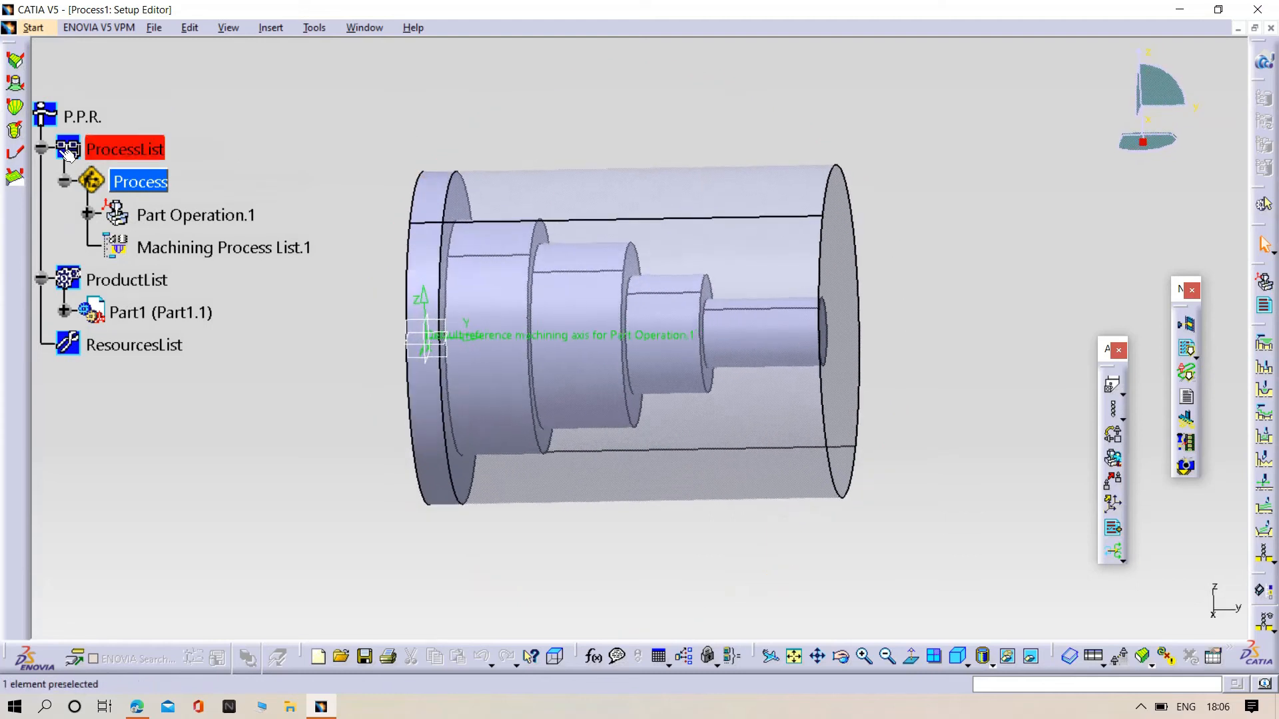
pyautogui.click(194, 214)
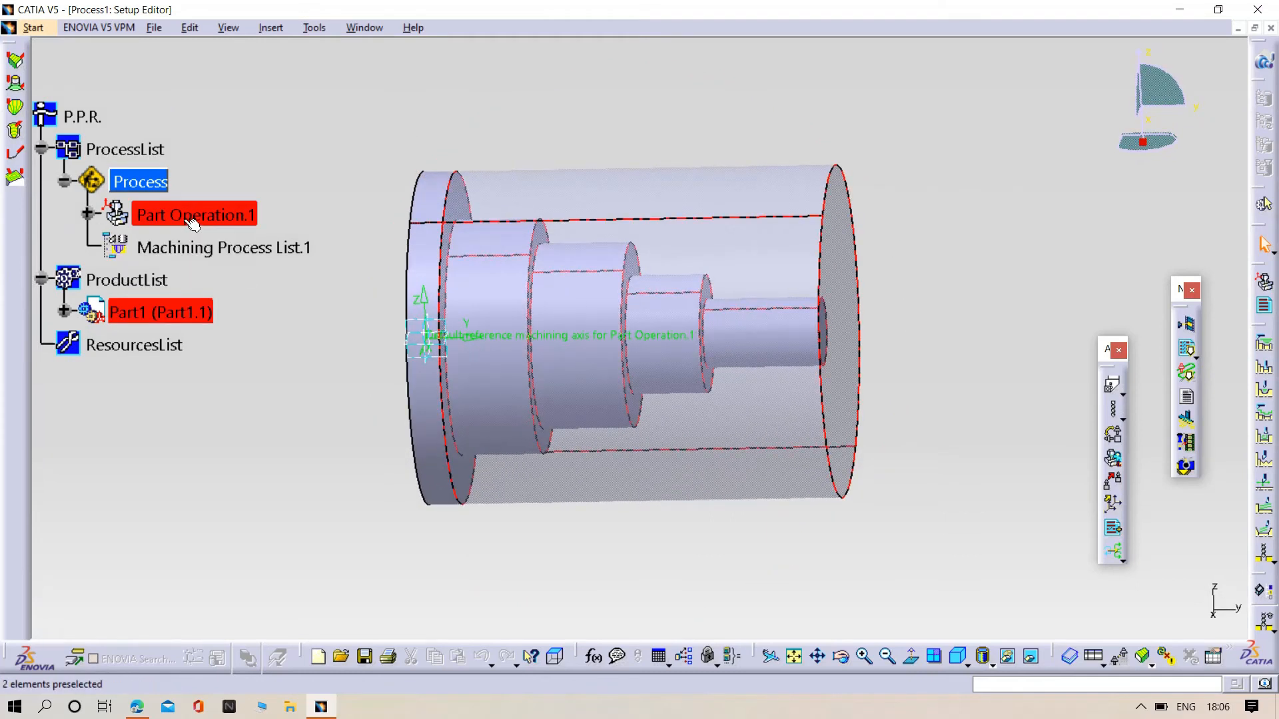
pyautogui.doubleClick(193, 214)
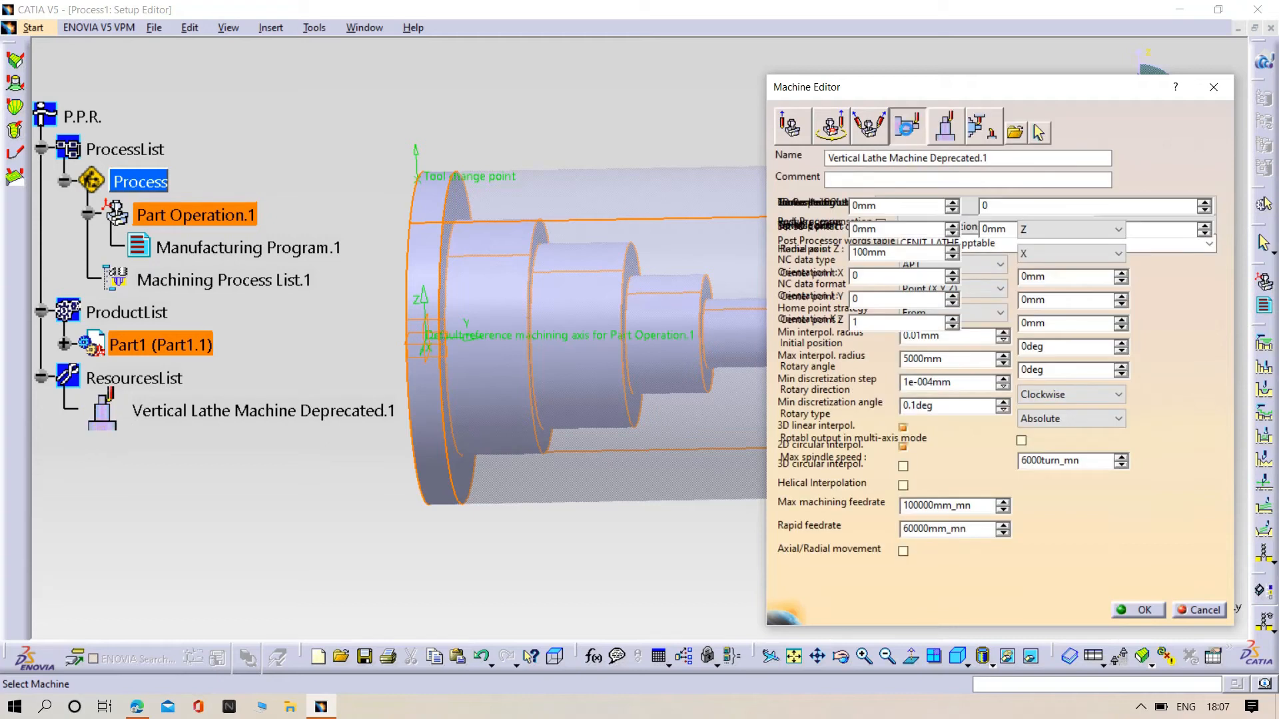
# Step: Pick the Horizontal Lathe Machine in the Machine Editor and accept it
pyautogui.click(906, 126)
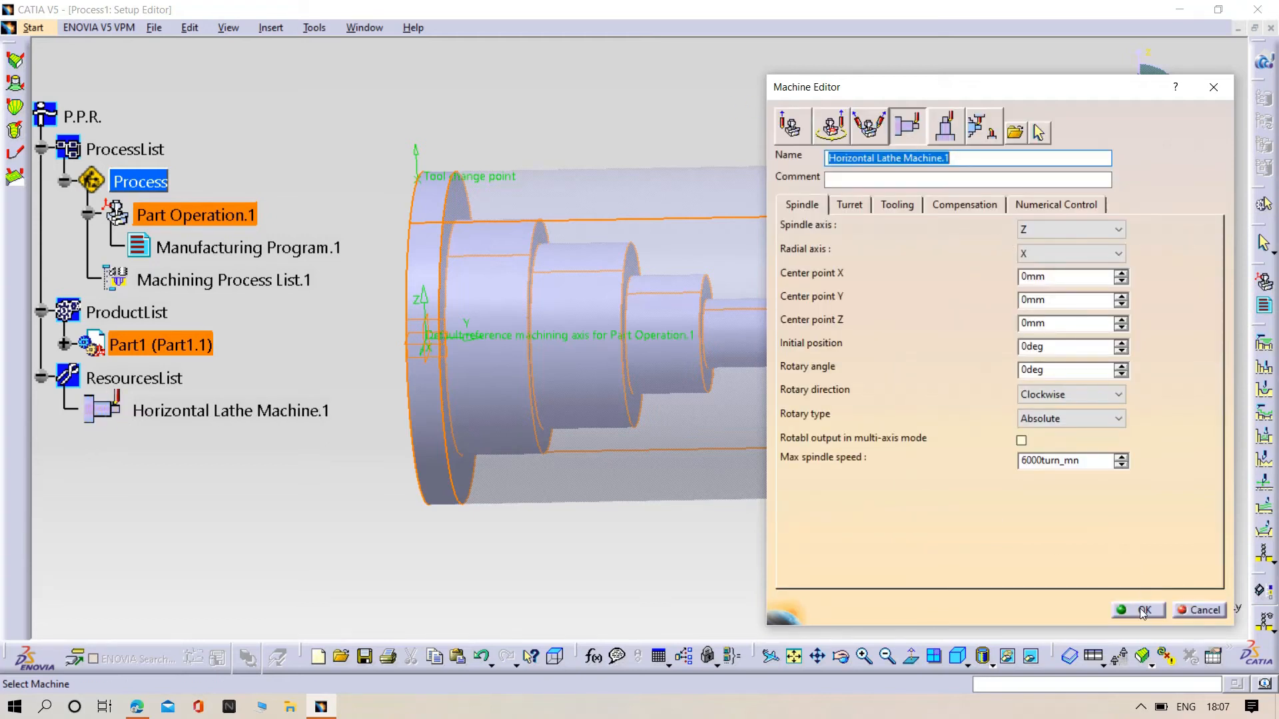
pyautogui.click(1136, 610)
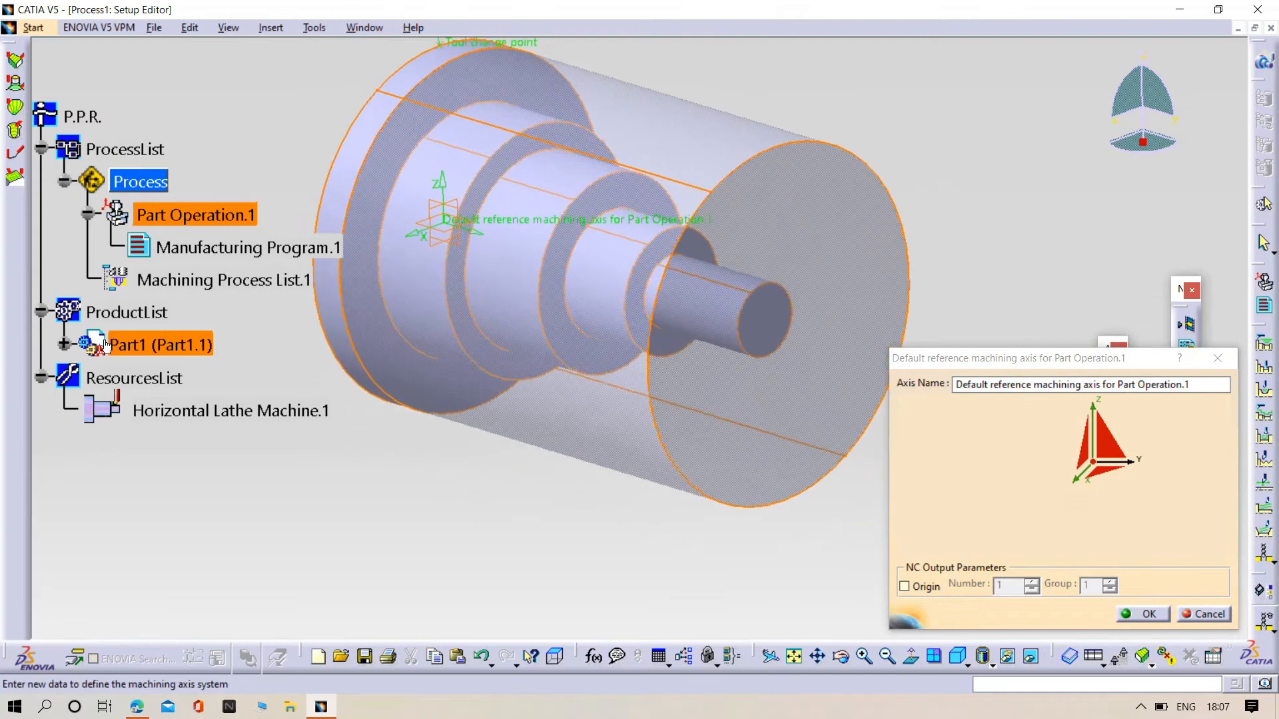
# Step: Take the machining axis Z direction from a shaft edge, reverse it and accept
pyautogui.click(86, 344)
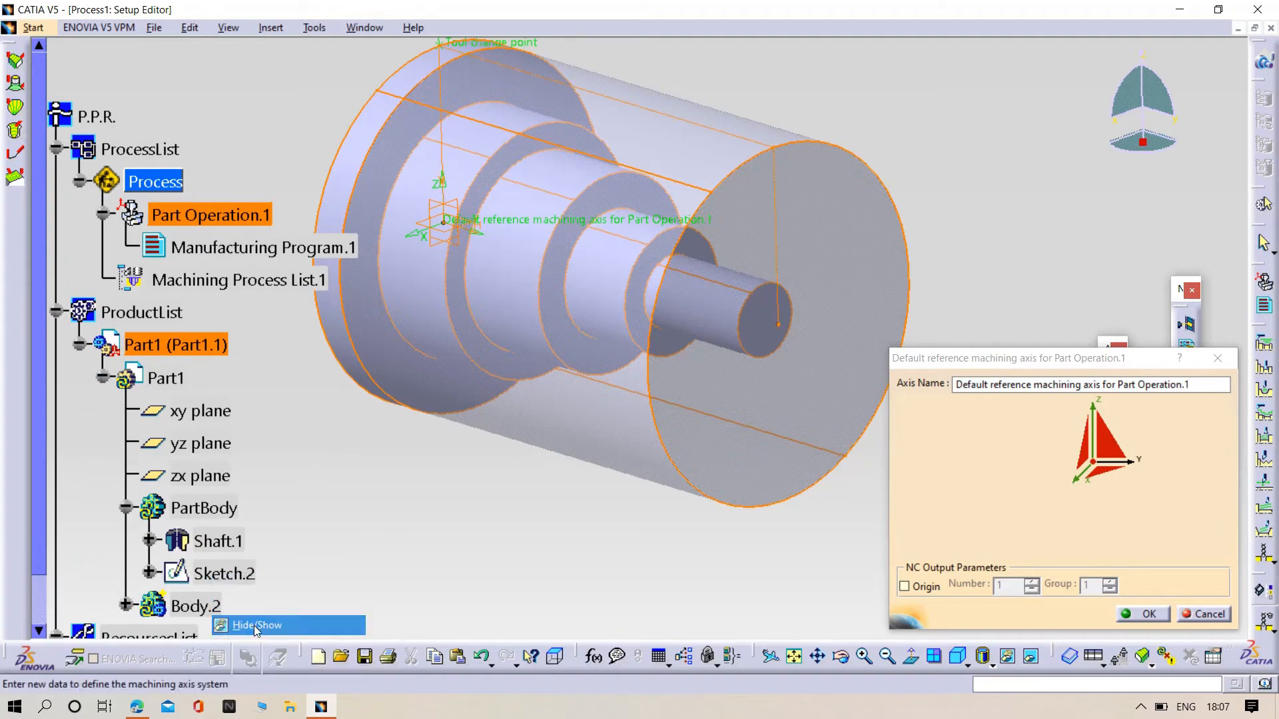
pyautogui.scroll(-3)
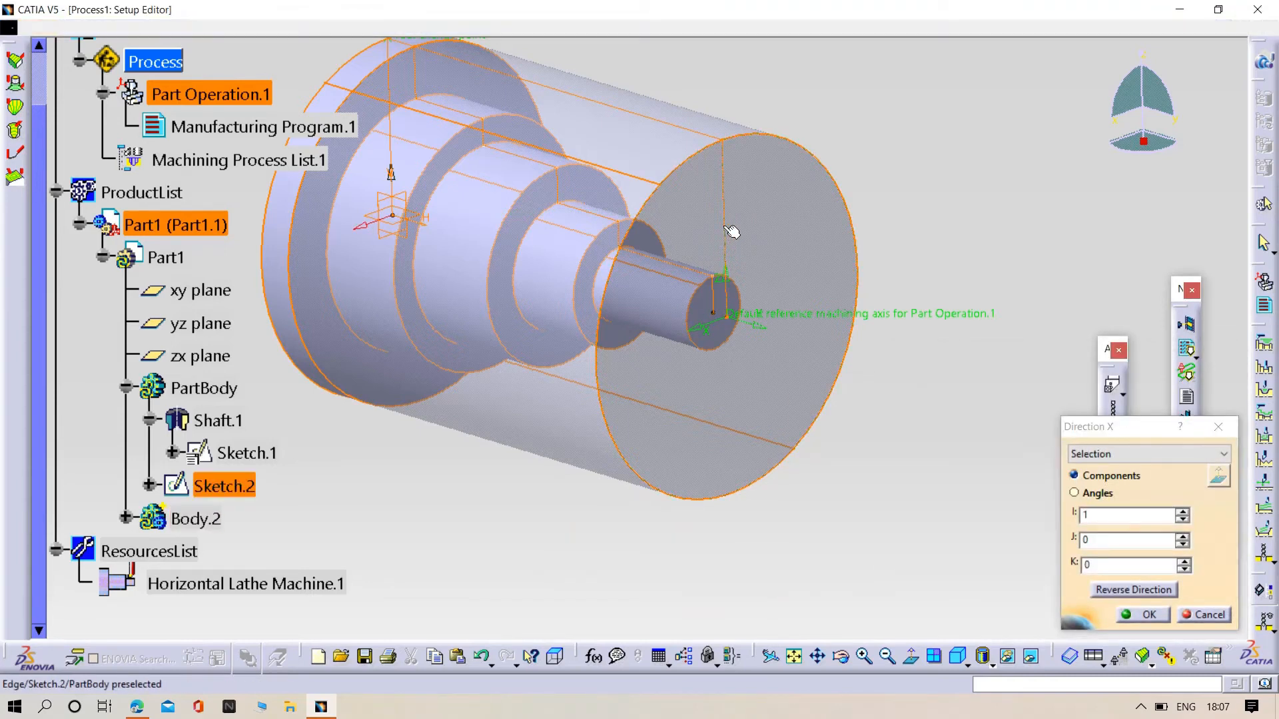
pyautogui.click(1132, 590)
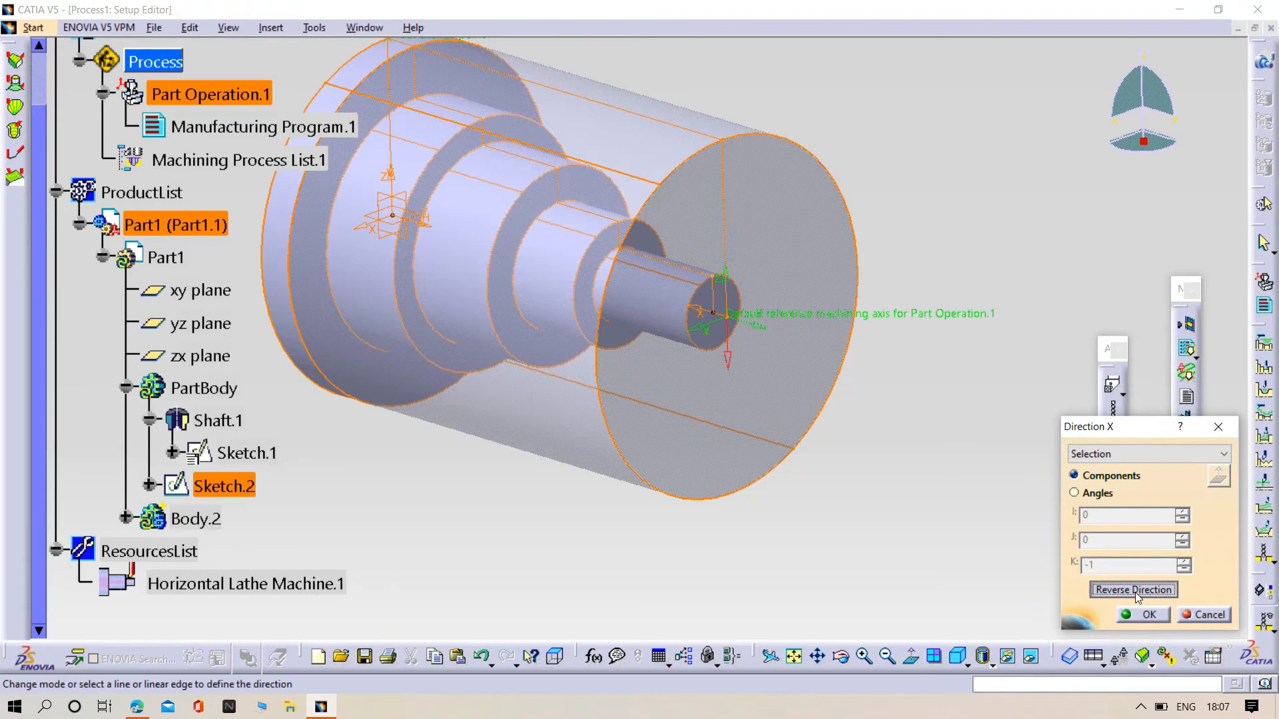
pyautogui.click(1132, 590)
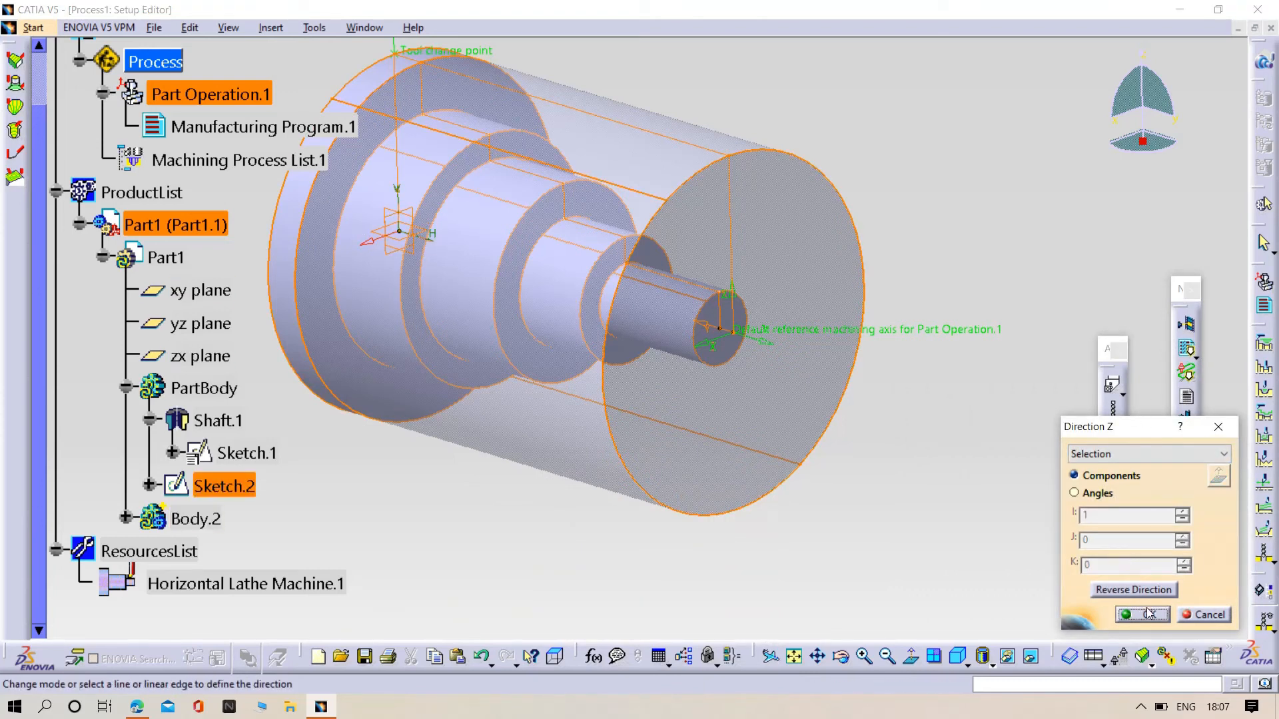
pyautogui.click(1141, 614)
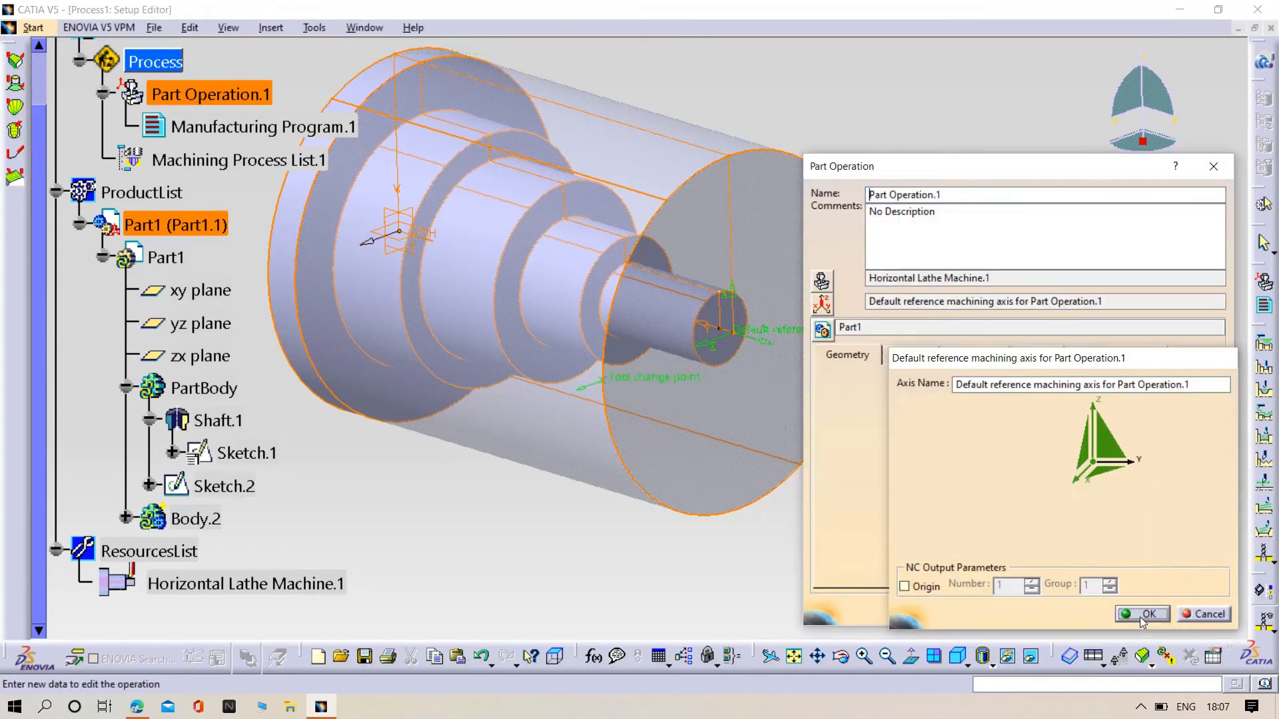
# Step: Accept the axis, use PartBody as design part and Body.2 as stock, and confirm
pyautogui.click(1140, 613)
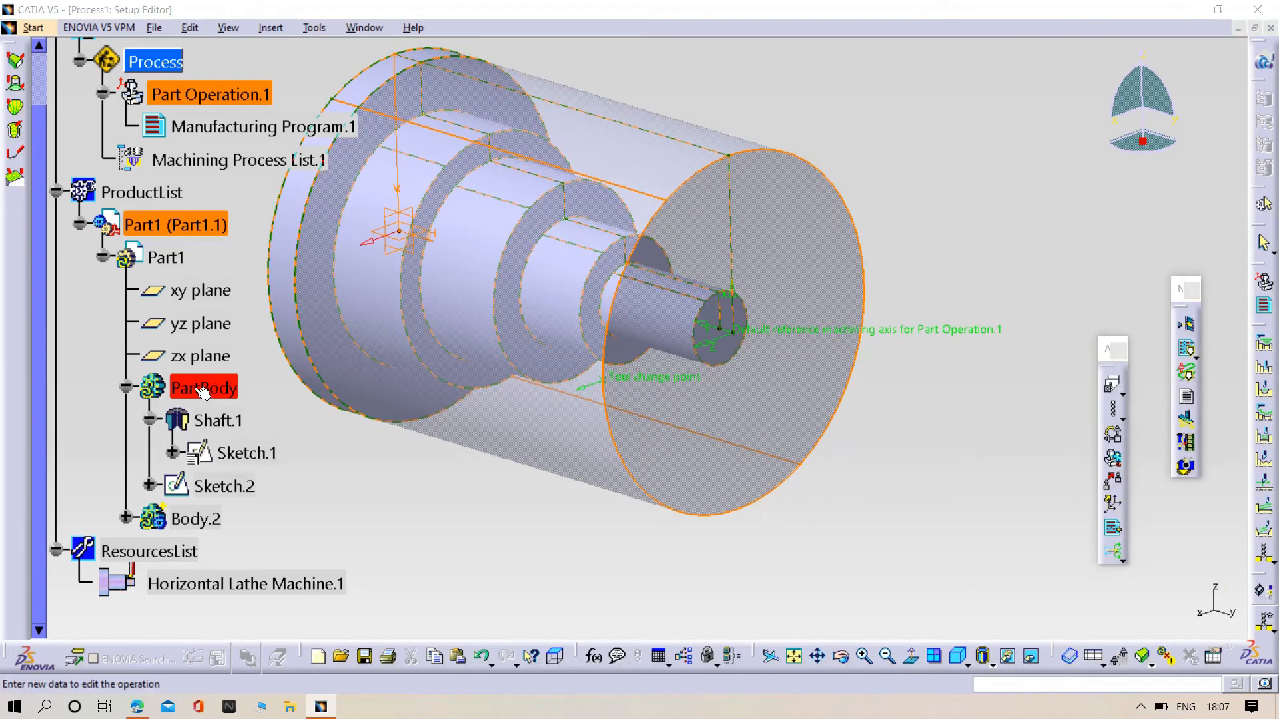
pyautogui.click(127, 387)
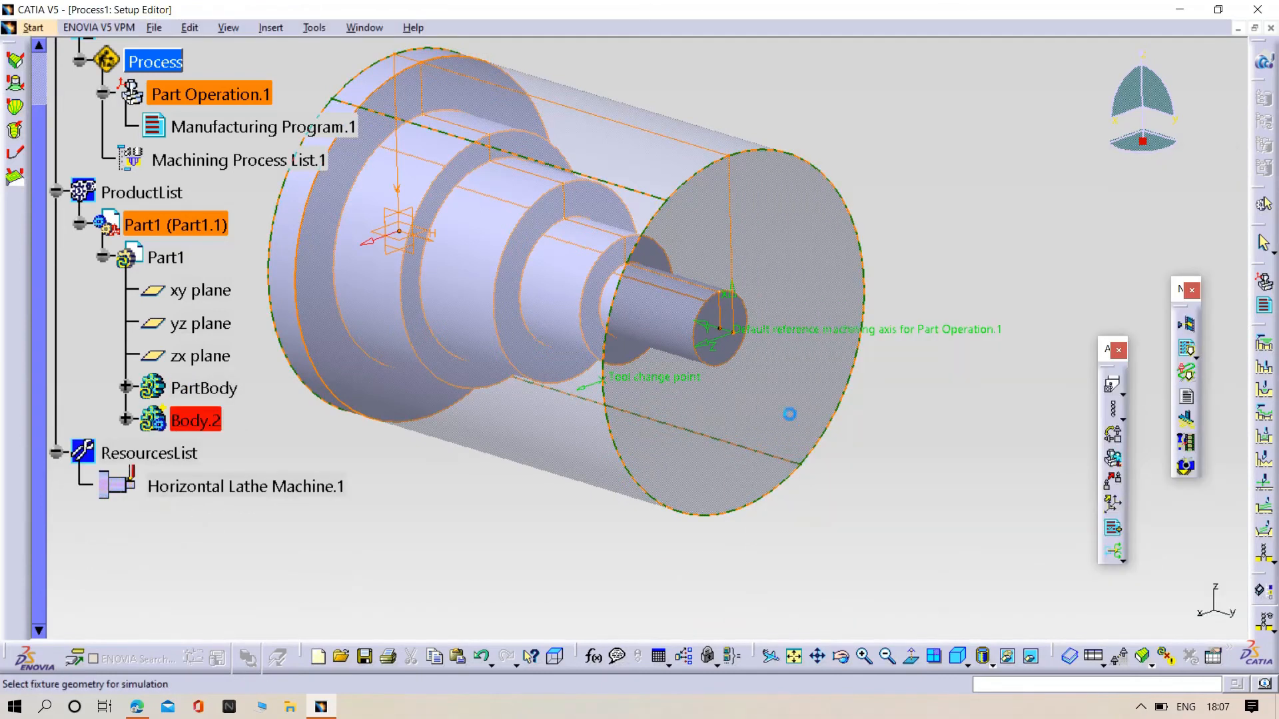
pyautogui.doubleClick(209, 93)
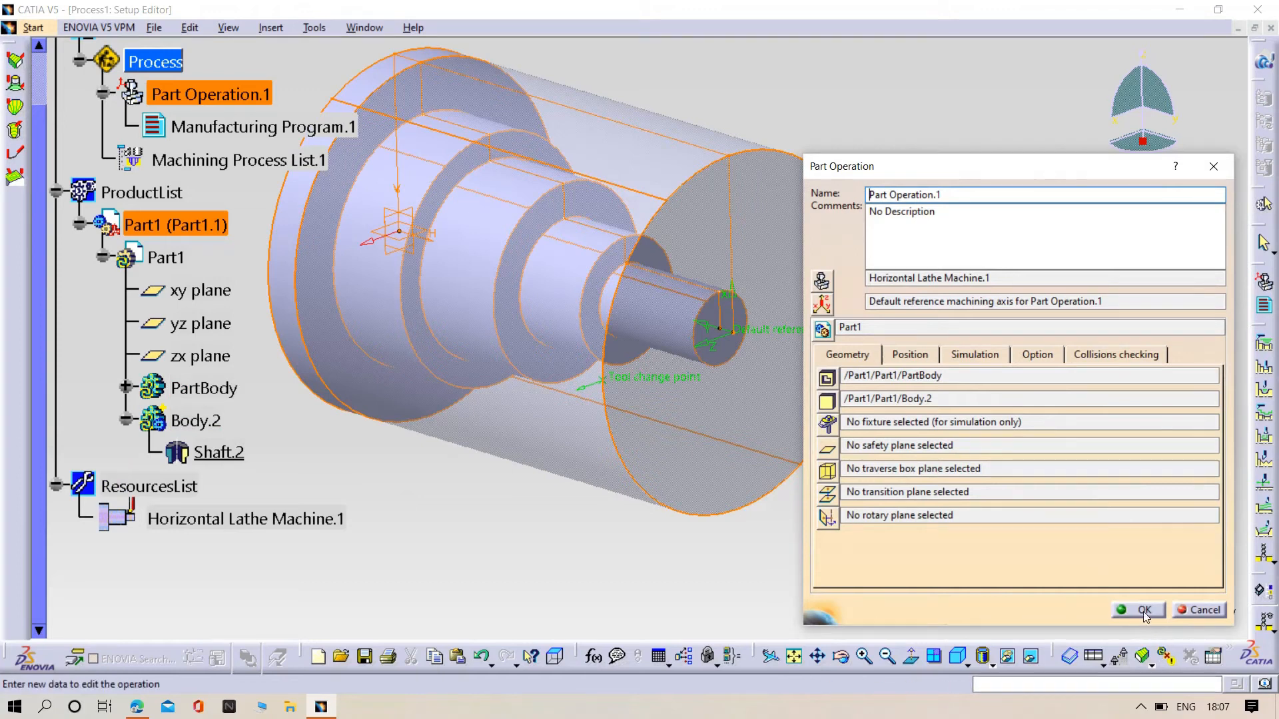
pyautogui.click(1136, 610)
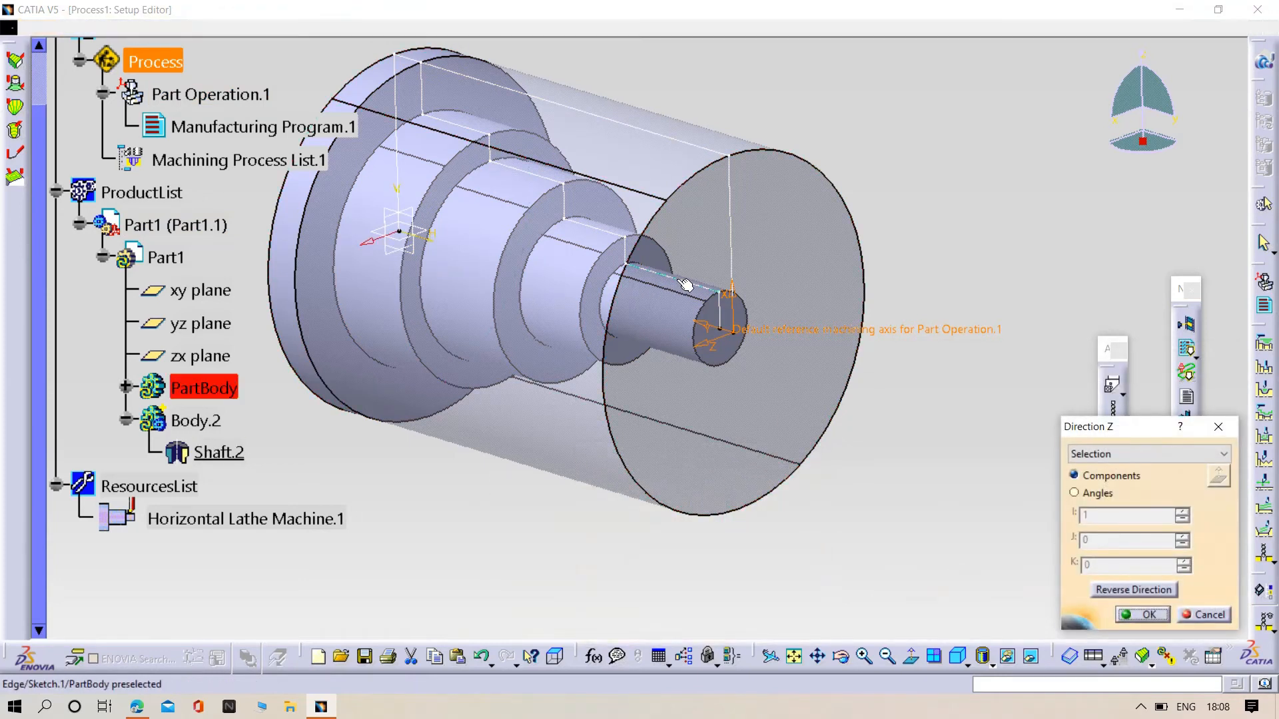
# Step: Reverse the Z direction again, accept it and finish the machining axis system definition
pyautogui.click(1132, 590)
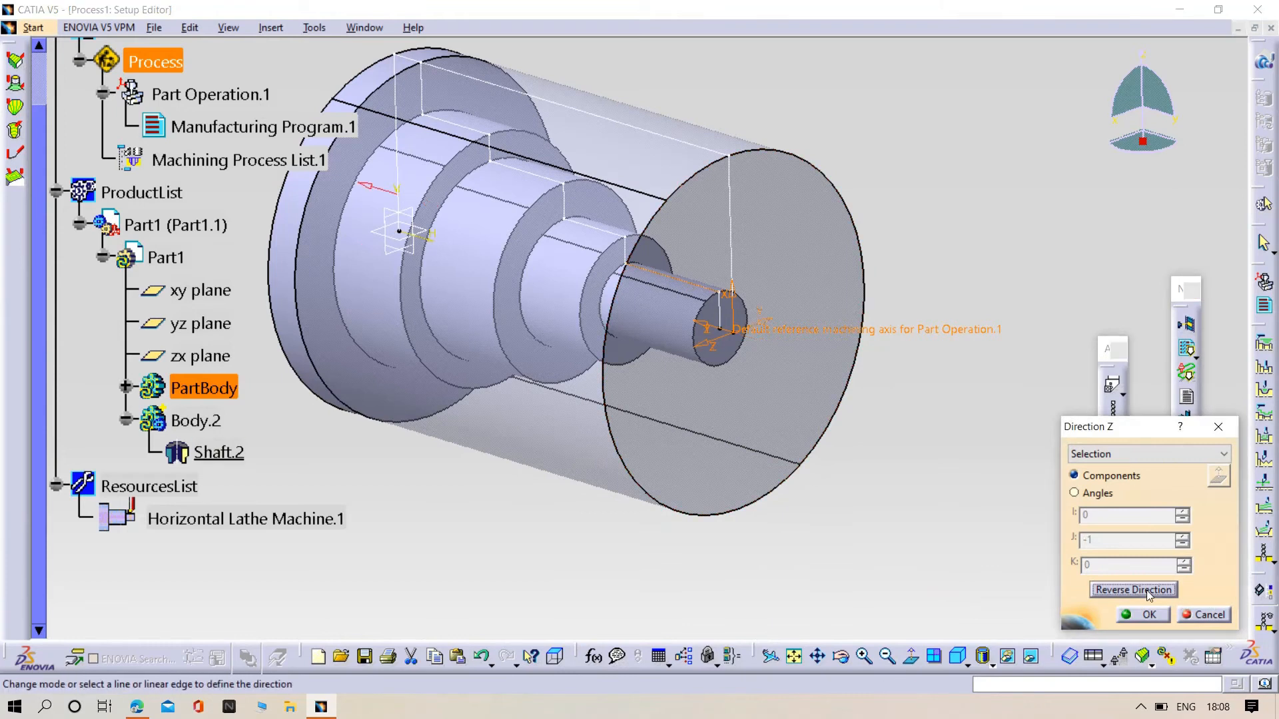
pyautogui.click(1133, 590)
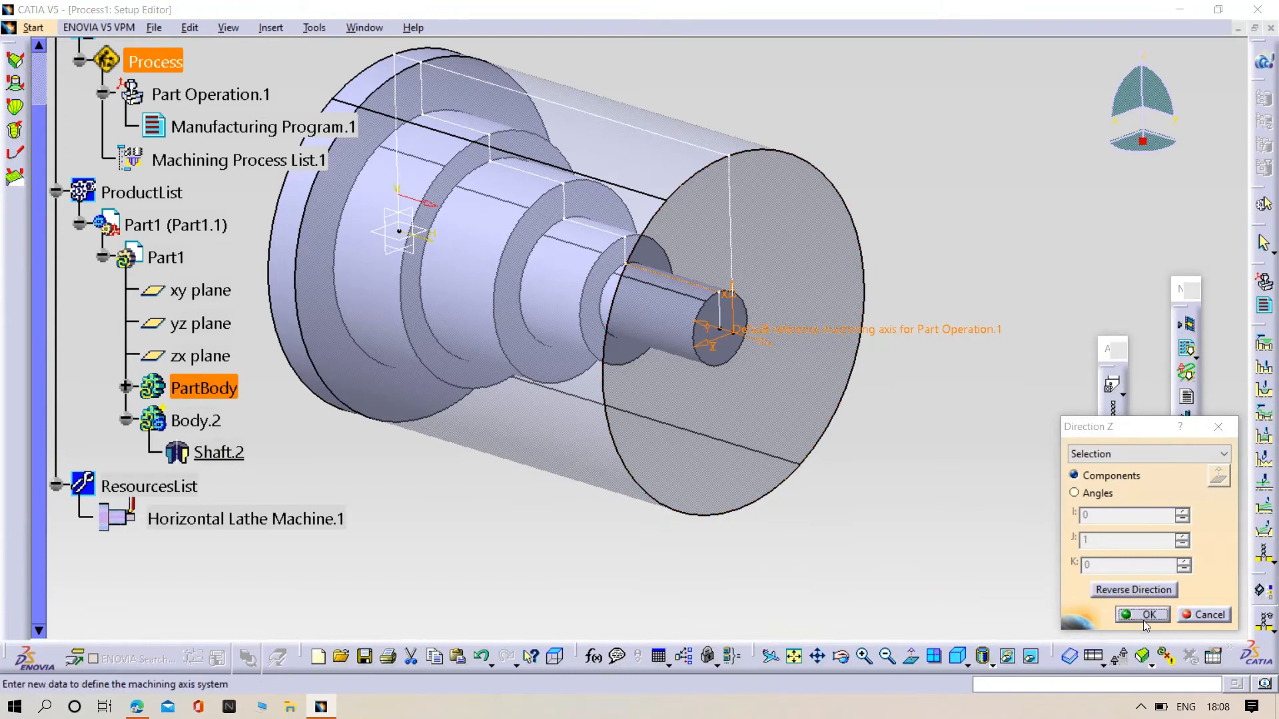
pyautogui.click(1141, 614)
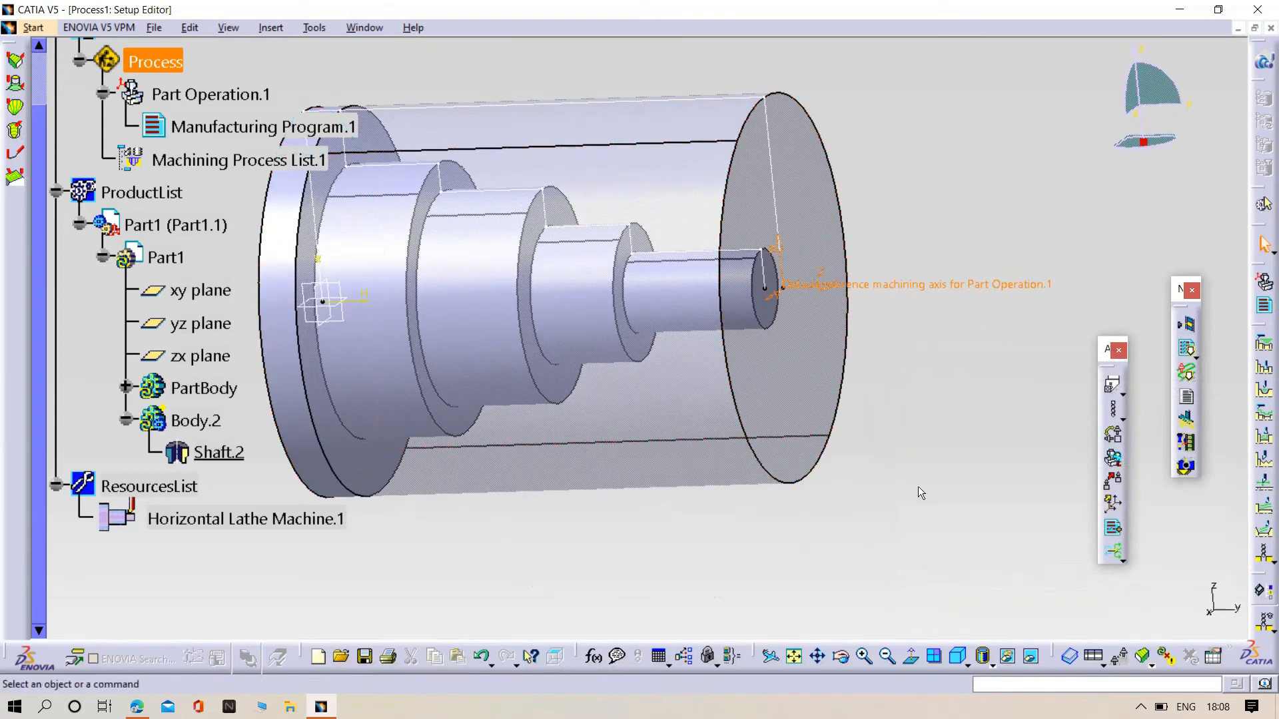
pyautogui.click(154, 61)
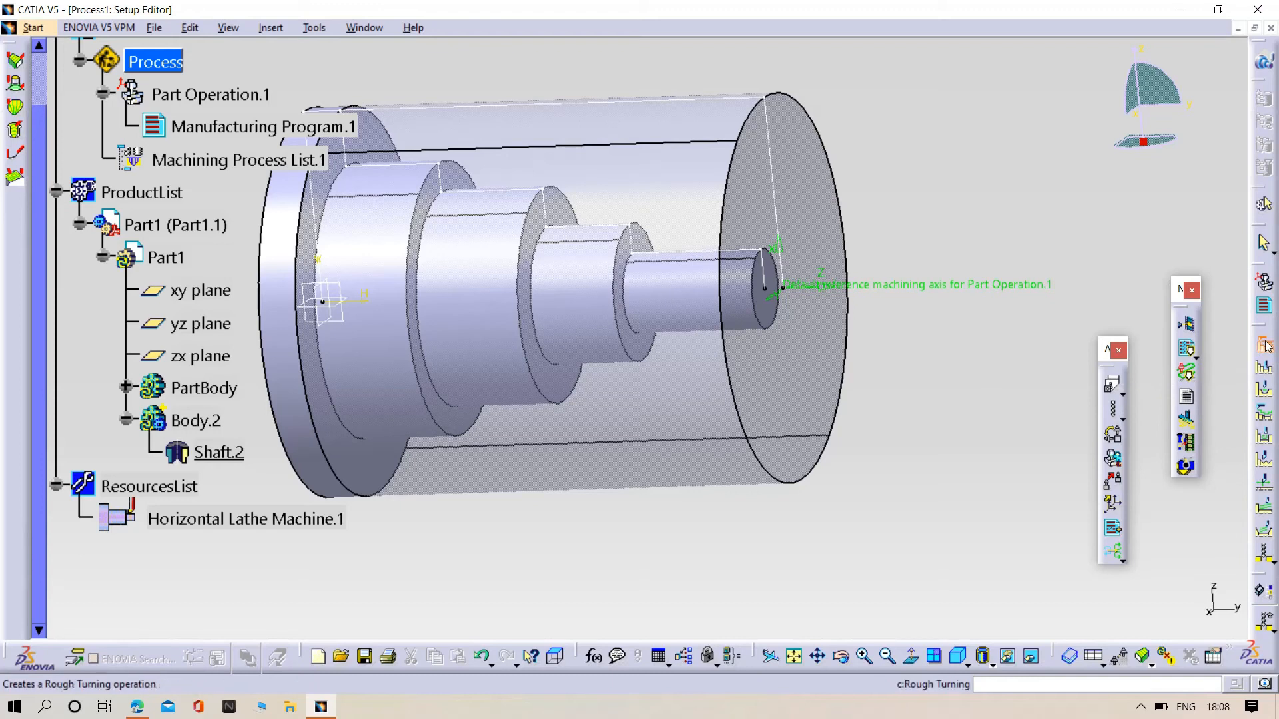
# Step: Create Rough Turning.1 in Manufacturing Program.1 with part, stock and end-limit edges selected on the shaft
pyautogui.click(262, 126)
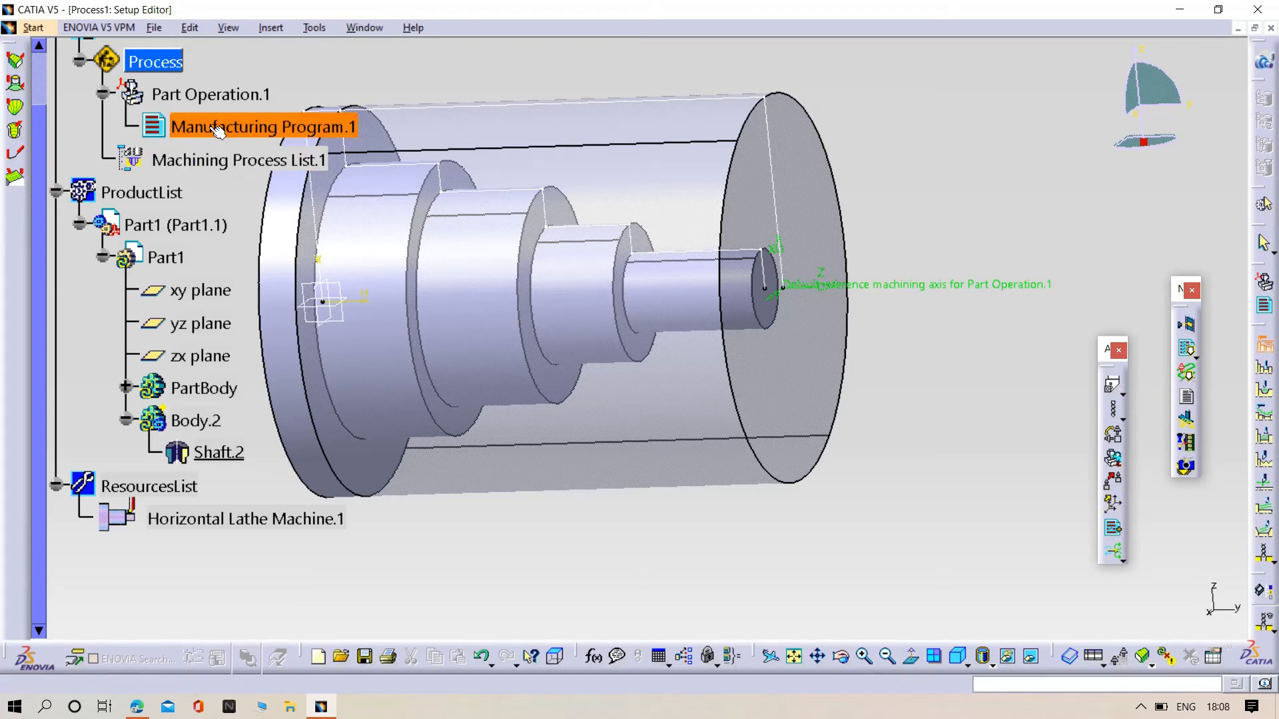
pyautogui.click(261, 127)
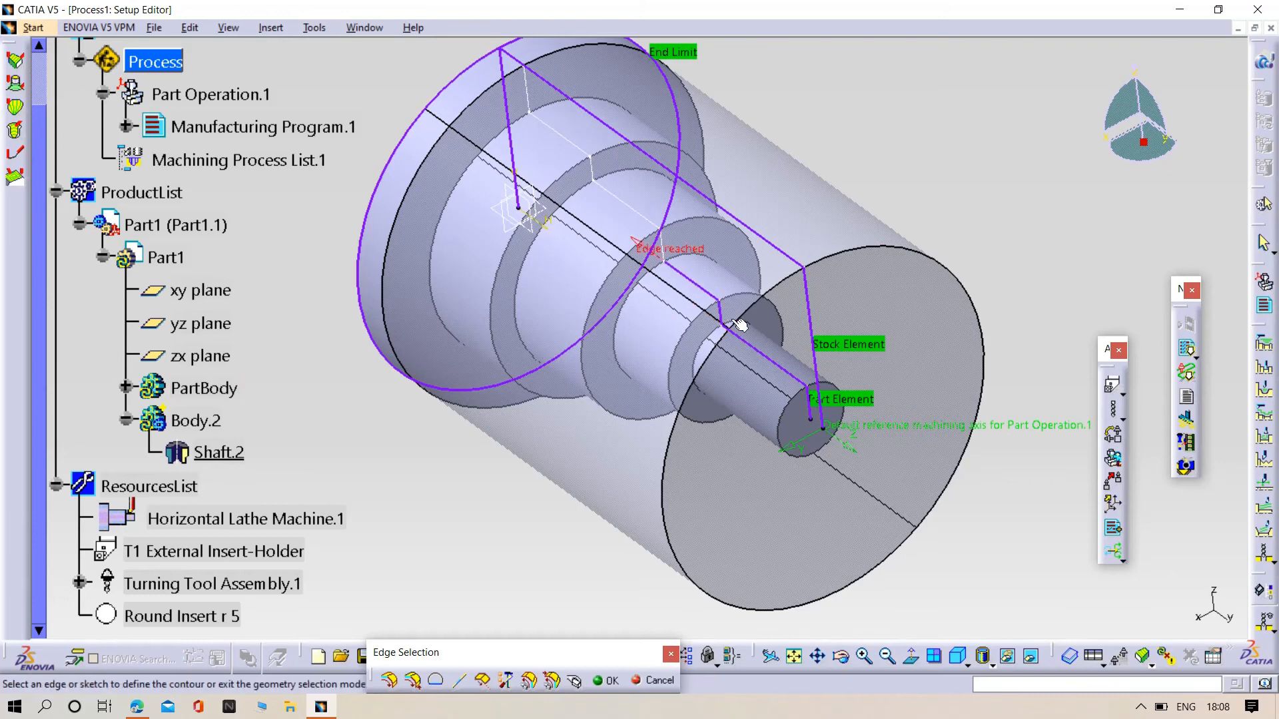
pyautogui.moveTo(652, 224)
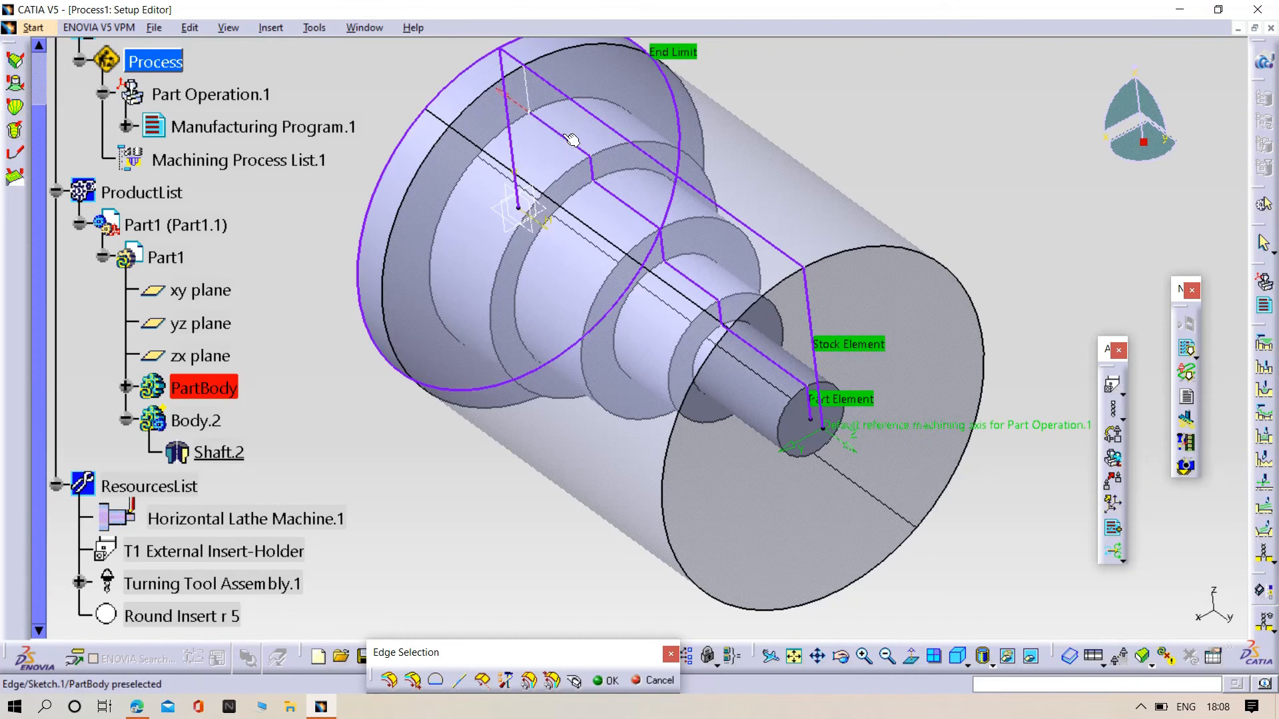
pyautogui.moveTo(572, 139); pyautogui.dragTo(668, 546)
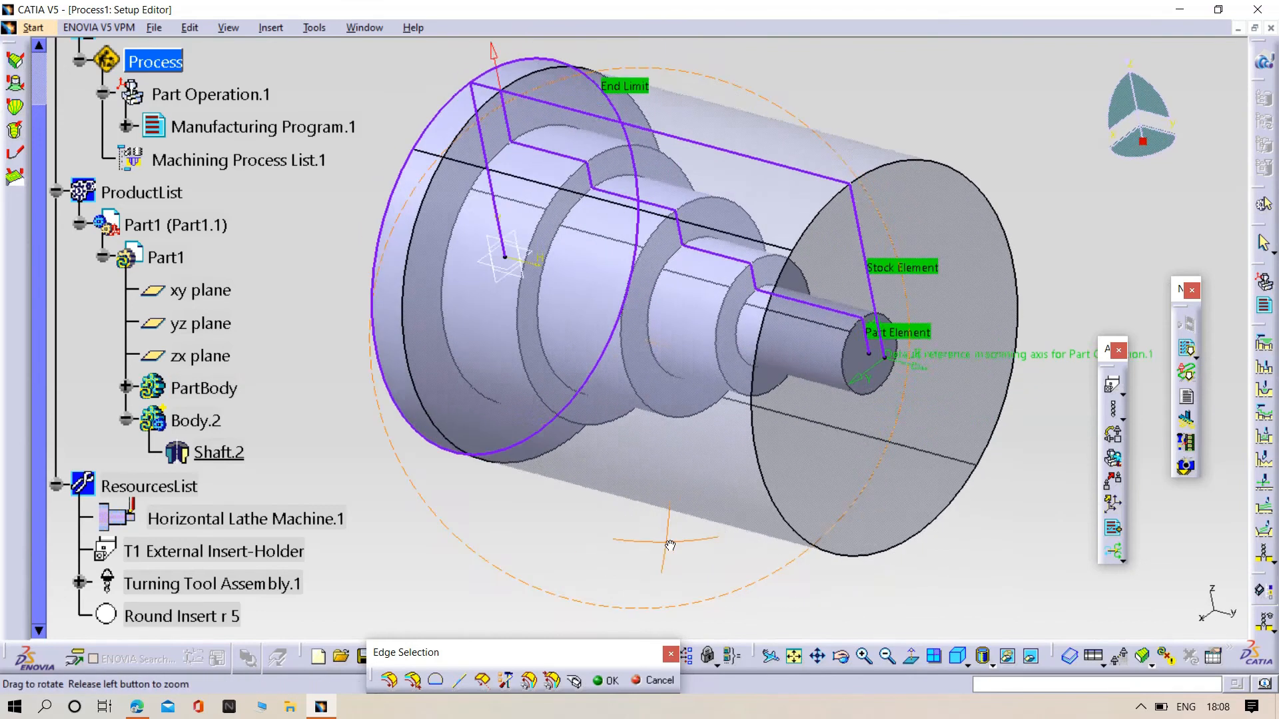
pyautogui.click(610, 681)
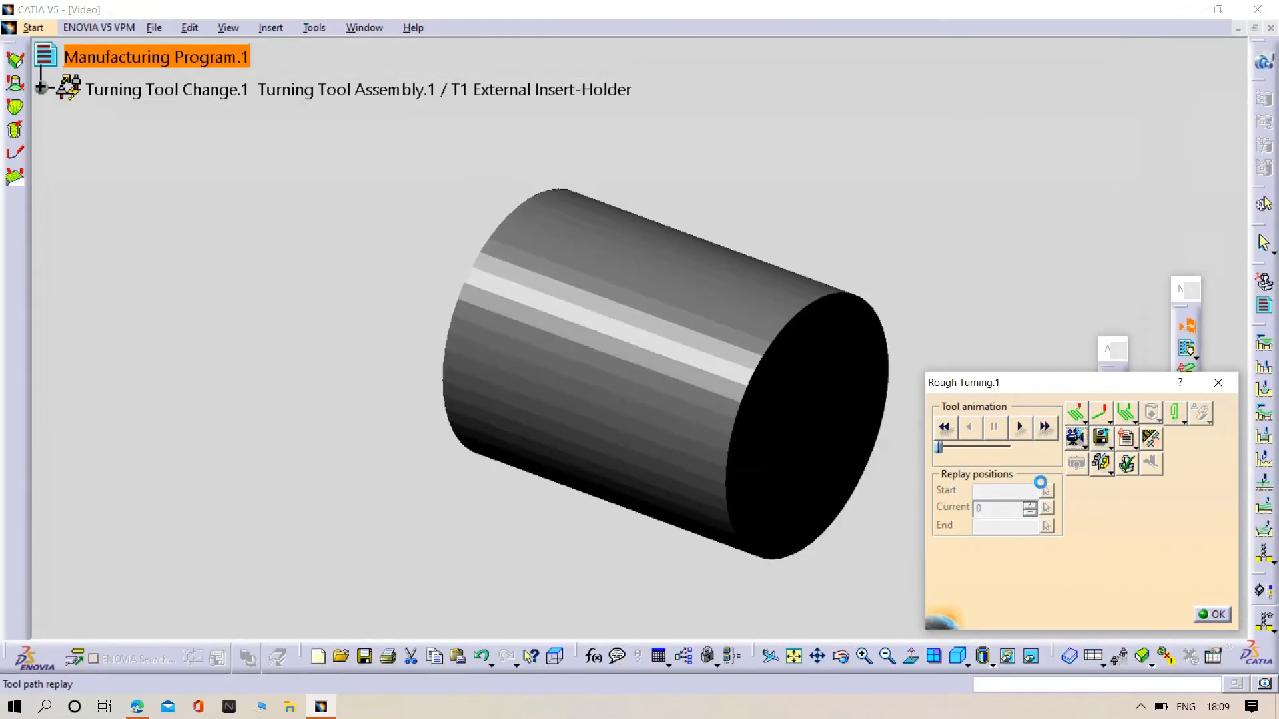
# Step: Run the material-removal video replay of the tool path, then return to Rough Turning.1's settings
pyautogui.click(1019, 426)
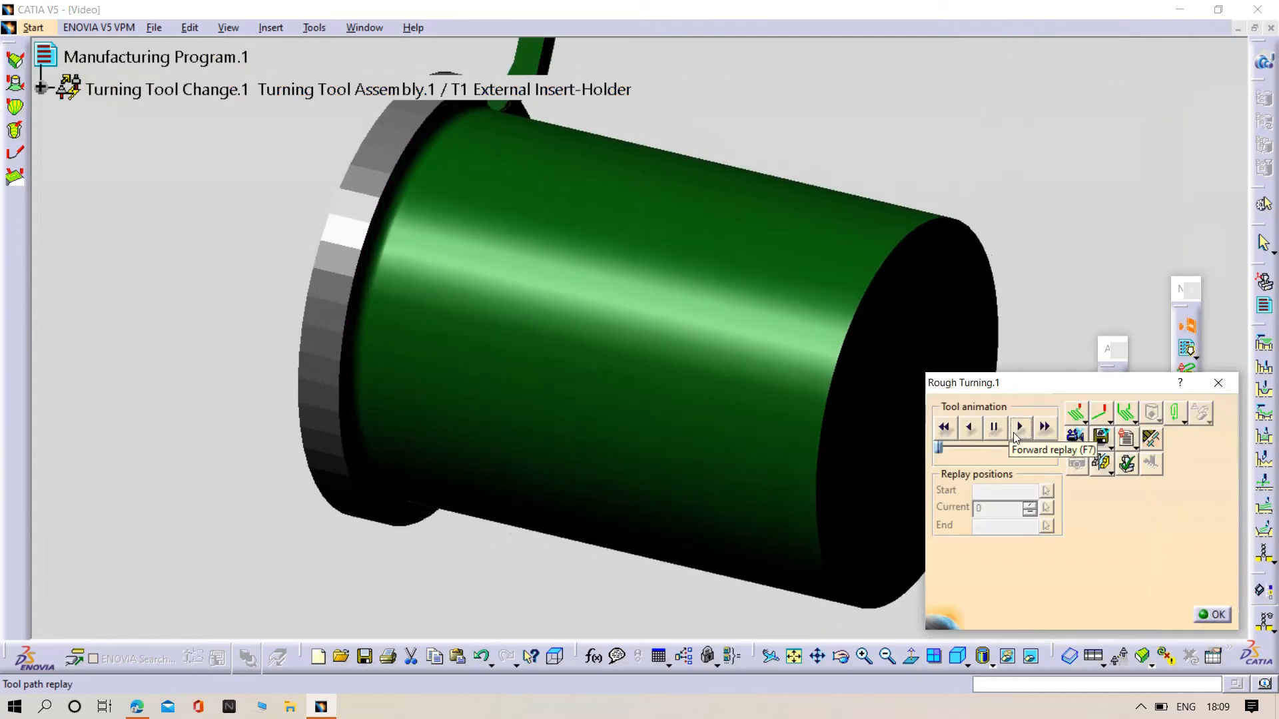
pyautogui.click(1019, 426)
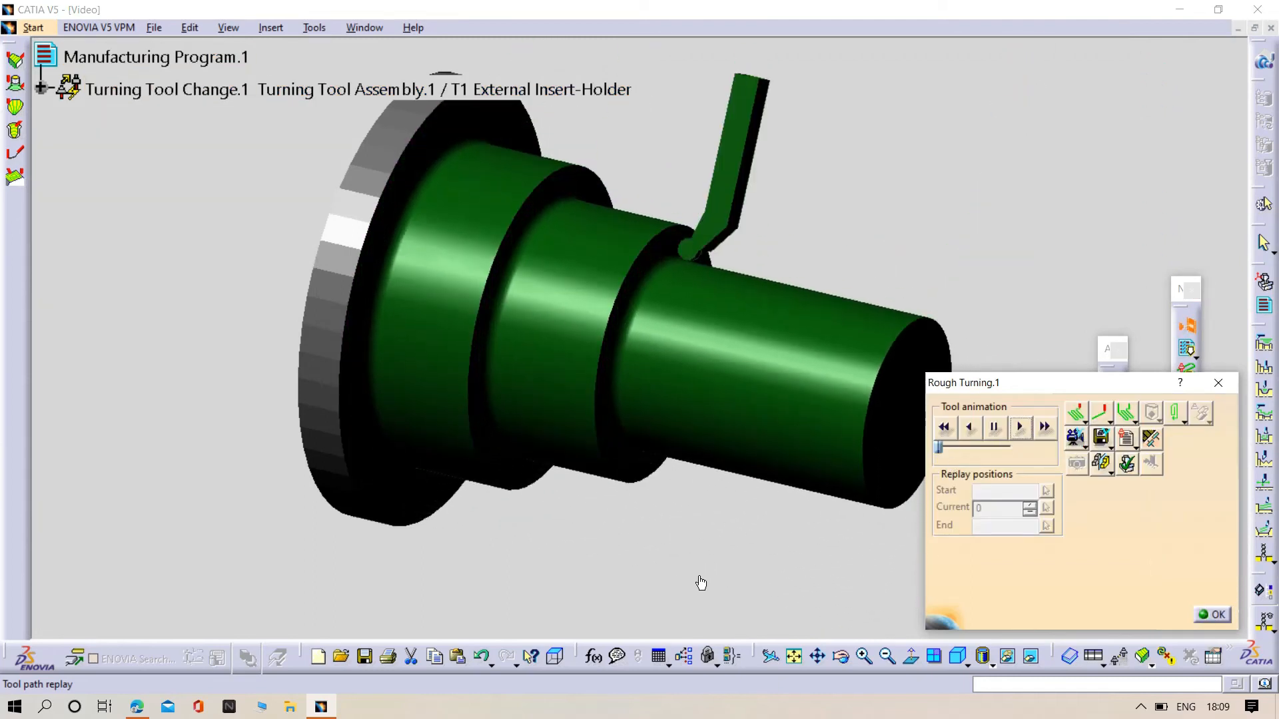
pyautogui.click(1019, 426)
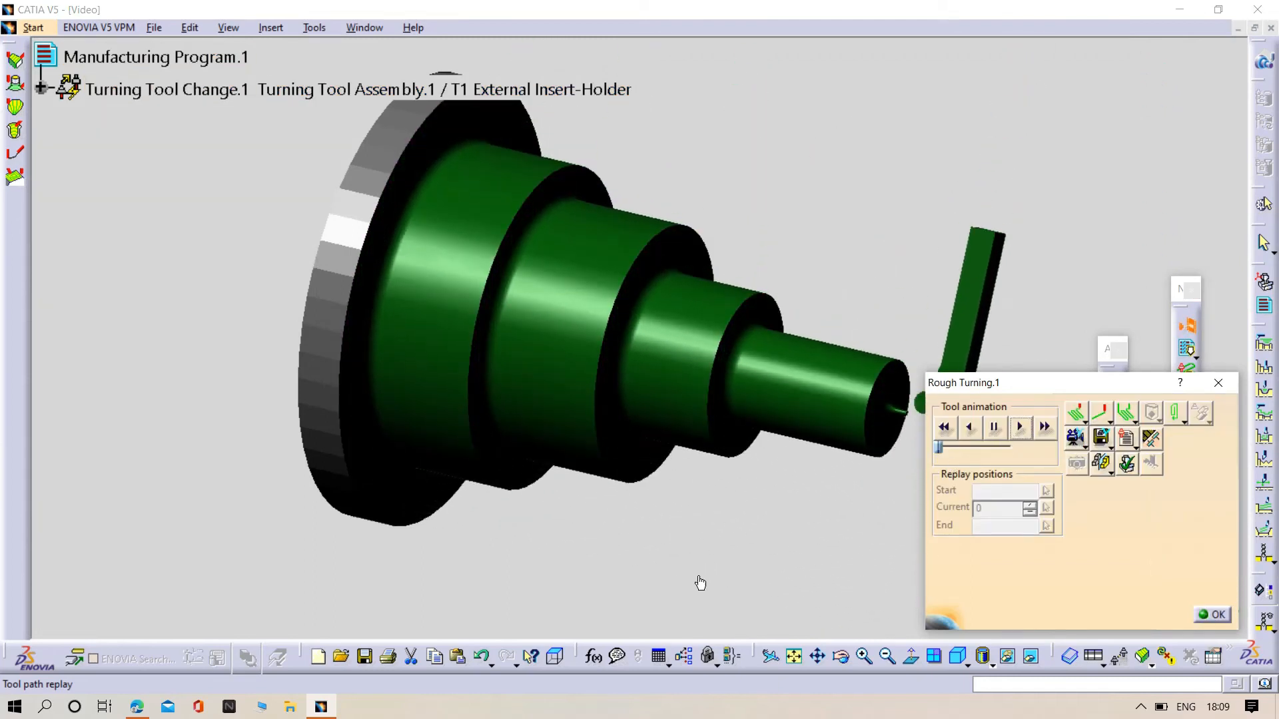
pyautogui.click(1019, 426)
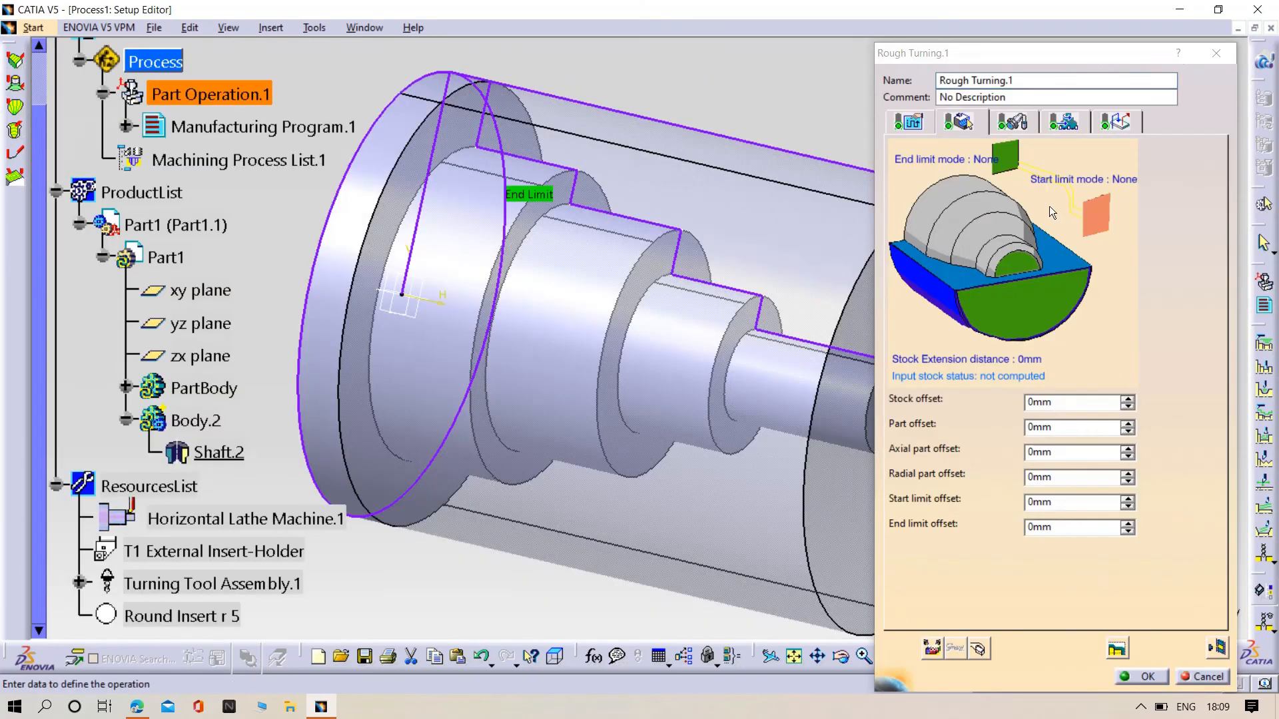
# Step: Use a triangular insert with 0.8 mm nose radius and edit the Max depth of cut value in mm
pyautogui.click(1012, 121)
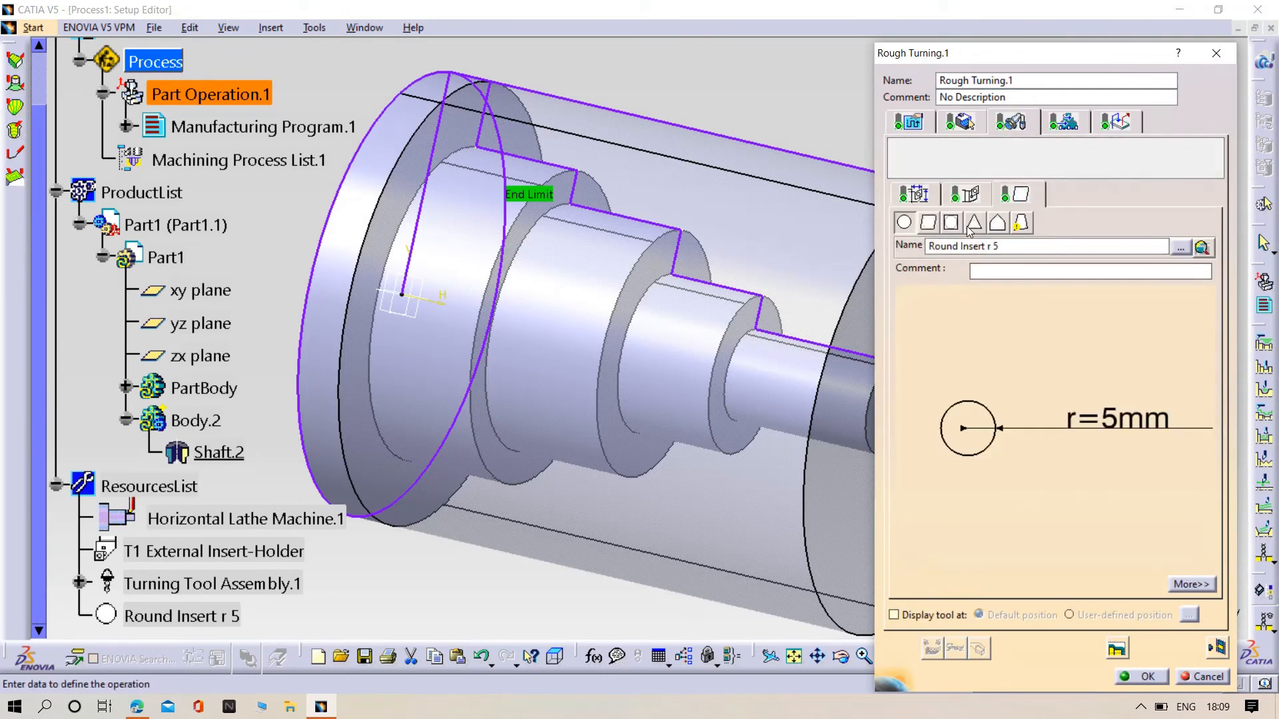
pyautogui.click(974, 223)
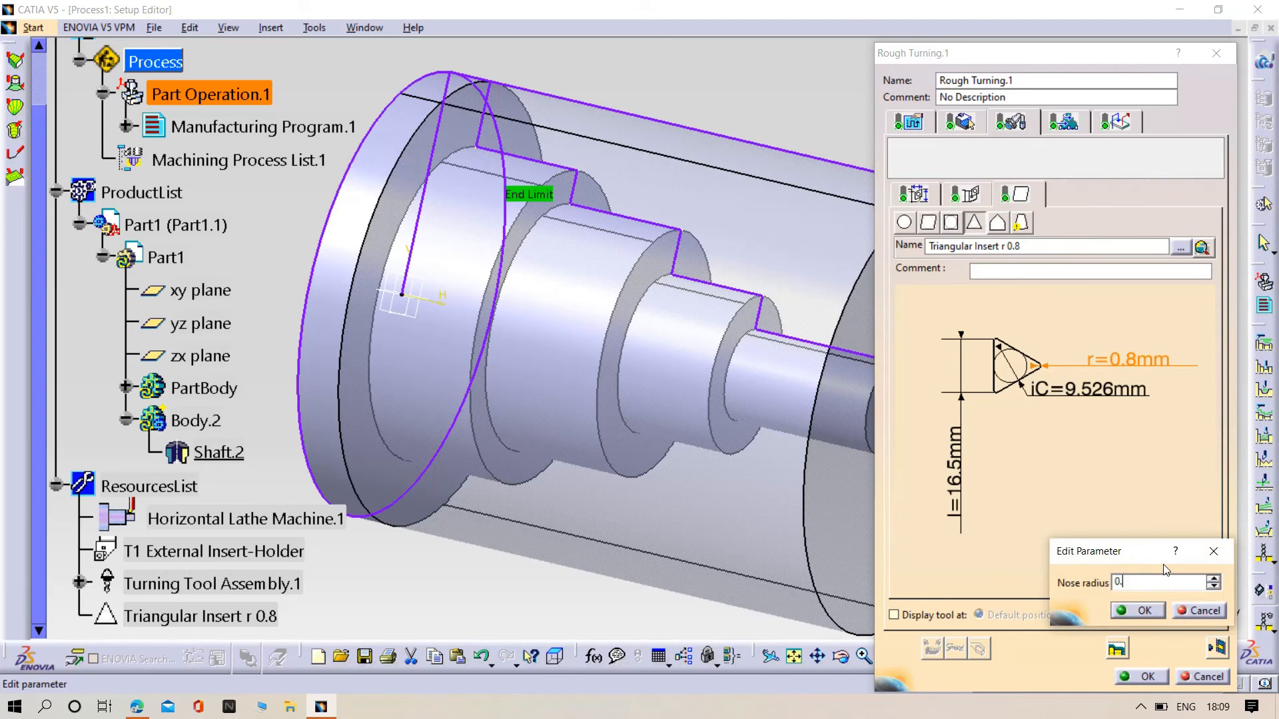
pyautogui.click(1136, 610)
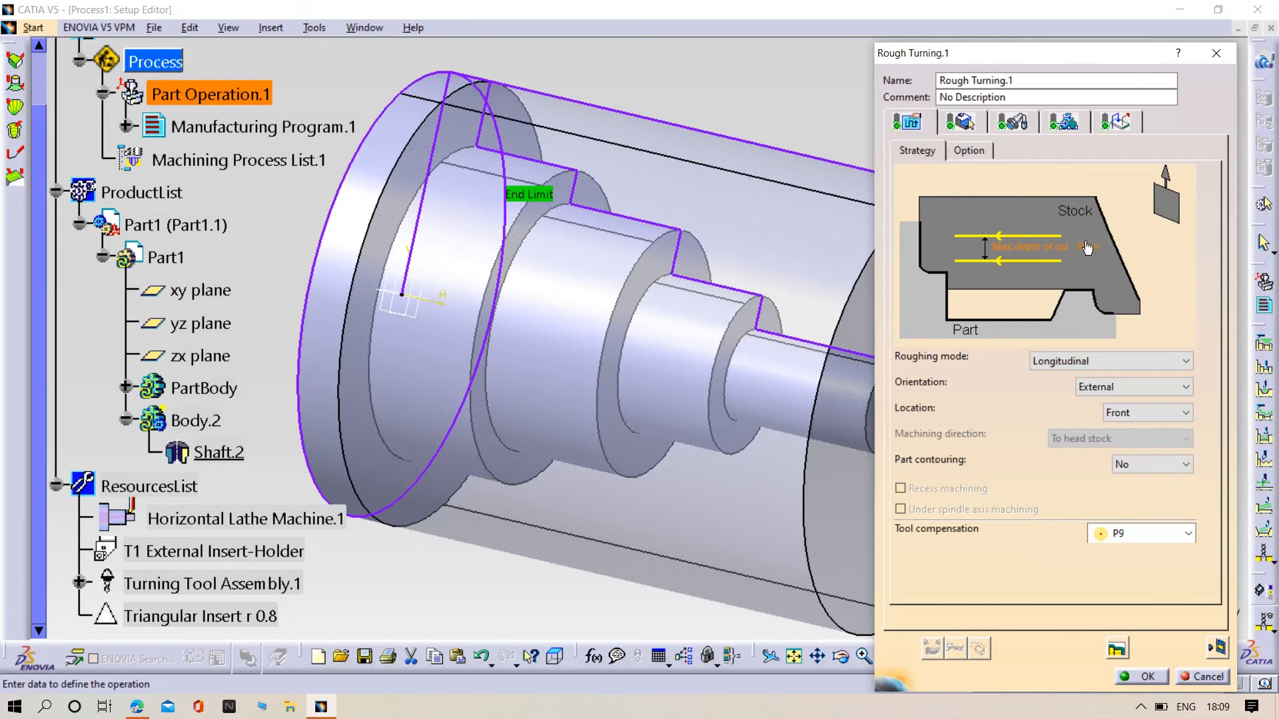
pyautogui.doubleClick(1085, 248)
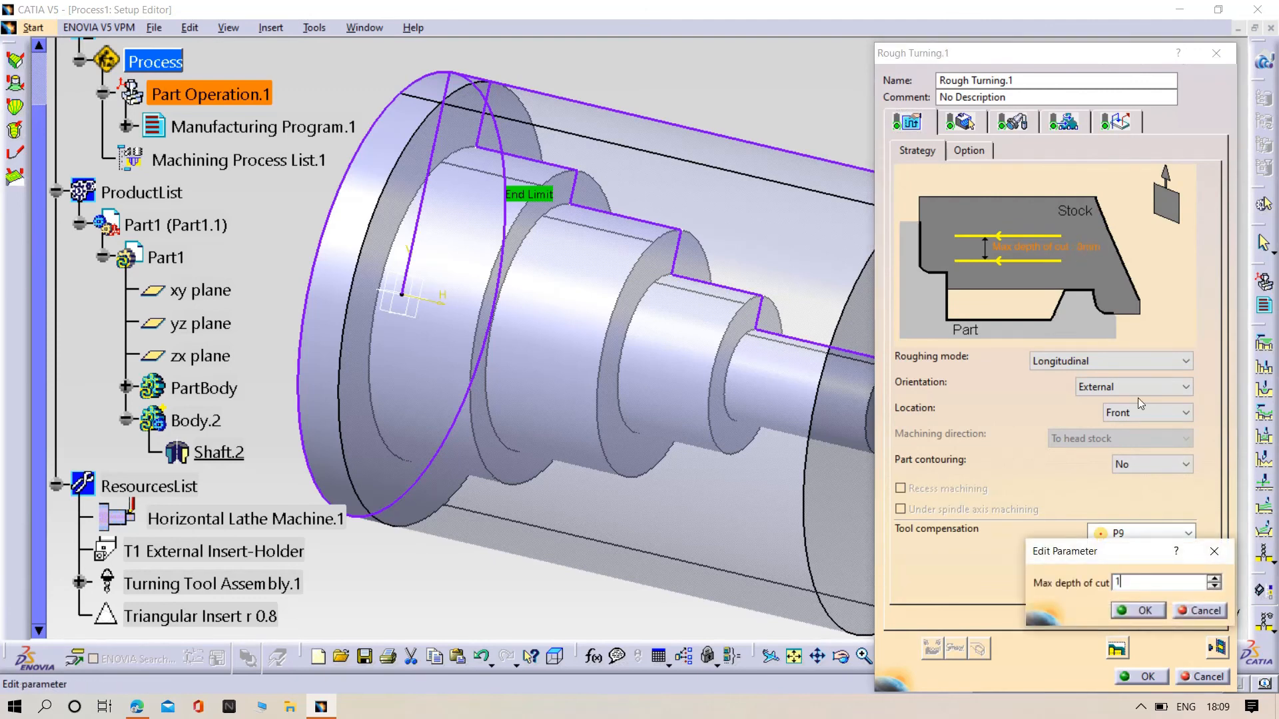
pyautogui.write('mm')
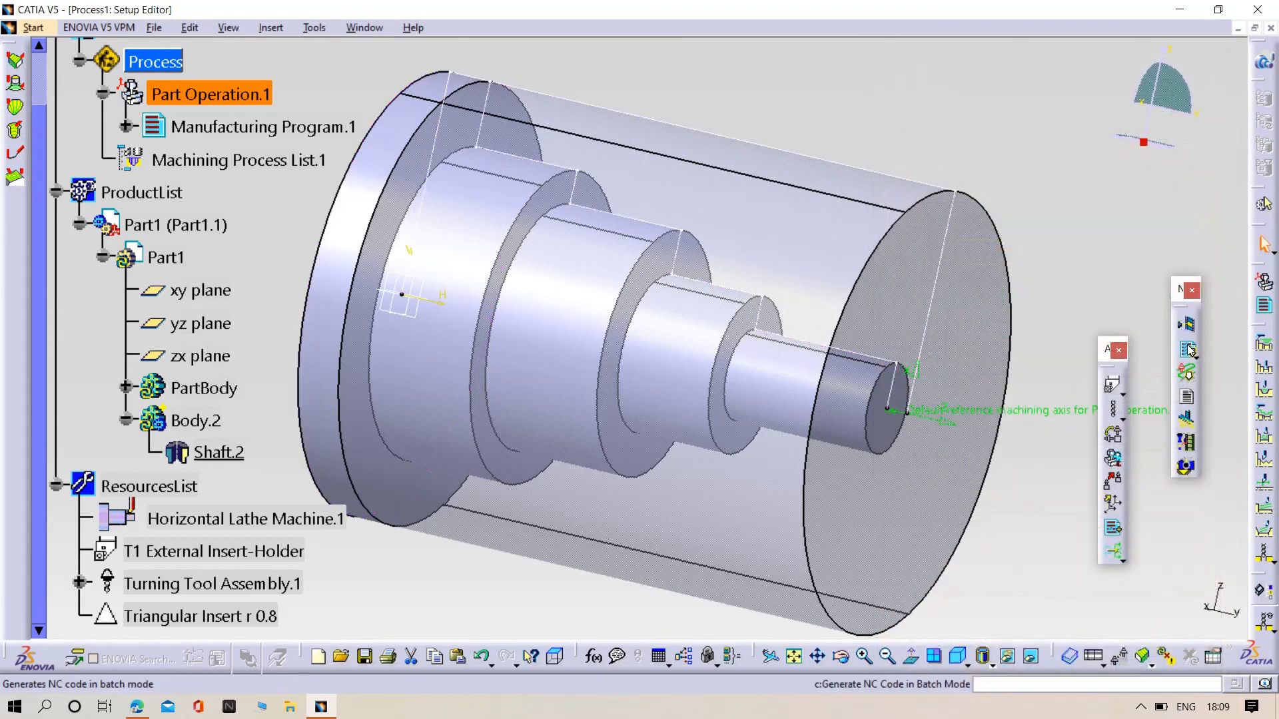
# Step: Replay the updated tool path in video mode until the stock is cut to the stepped profile, then close the replay
pyautogui.click(1187, 349)
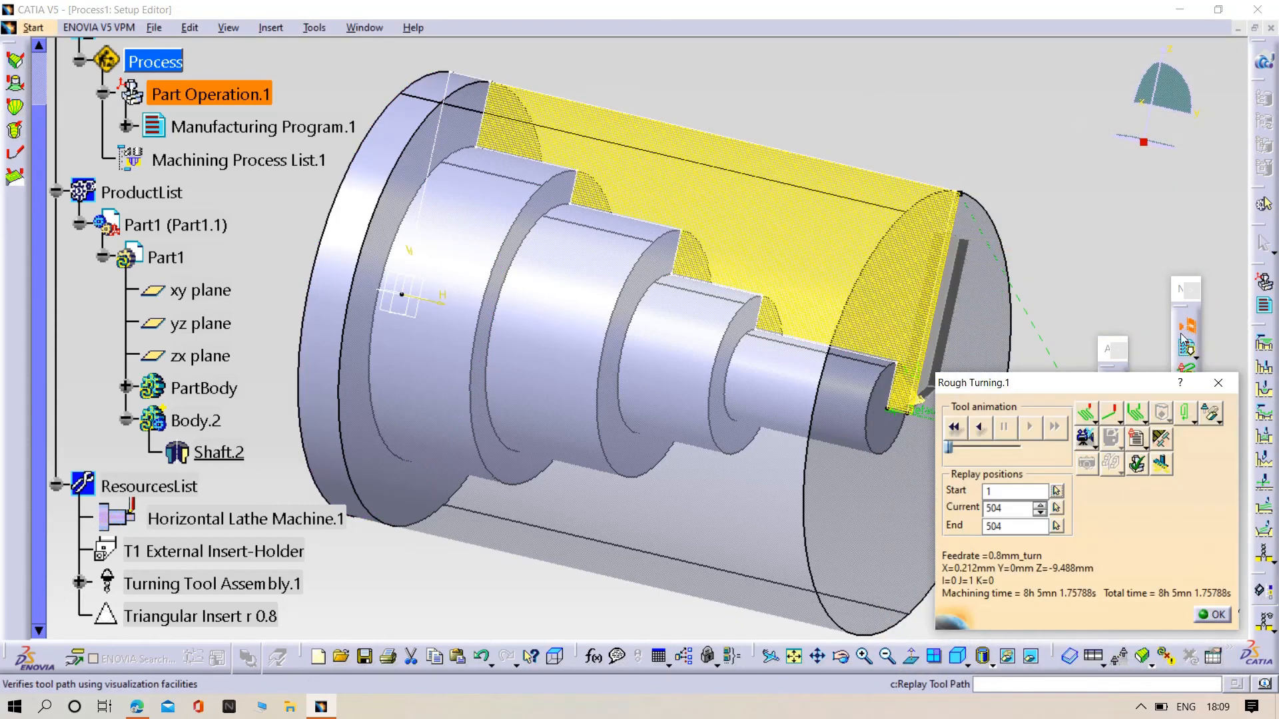
pyautogui.click(263, 127)
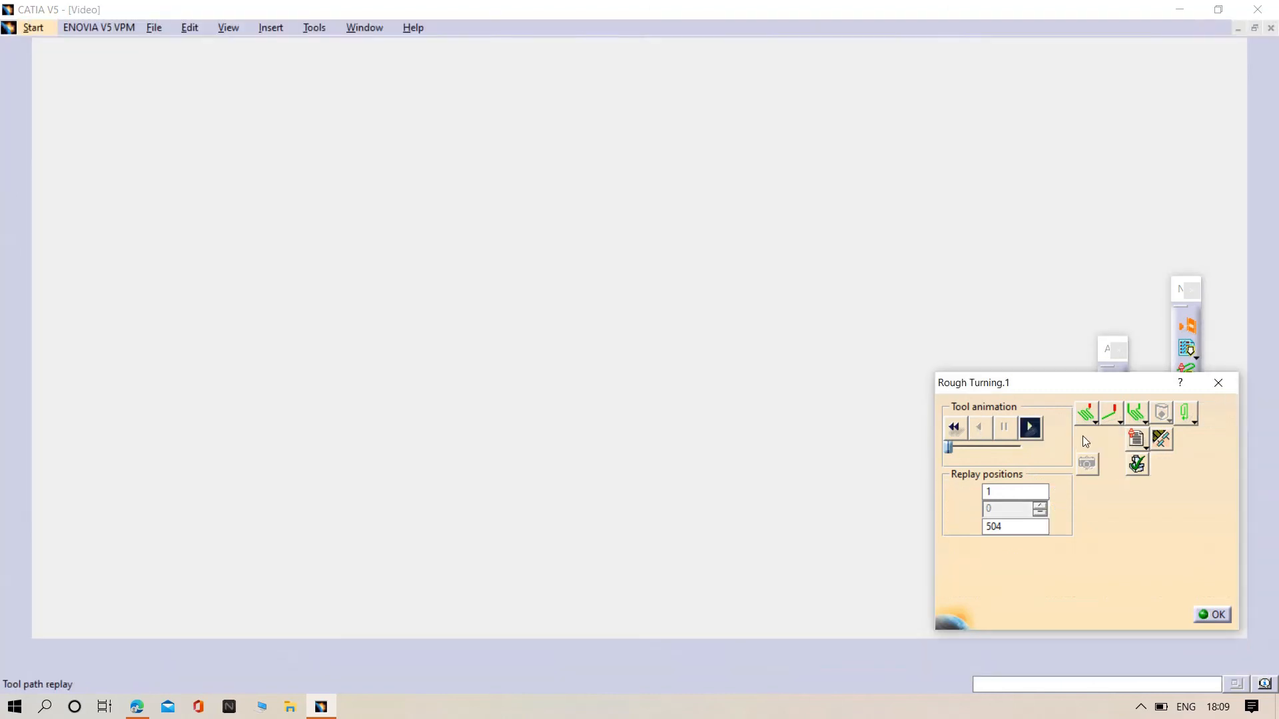
pyautogui.click(1028, 426)
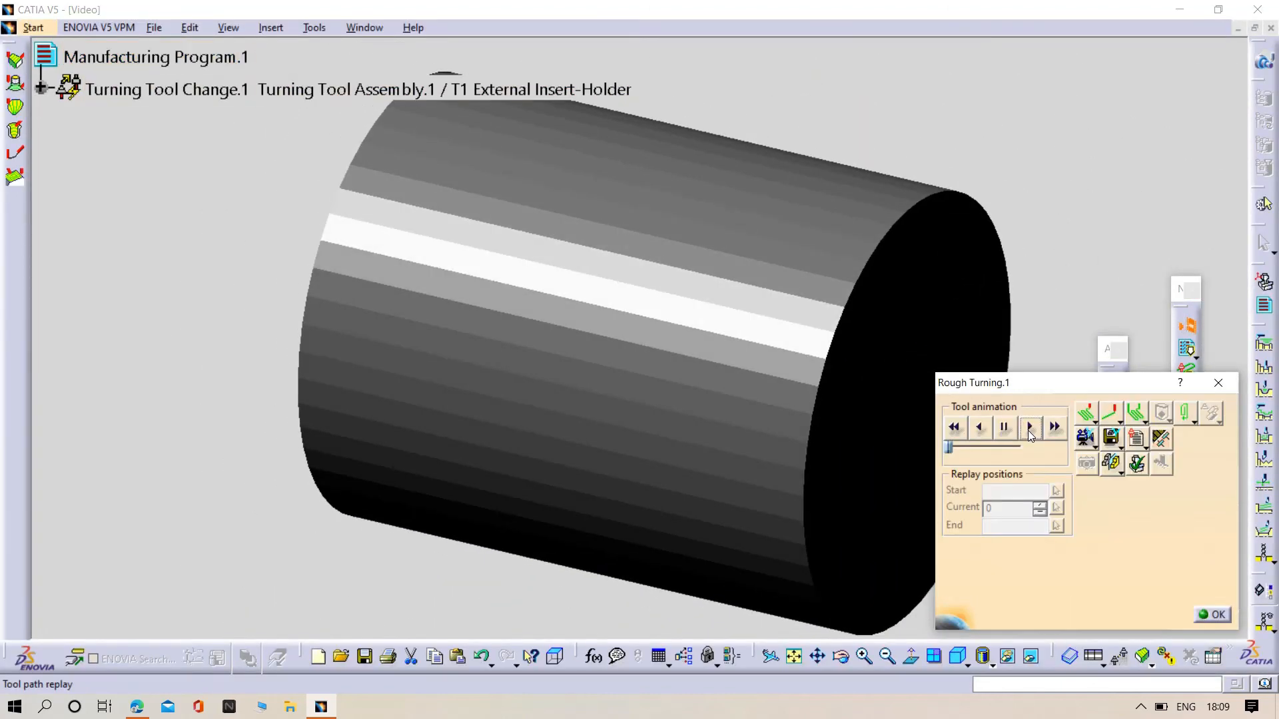
pyautogui.click(1029, 426)
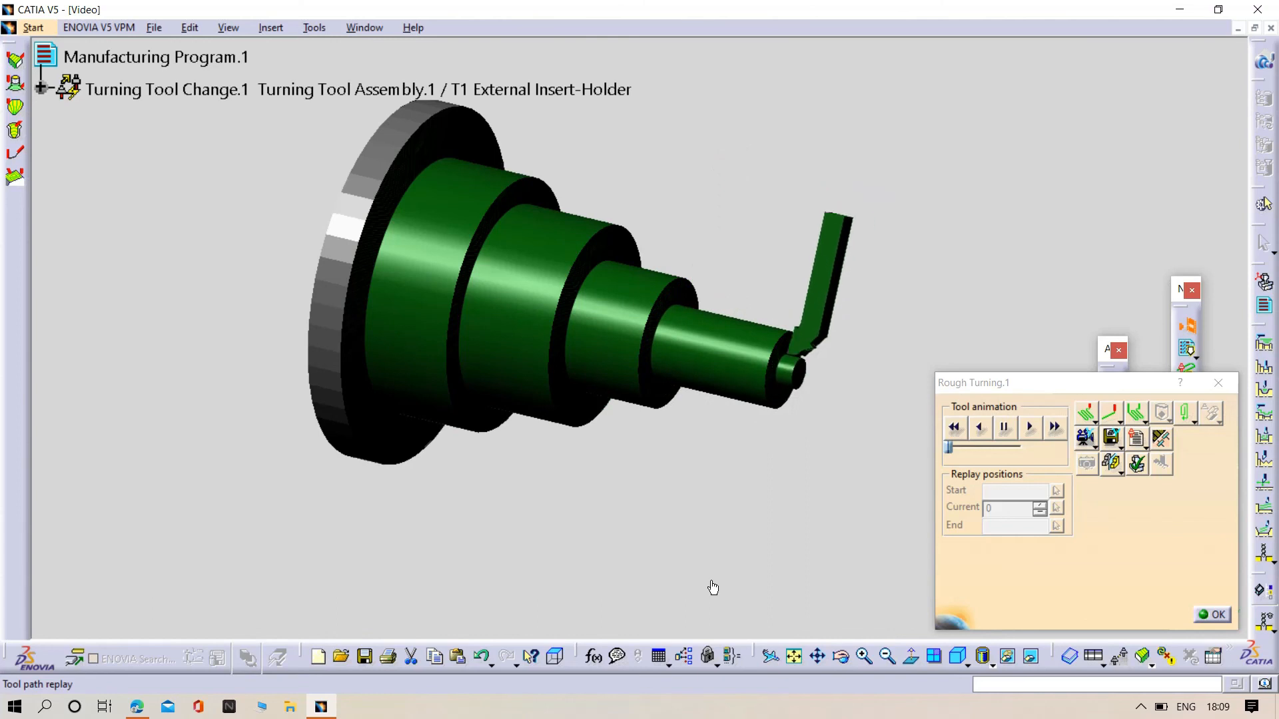
pyautogui.click(1052, 426)
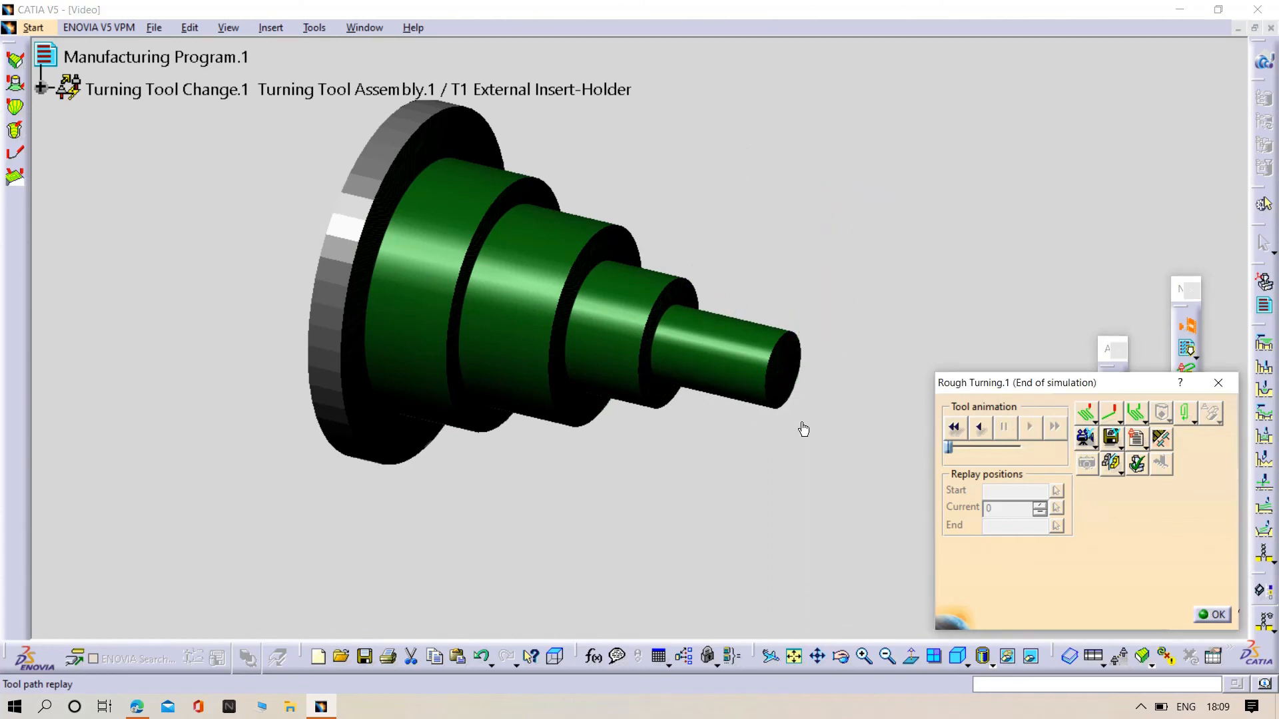
pyautogui.click(1215, 614)
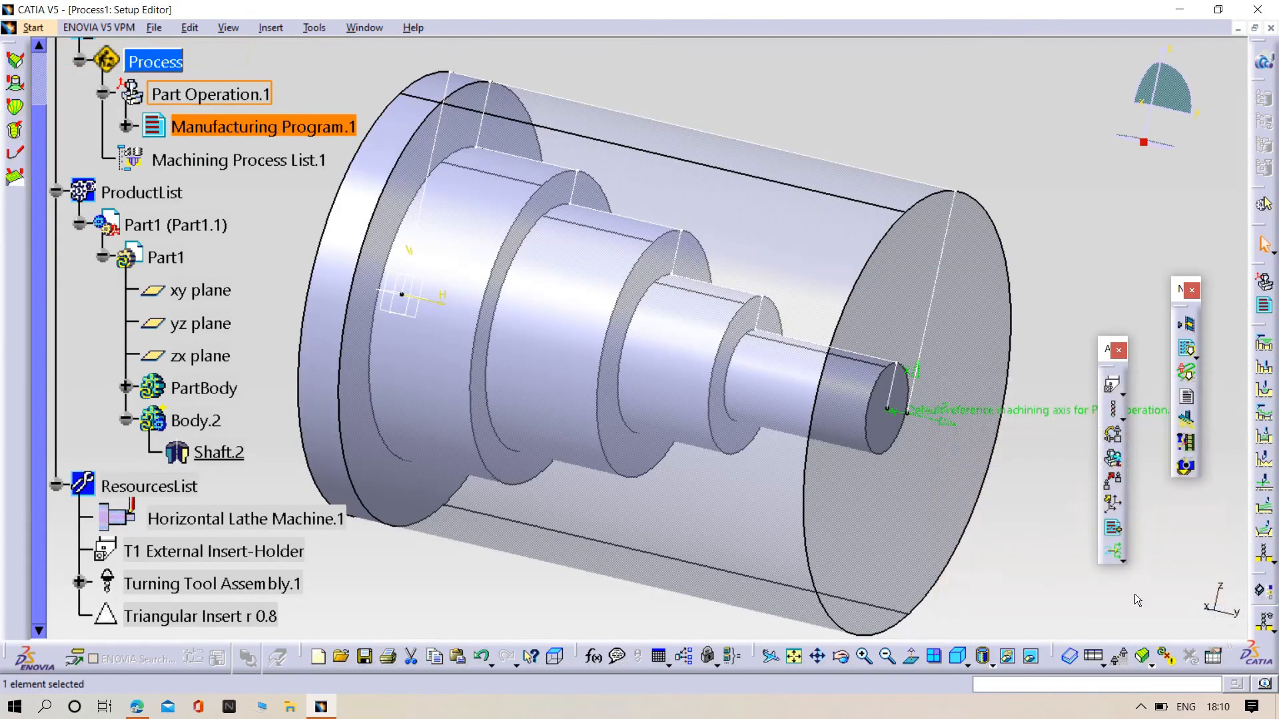